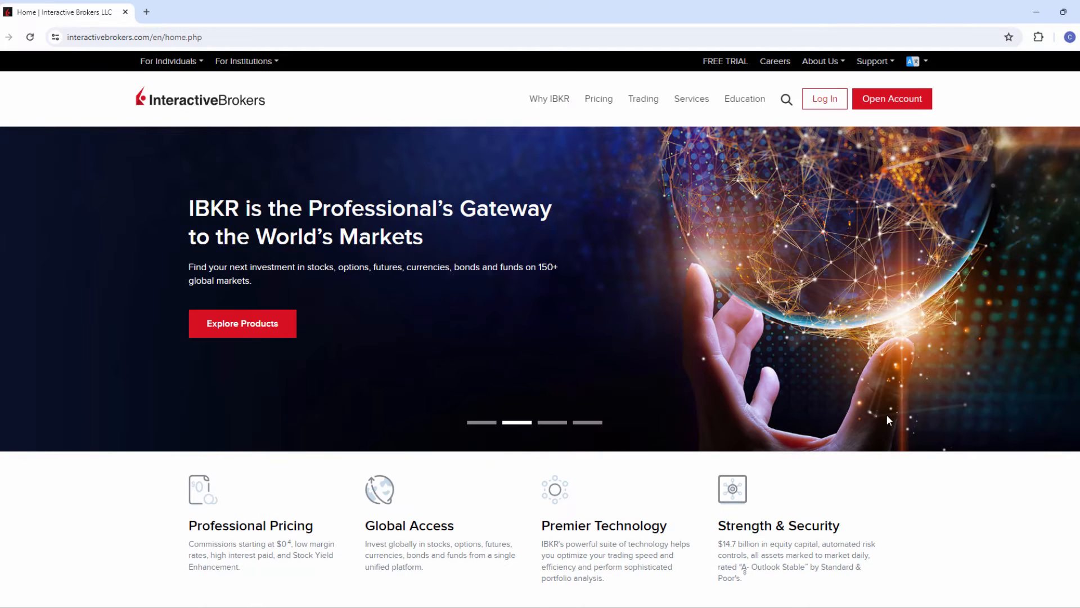
mouse_move(674, 178)
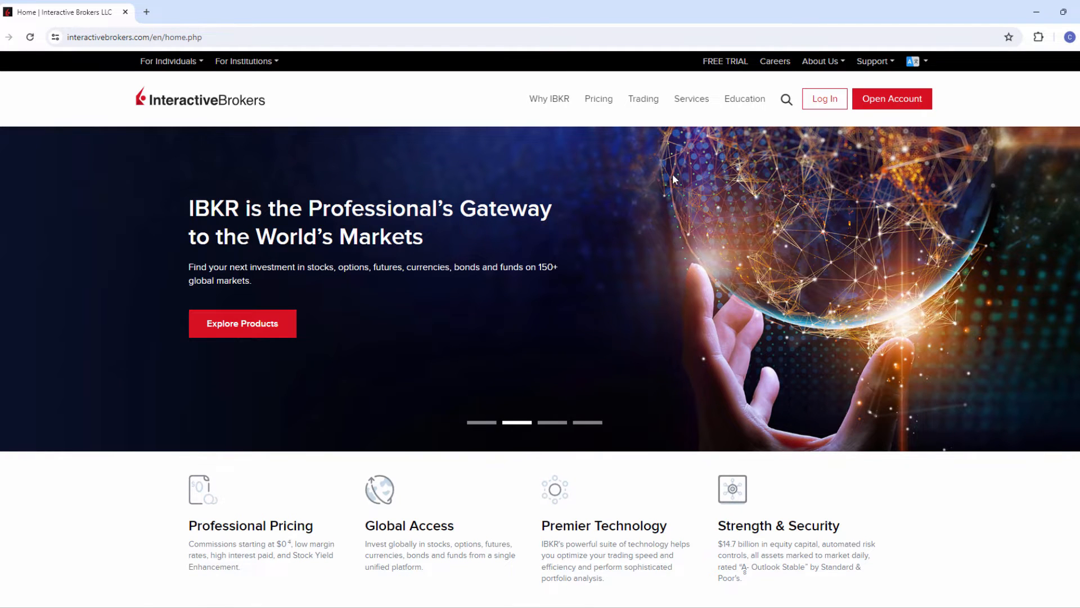
mouse_move(643, 98)
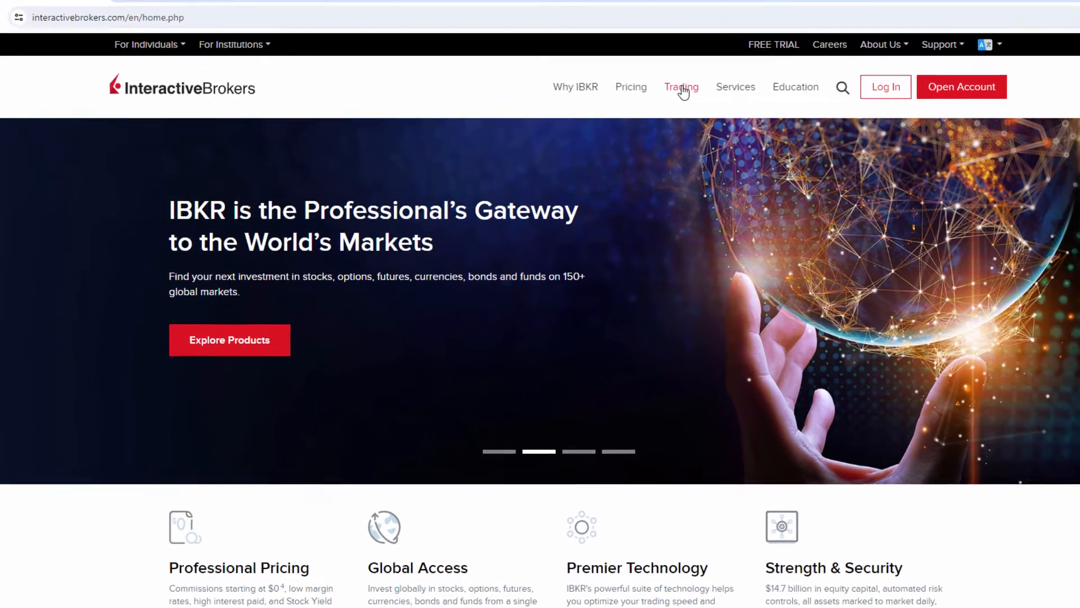
Open Trading > Platforms and scroll to the IBKR Desktop and Trader Workstation sections
click(680, 86)
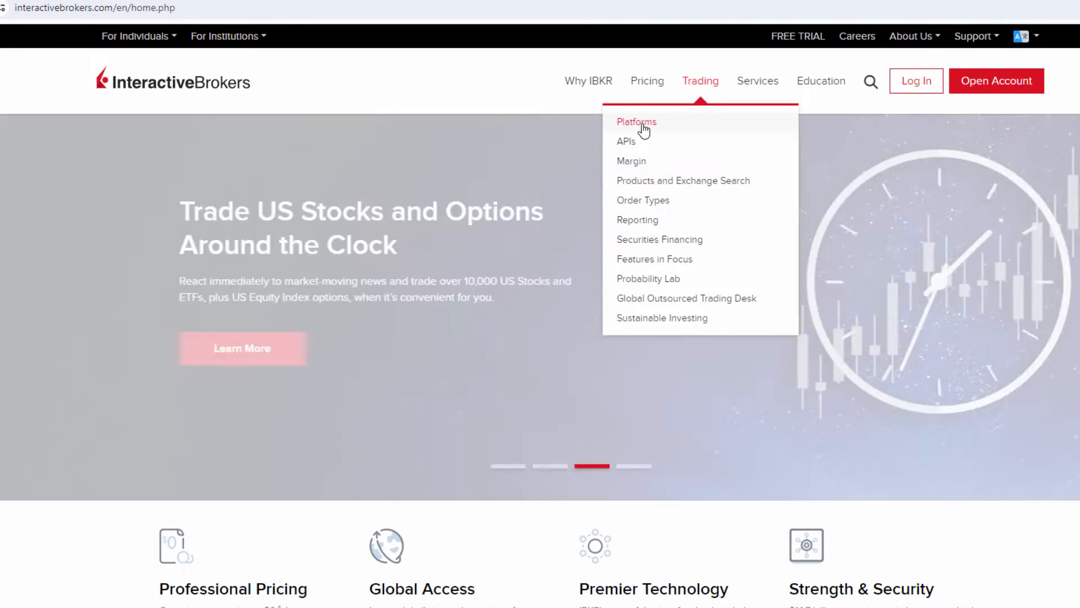
click(636, 121)
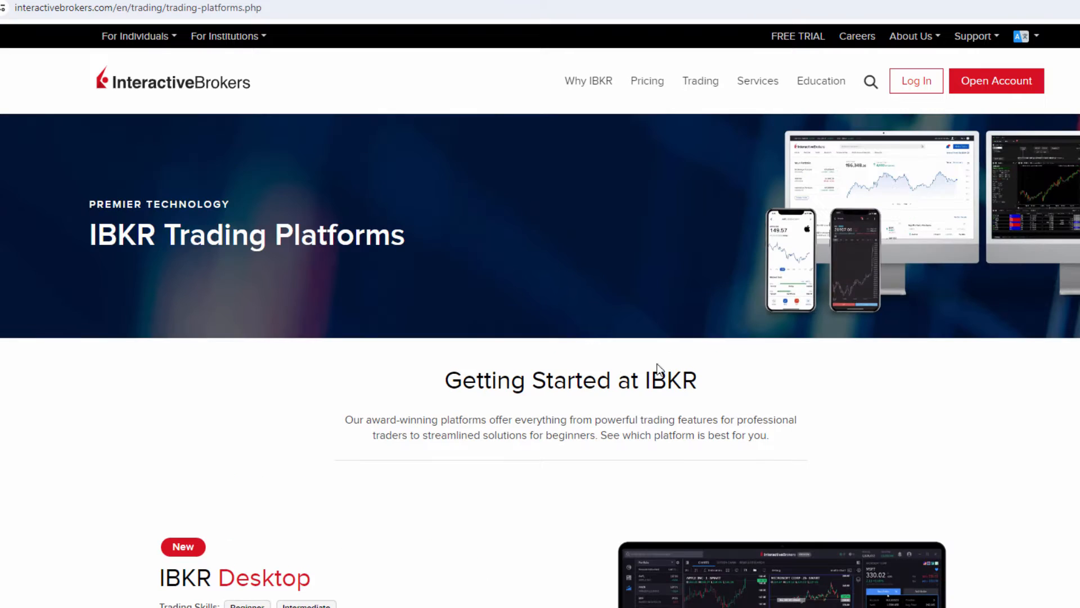
scroll(down, 3)
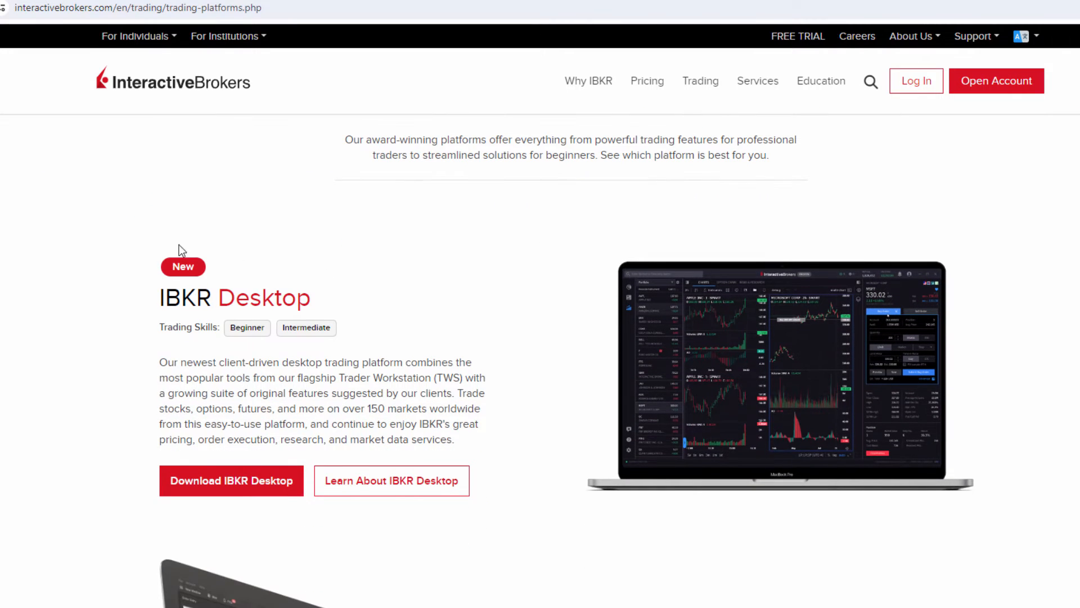
mouse_move(183, 271)
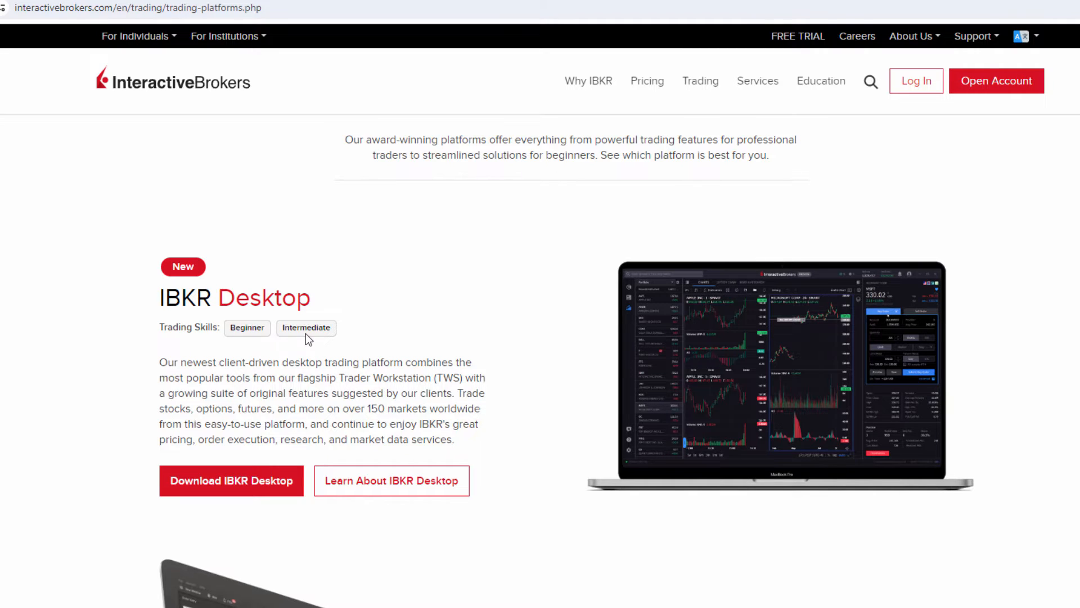
mouse_move(245, 416)
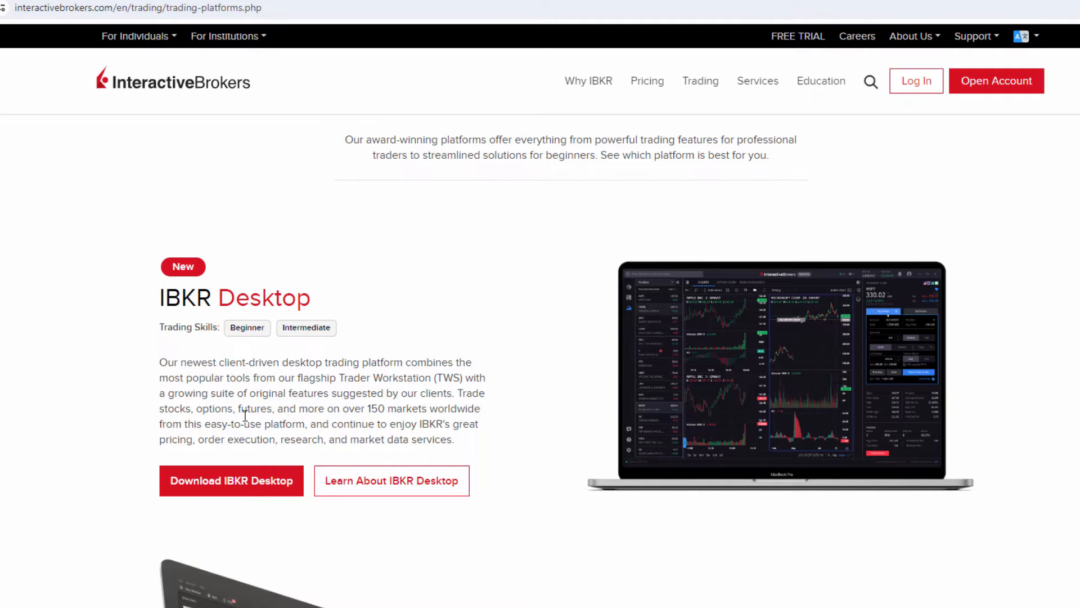
scroll(down, 3)
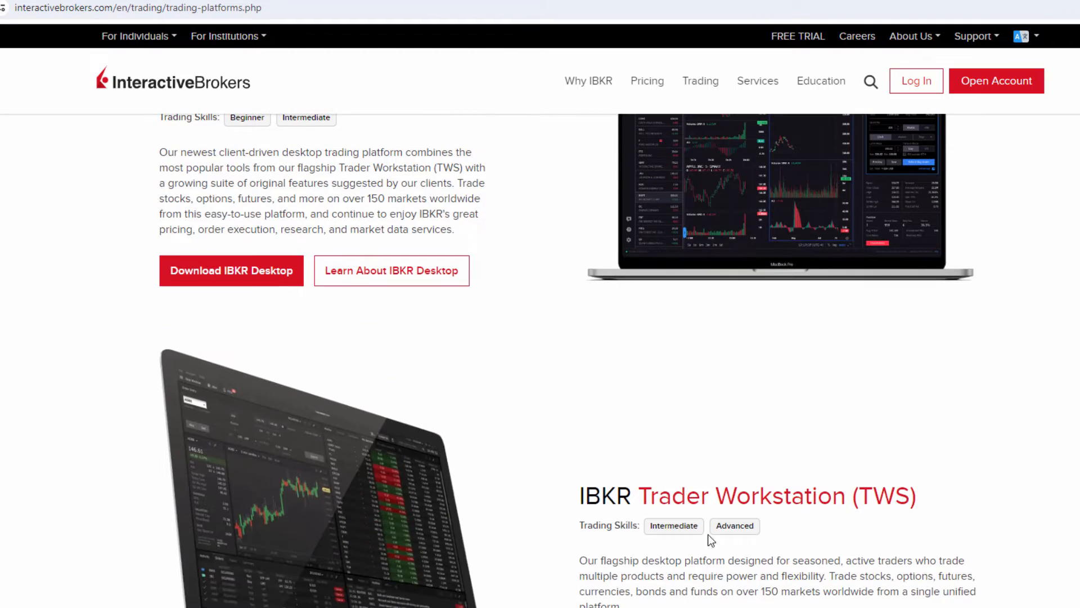
scroll(down, 3)
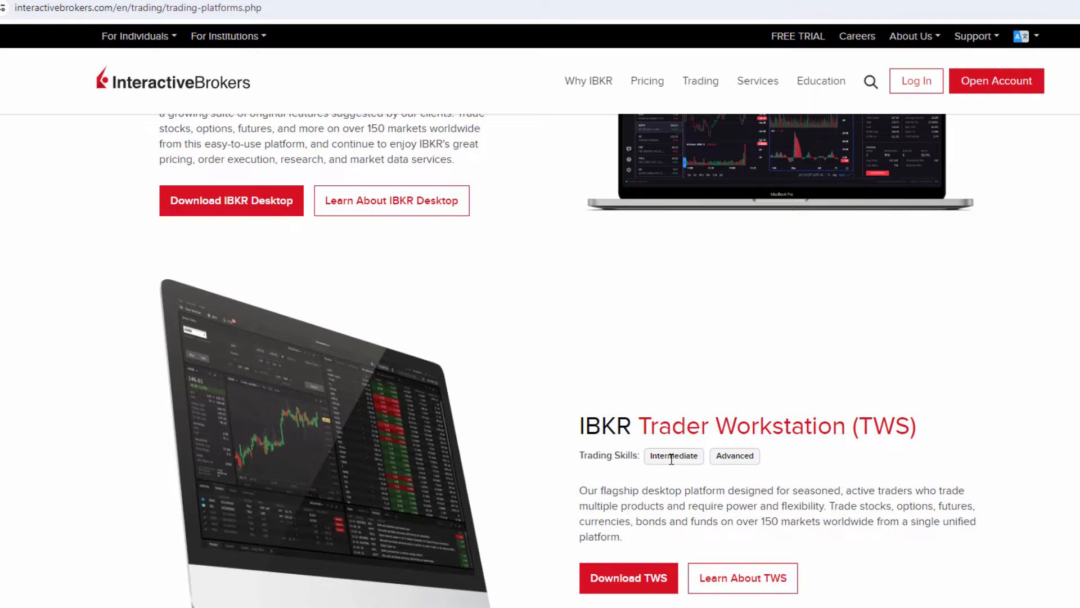
mouse_move(709, 468)
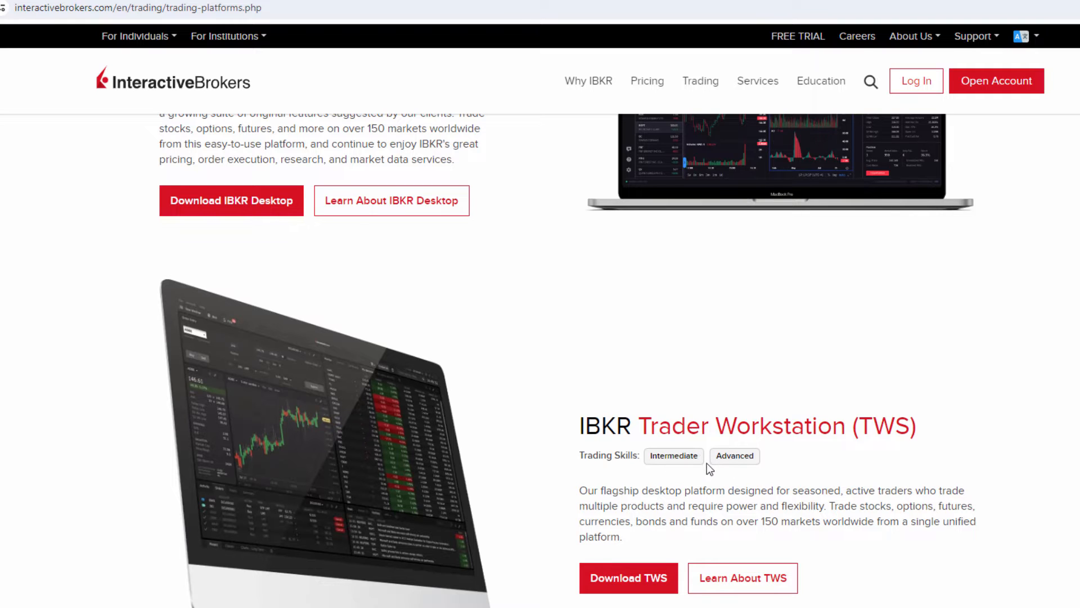
scroll(up, 3)
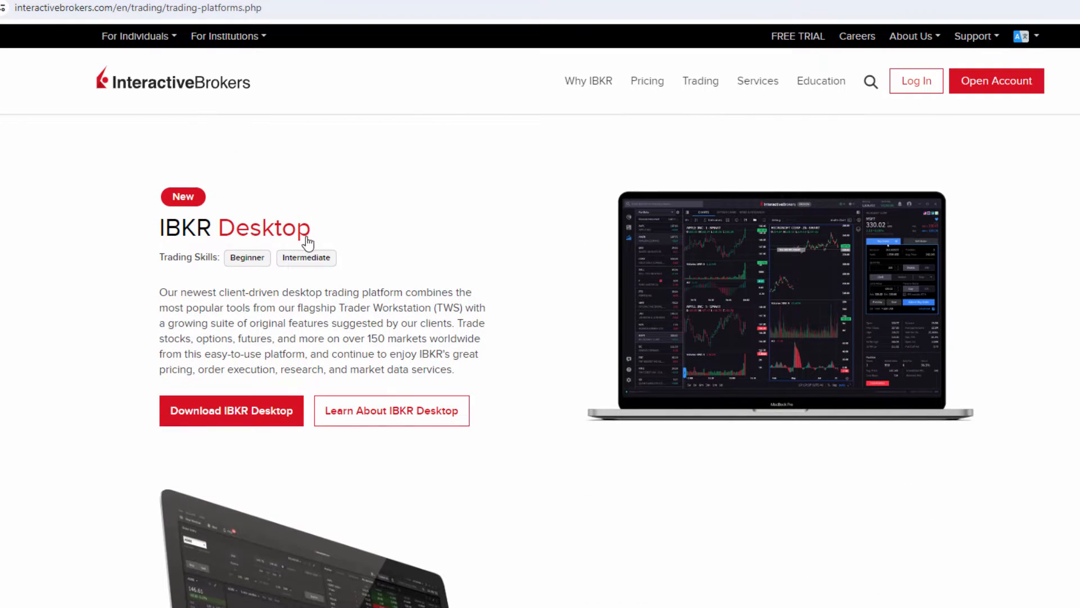
mouse_move(301, 289)
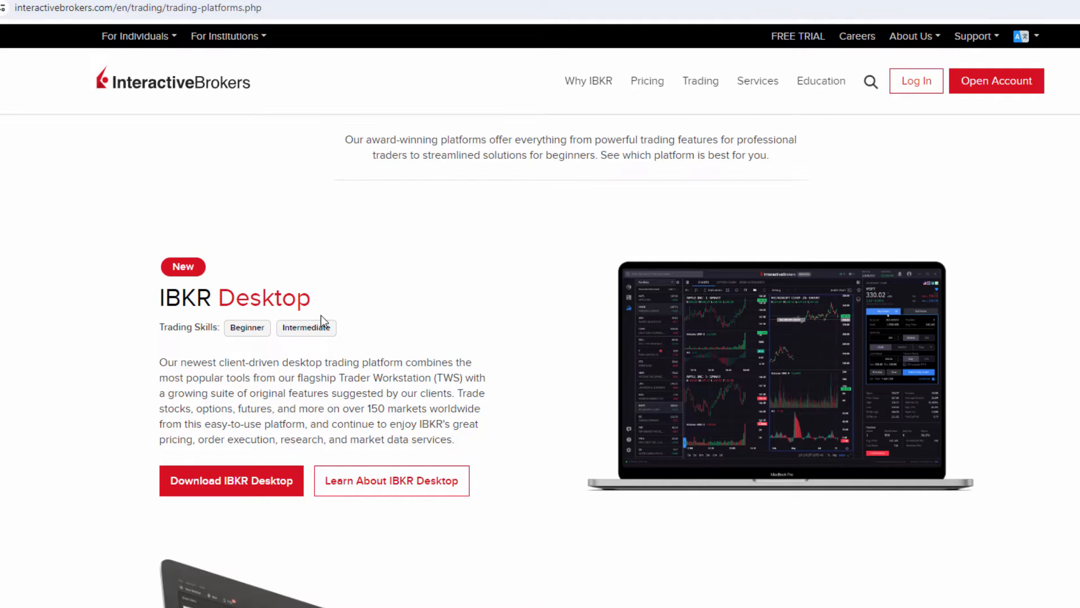
mouse_move(344, 330)
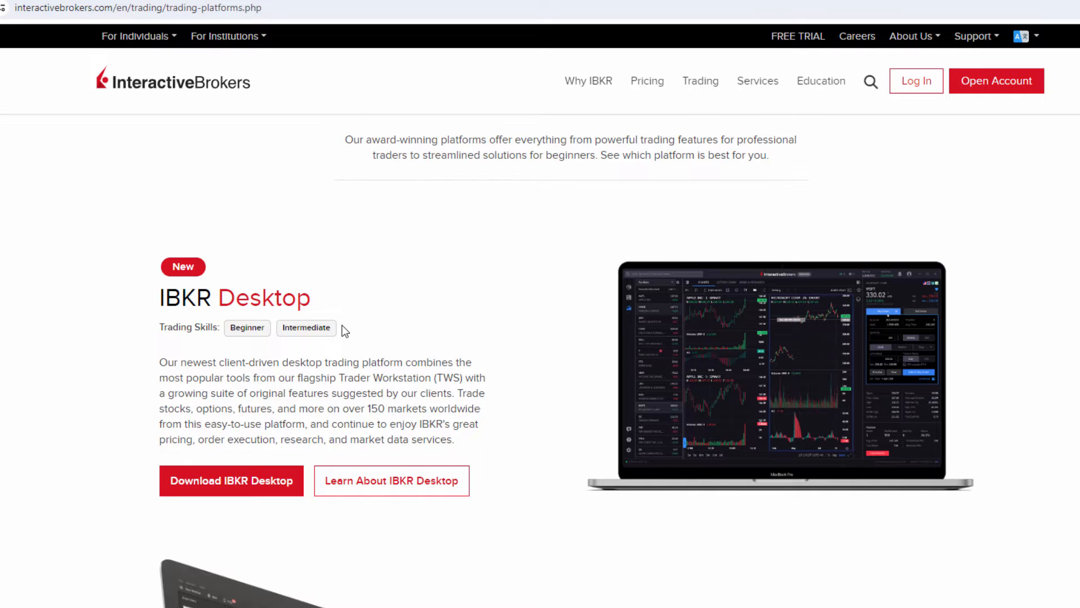
mouse_move(94, 405)
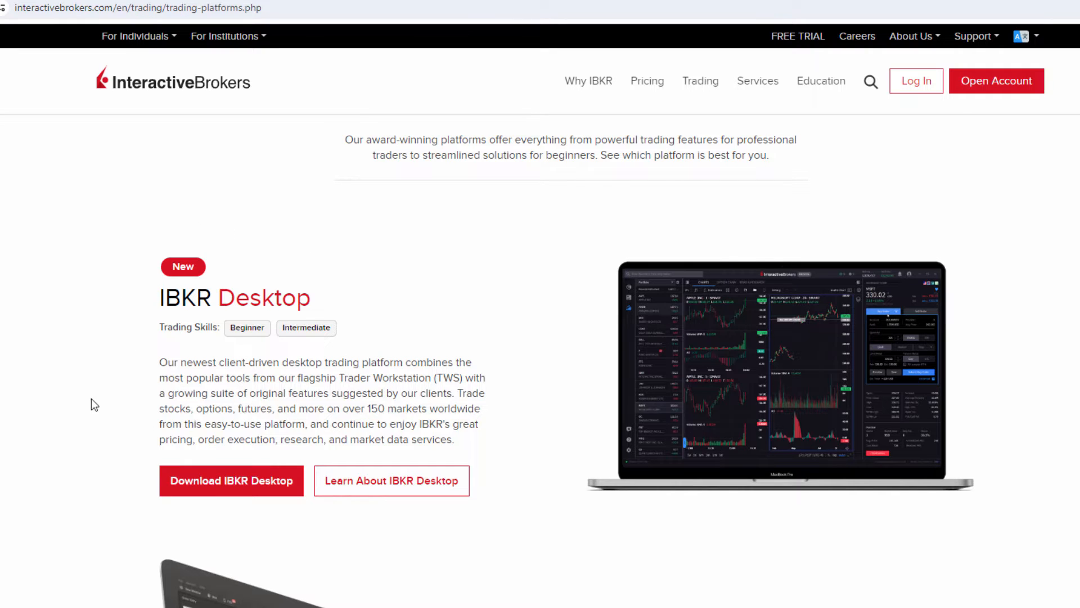
mouse_move(646, 406)
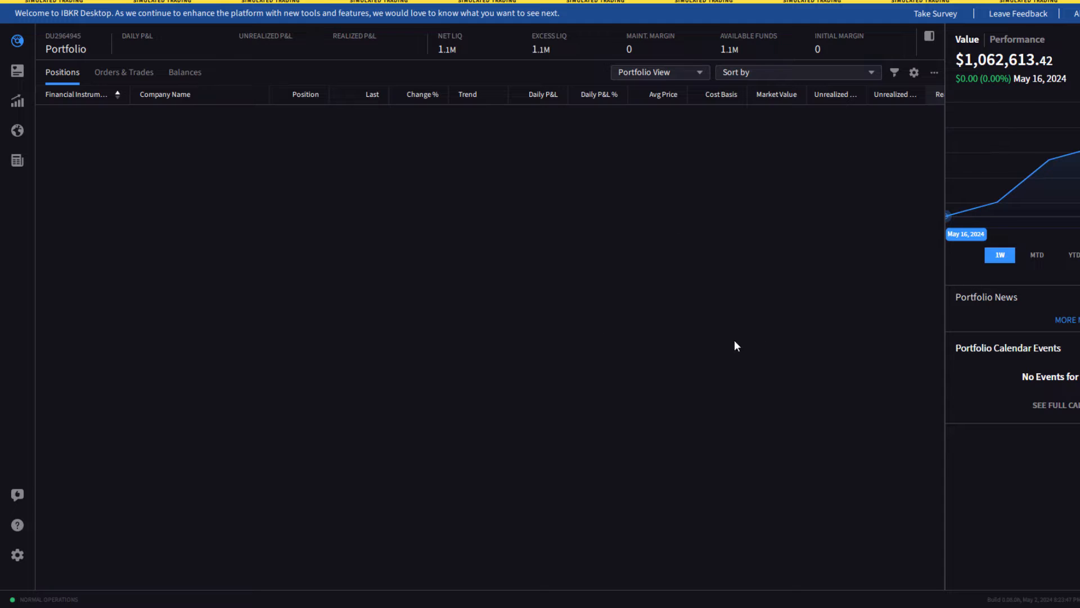
mouse_move(196, 335)
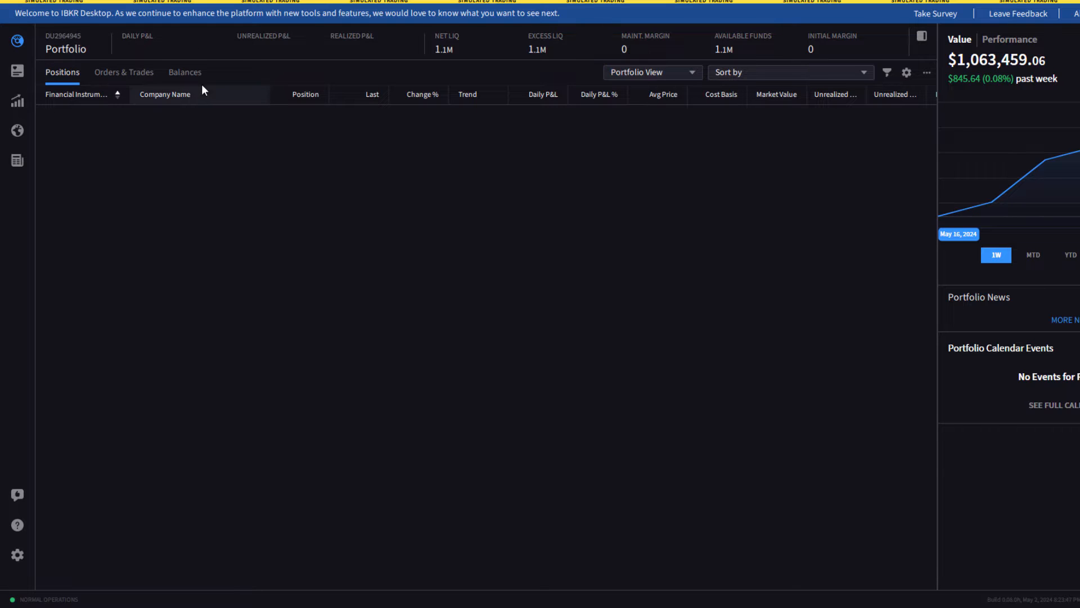
mouse_move(76, 182)
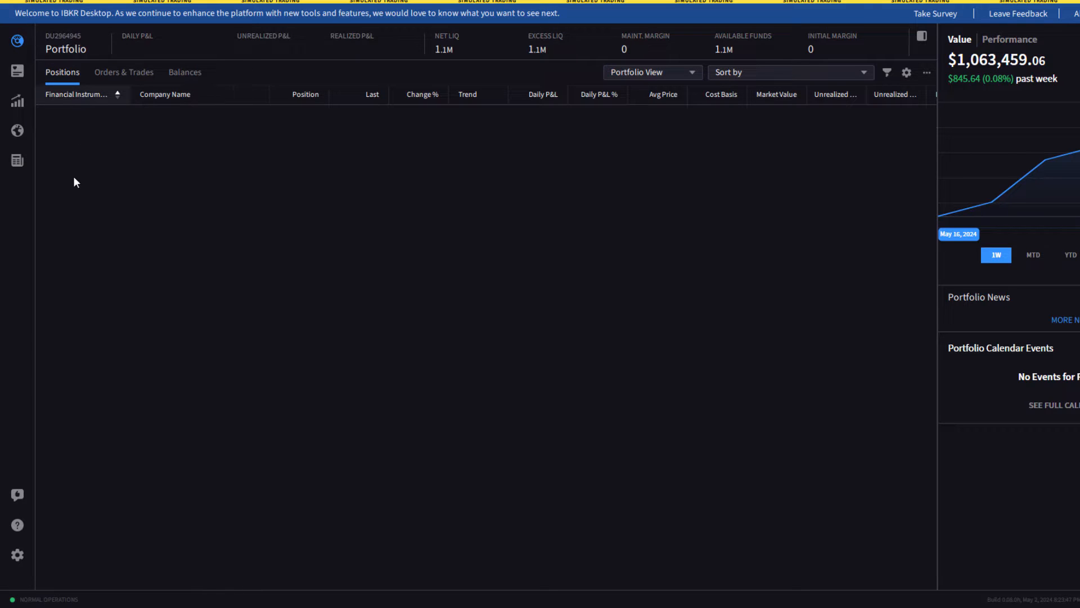
click(123, 71)
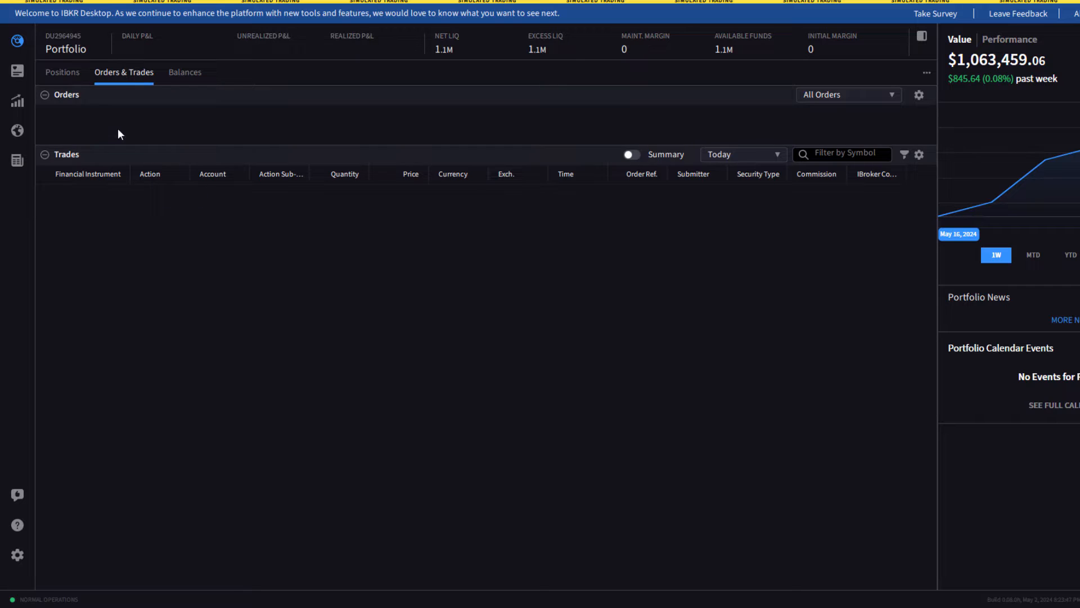
click(184, 71)
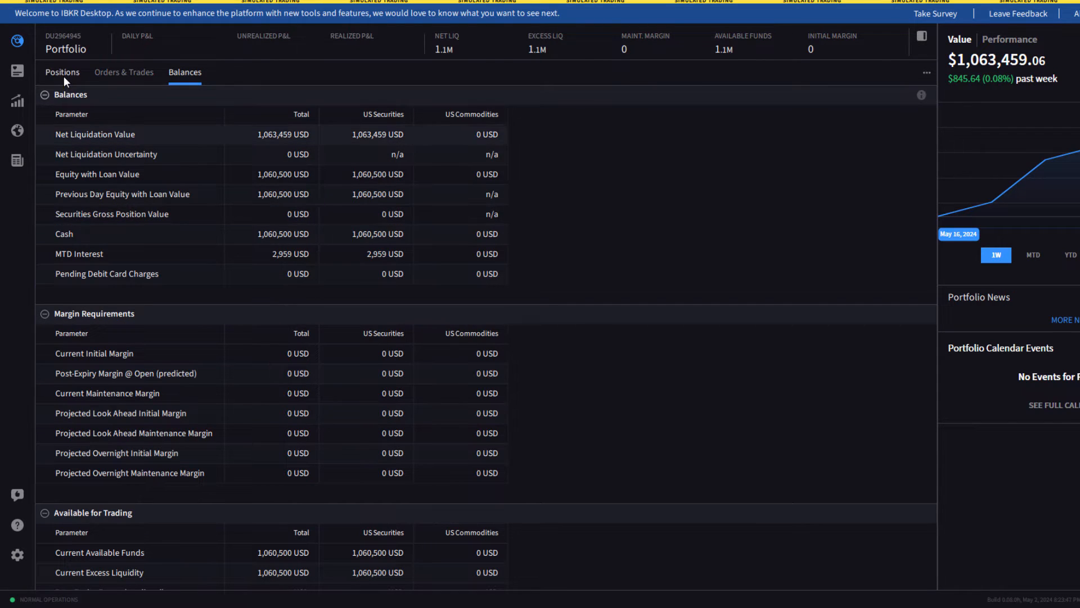
click(16, 71)
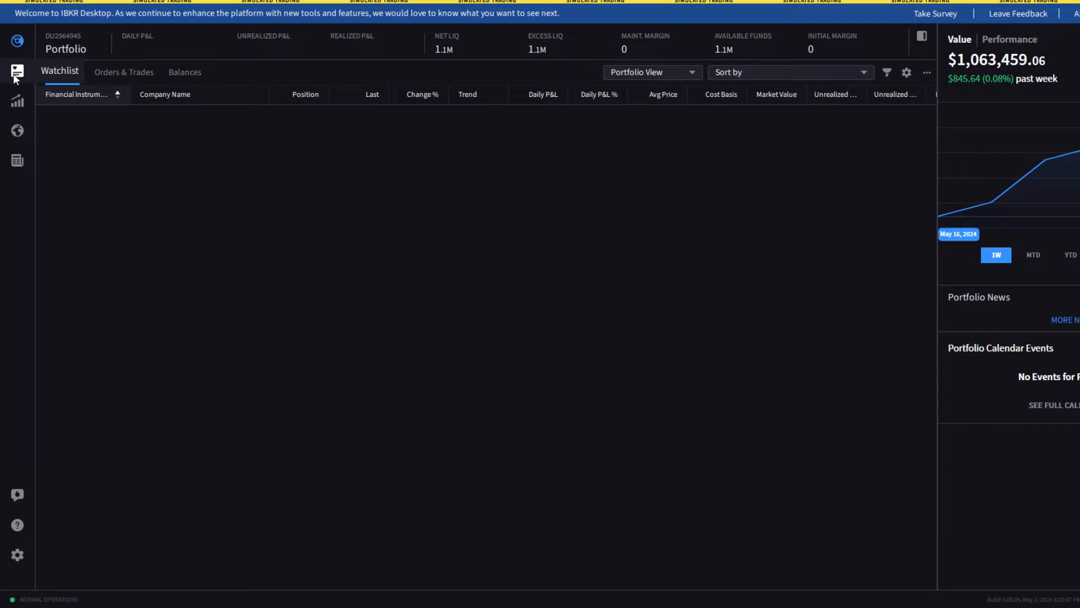
click(17, 70)
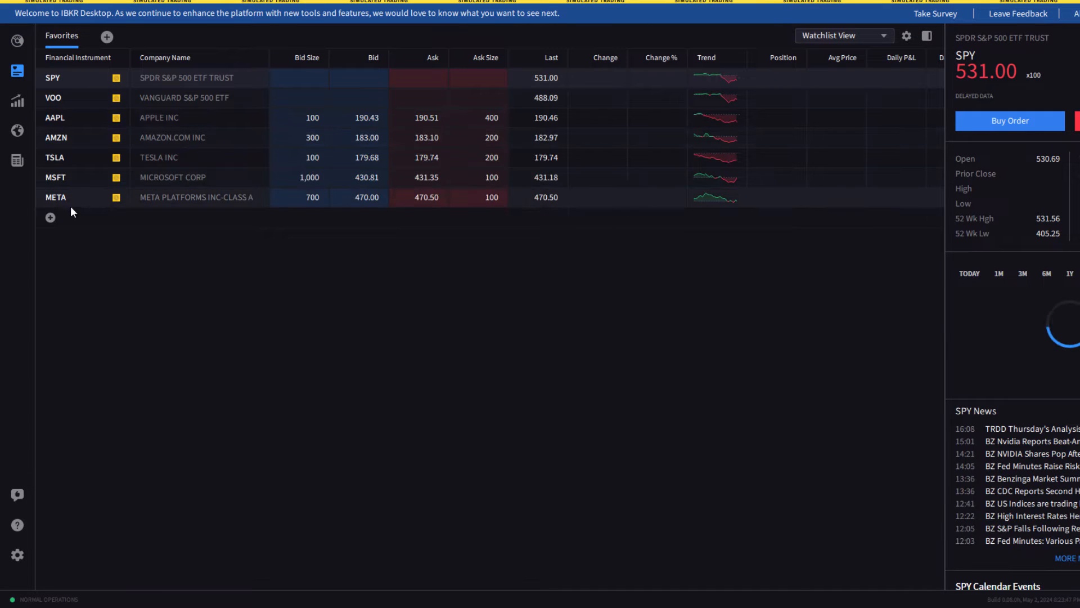
click(1069, 274)
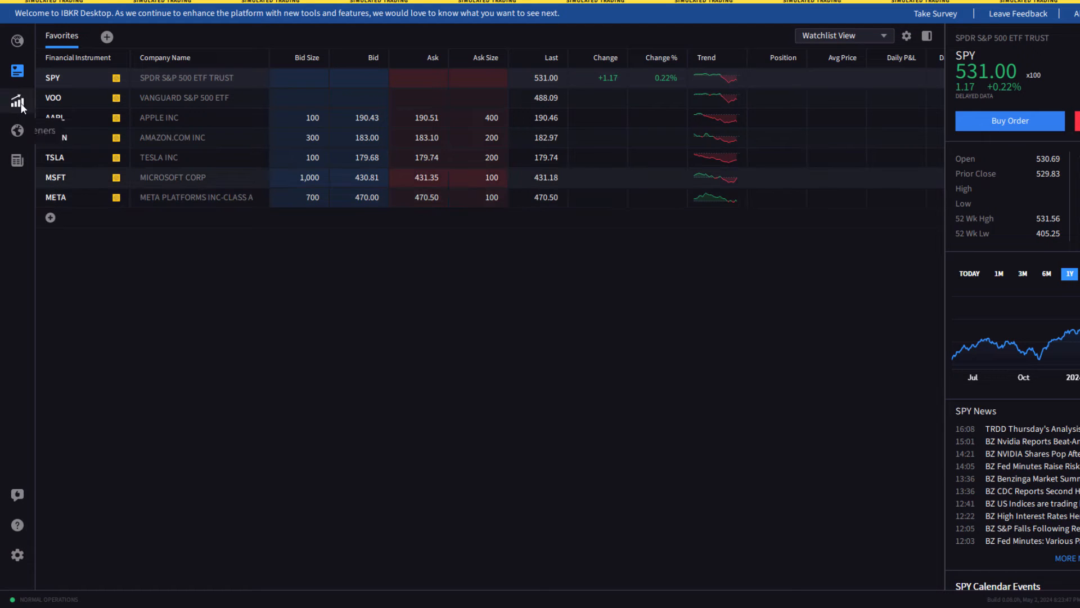
click(18, 102)
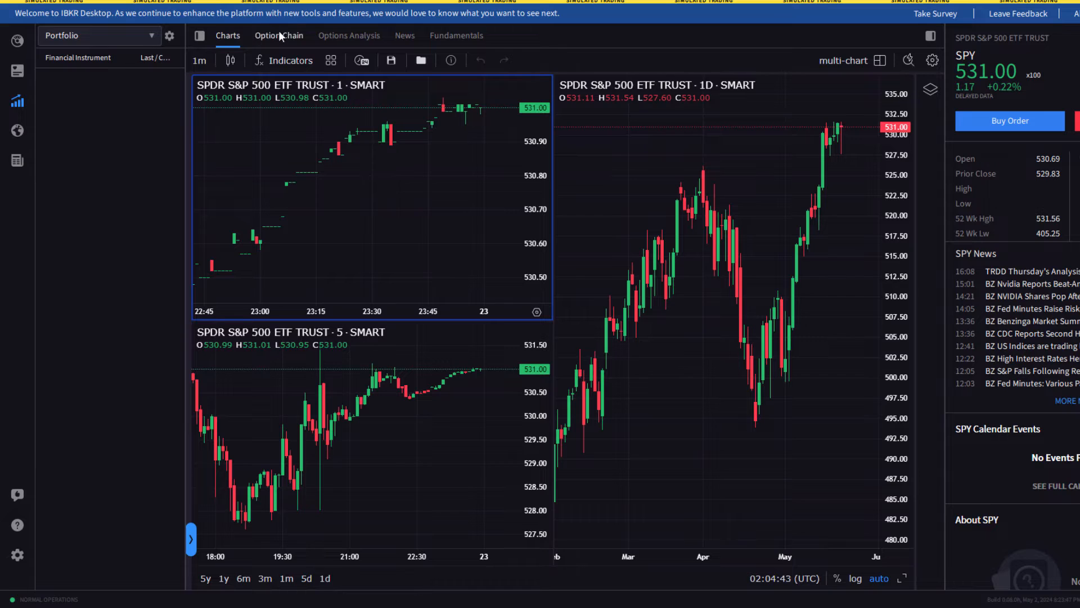
mouse_move(349, 35)
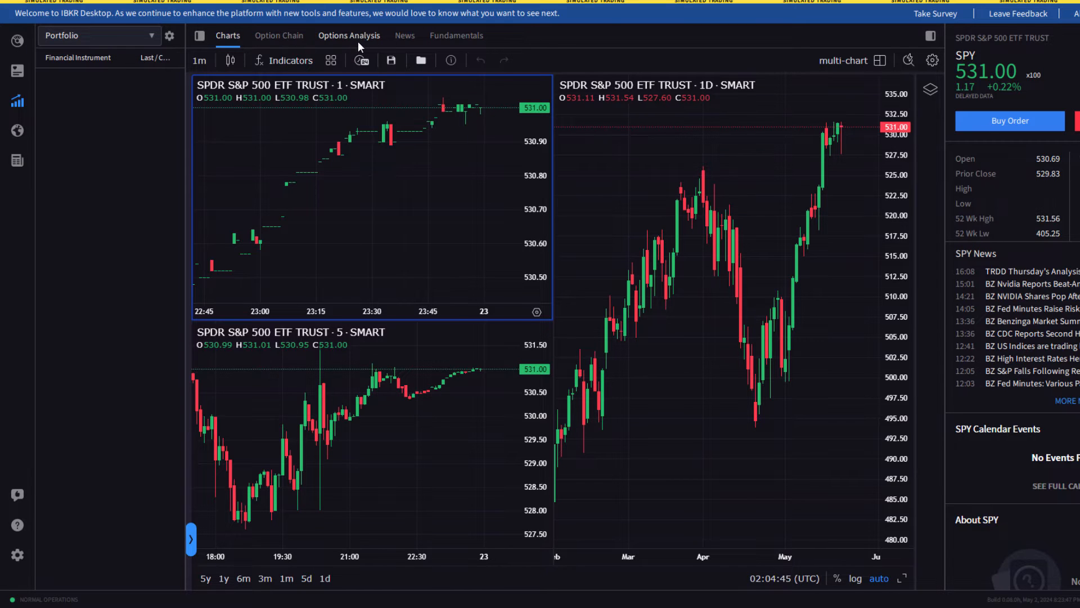
mouse_move(17, 130)
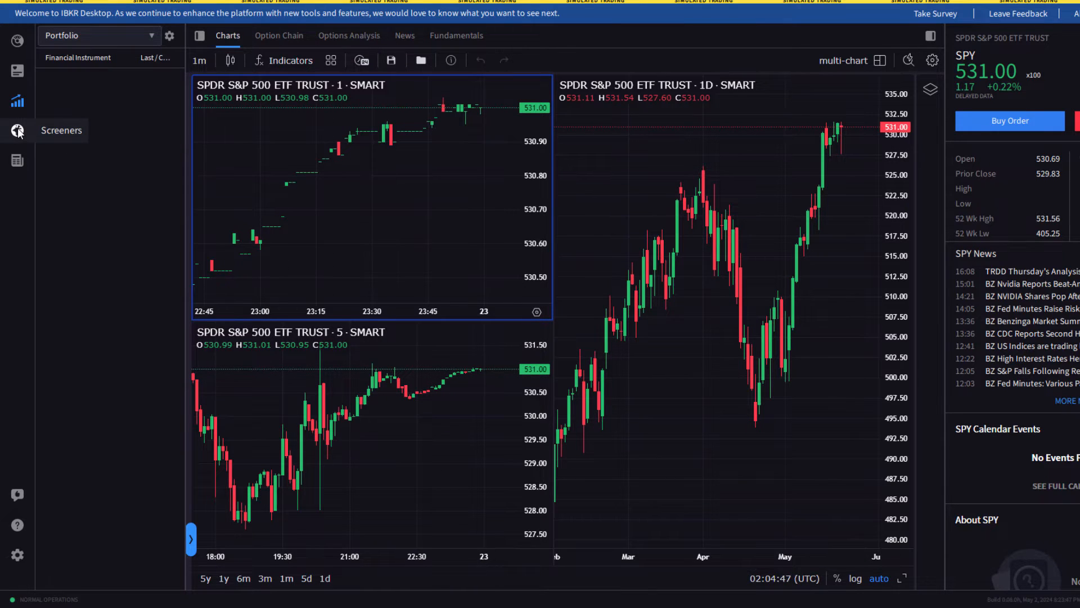
click(18, 130)
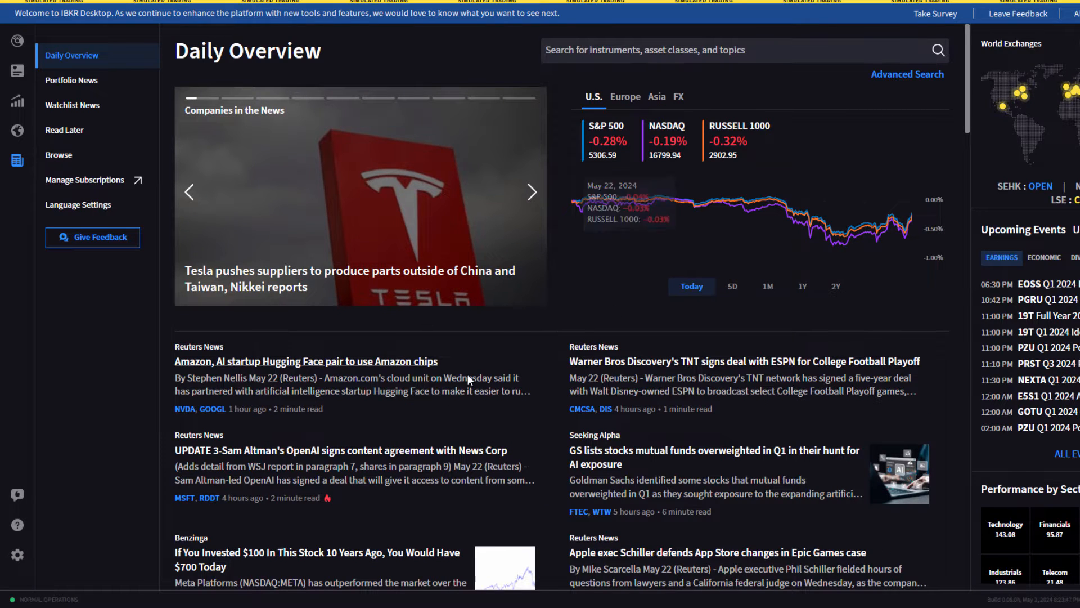
mouse_move(479, 393)
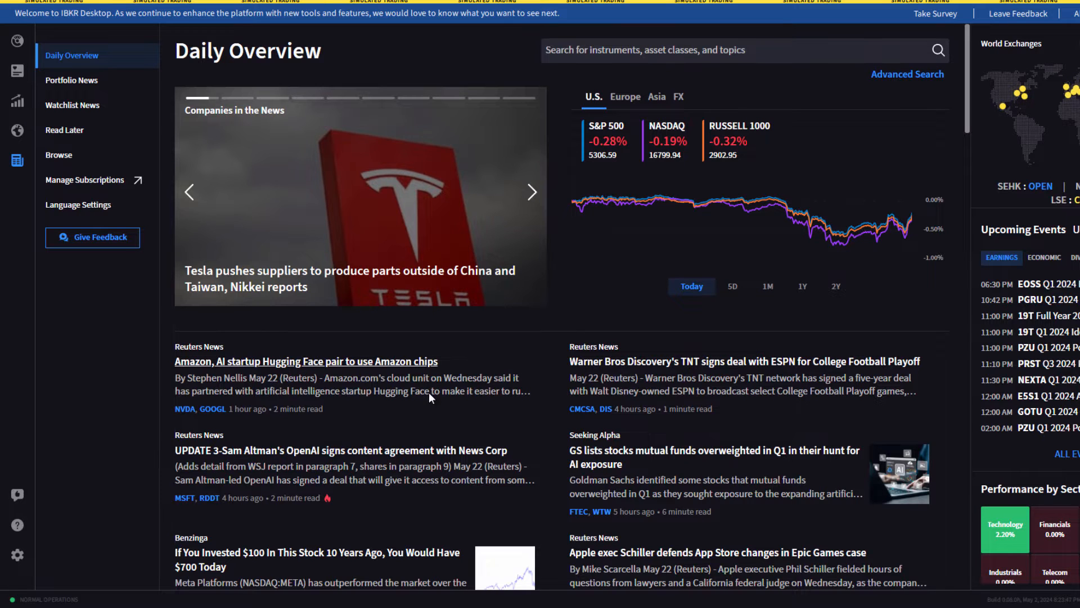
mouse_move(364, 398)
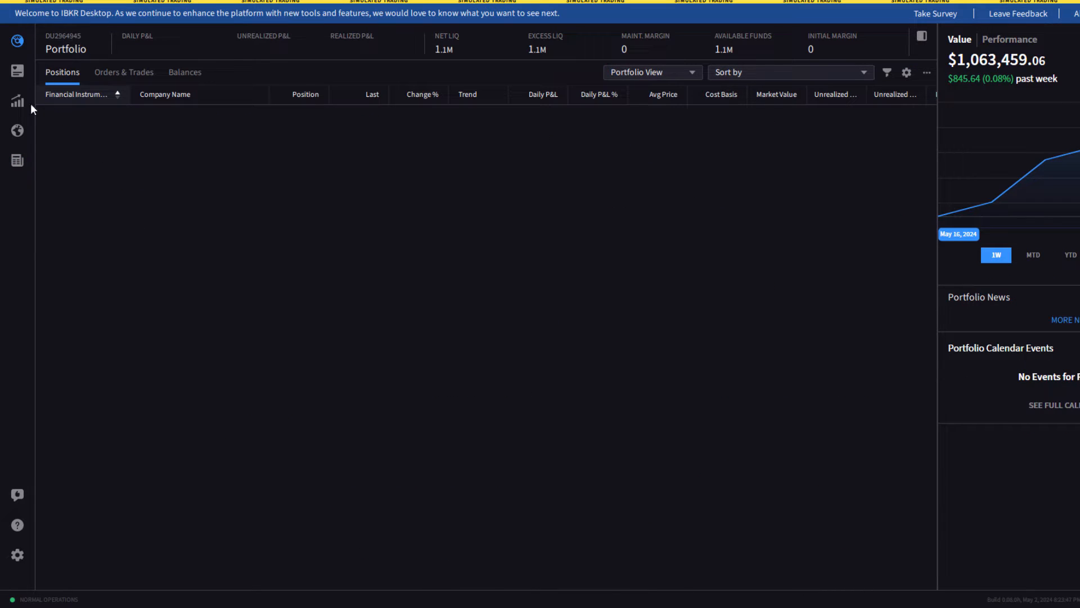
click(16, 70)
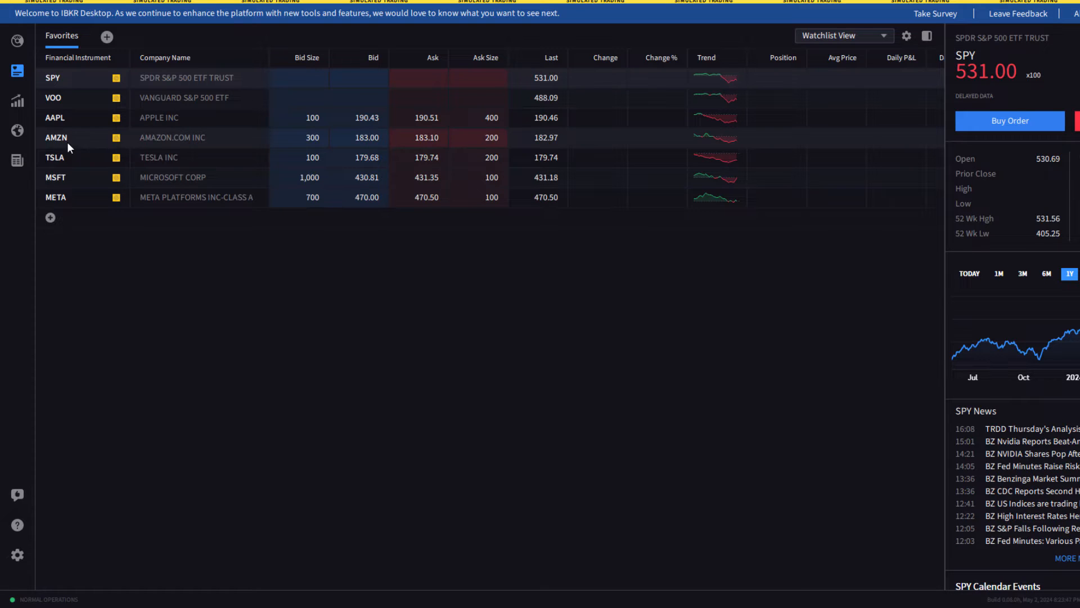
right_click(56, 138)
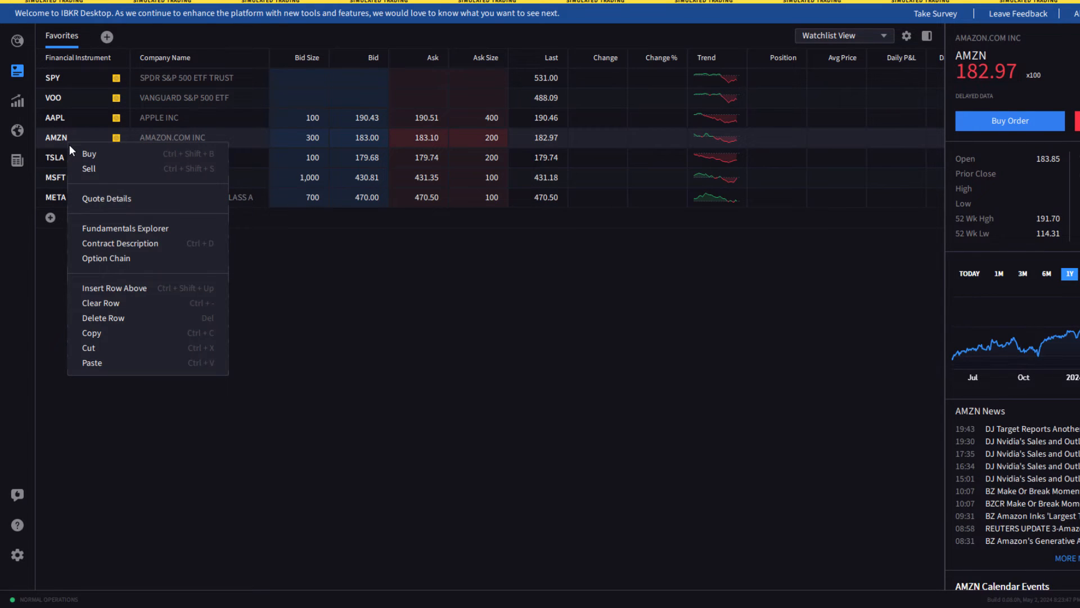
mouse_move(89, 169)
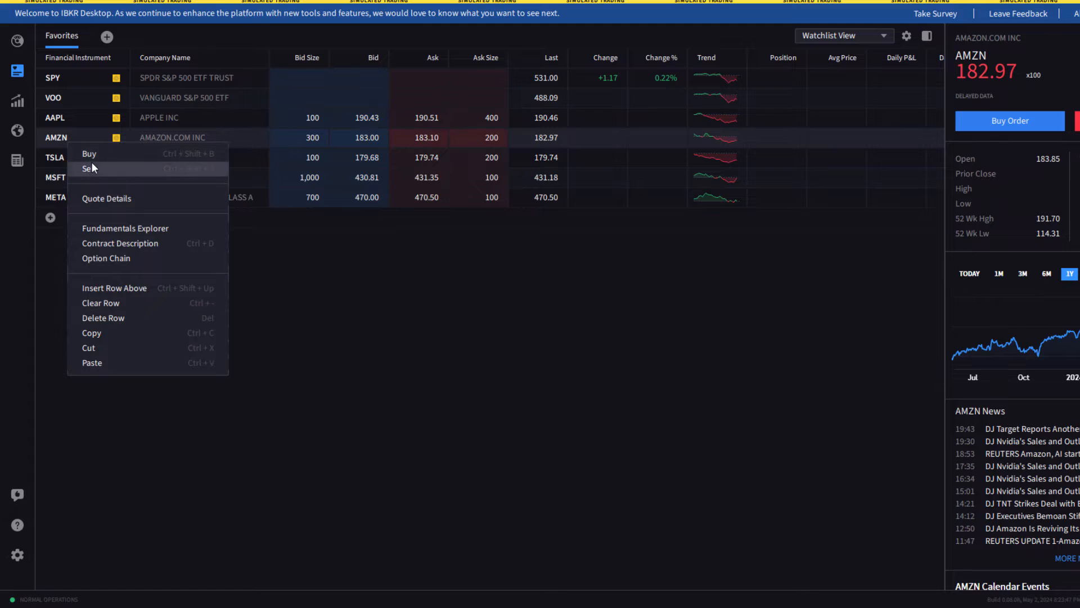
mouse_move(126, 228)
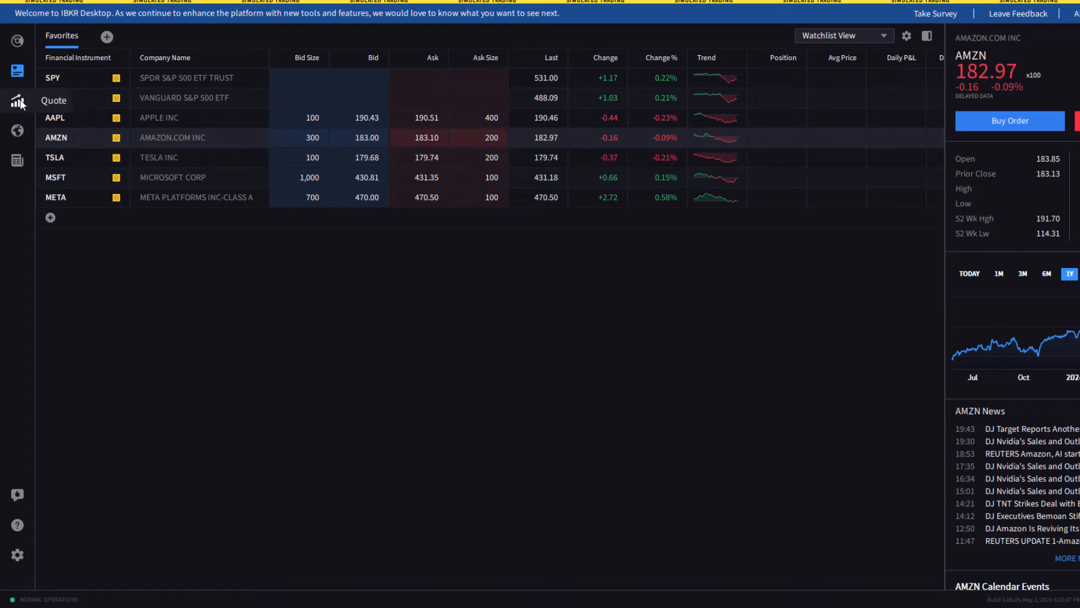
Bring up the AMZN charts and switch the top chart's interval to 1 week
click(18, 101)
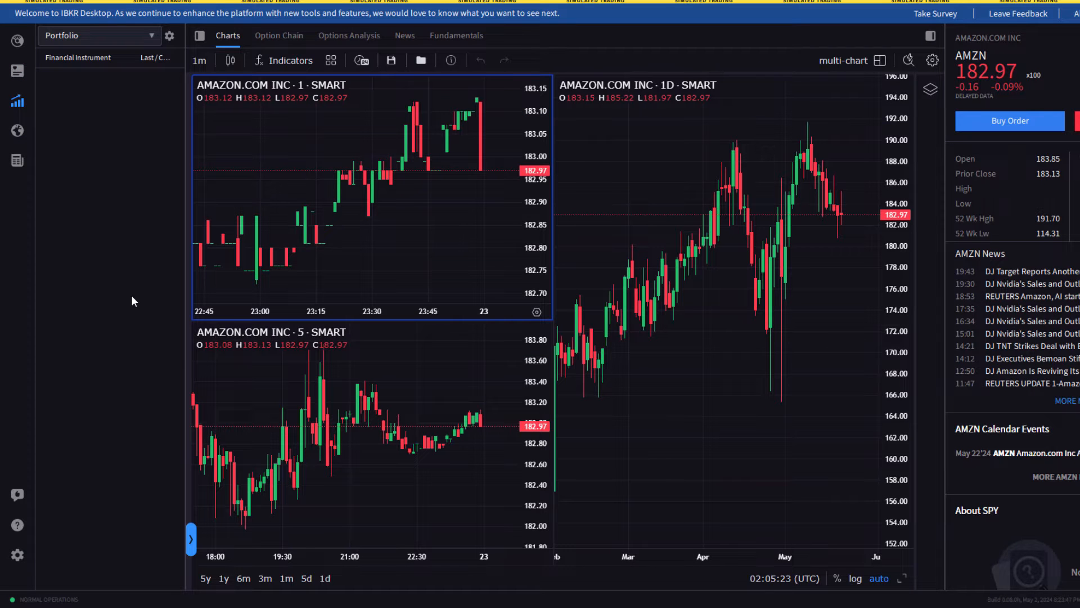
mouse_move(512, 188)
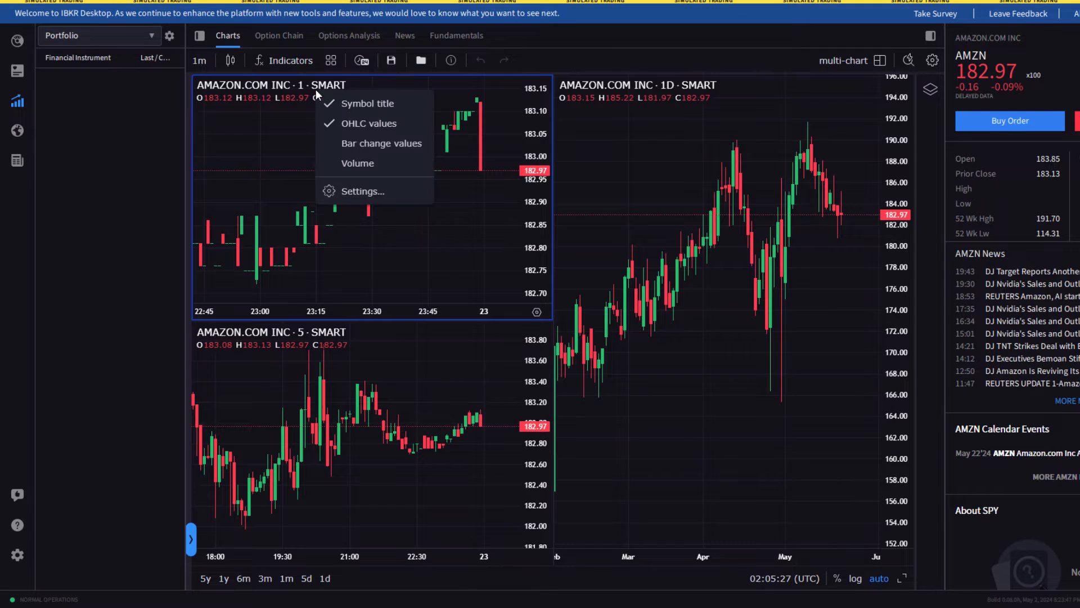
click(362, 190)
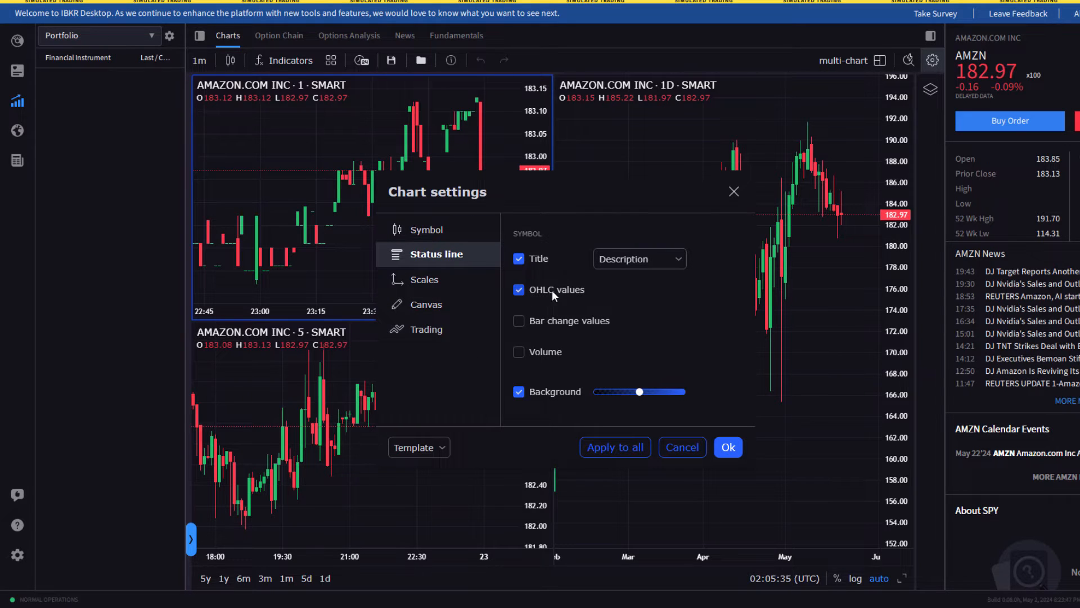
mouse_move(614, 283)
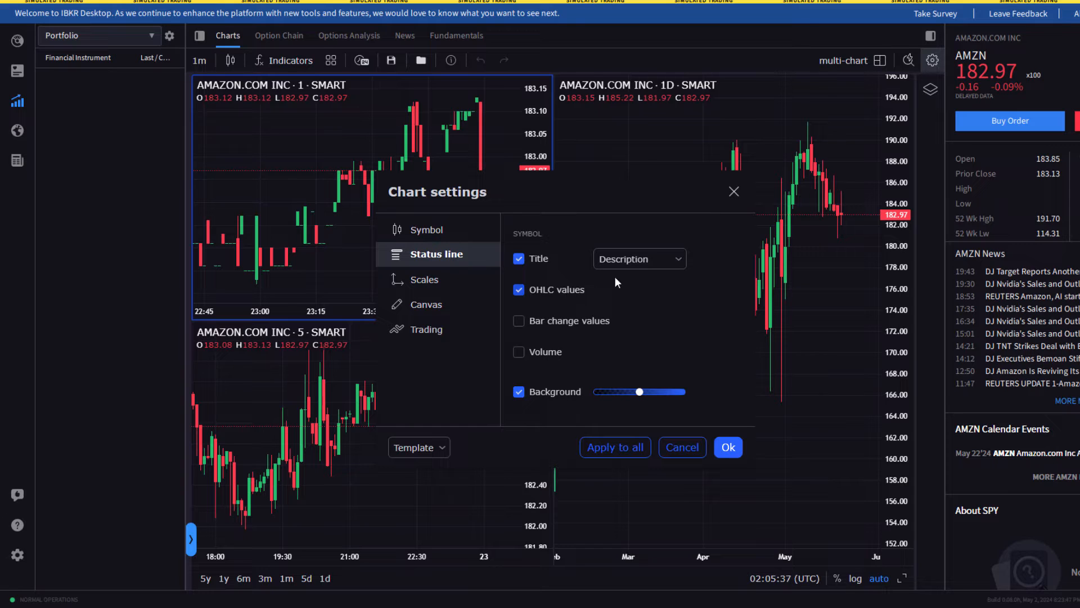
mouse_move(632, 238)
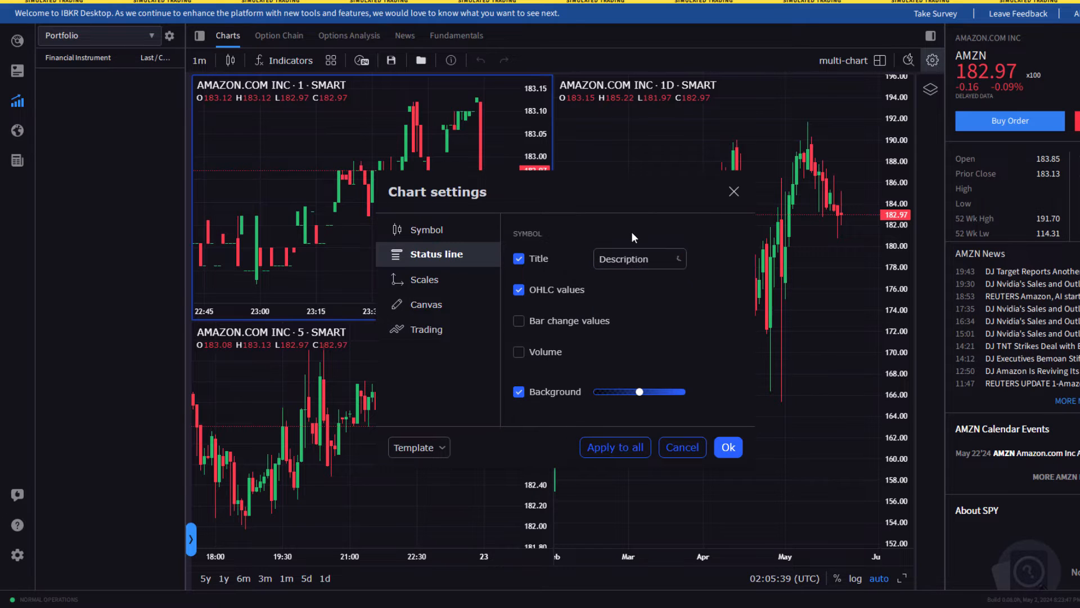
mouse_move(602, 375)
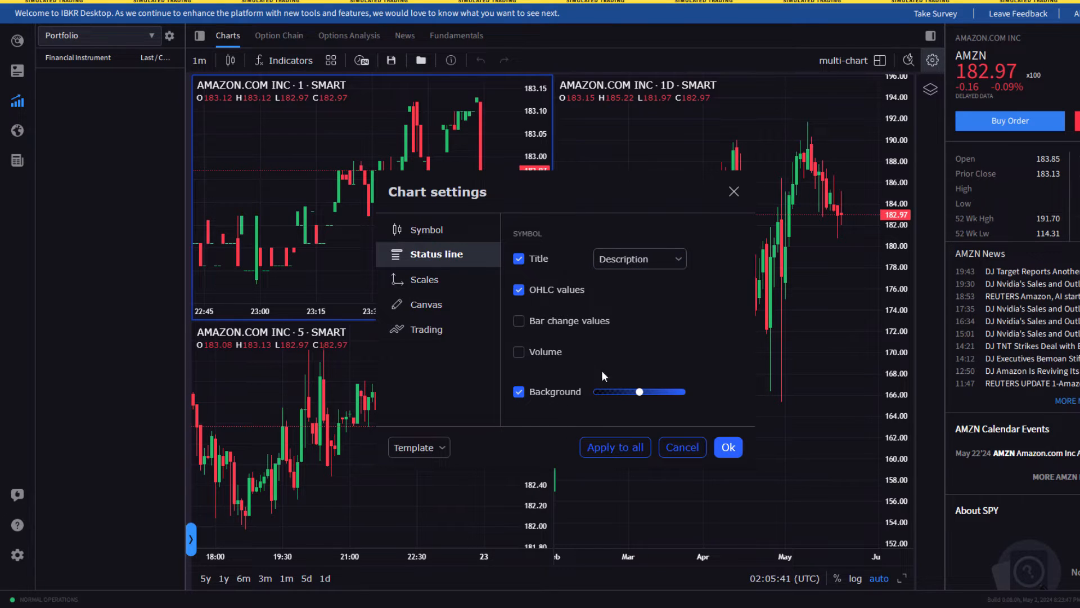
click(728, 447)
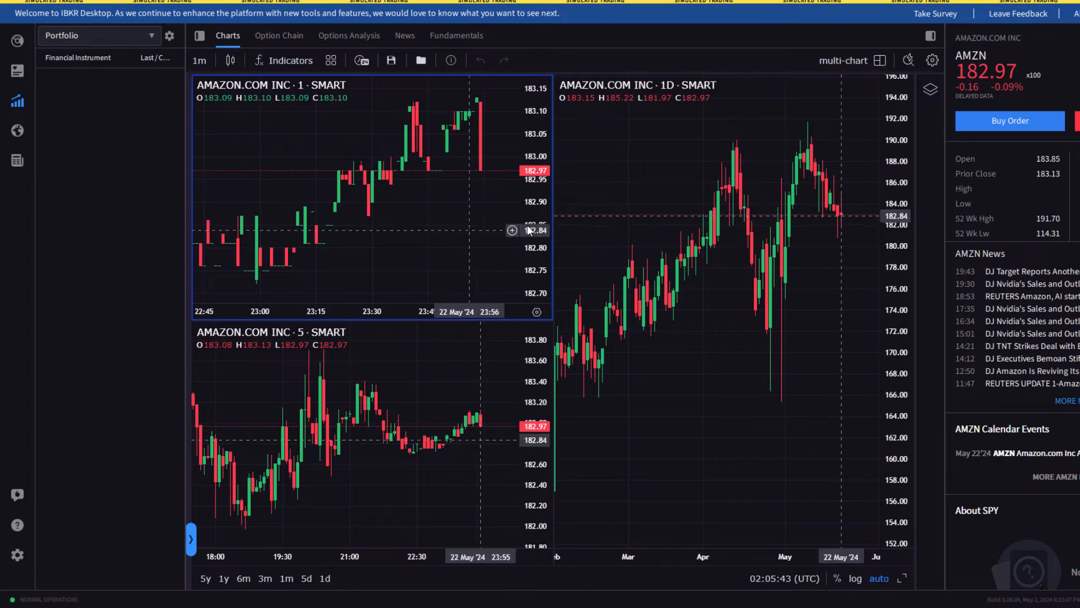
mouse_move(512, 110)
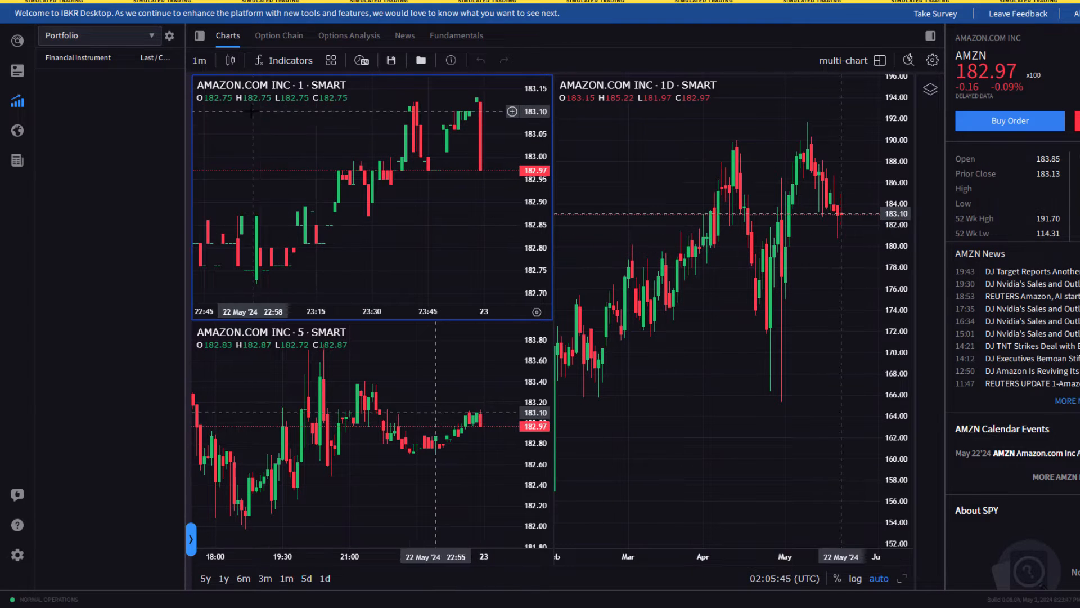
click(199, 60)
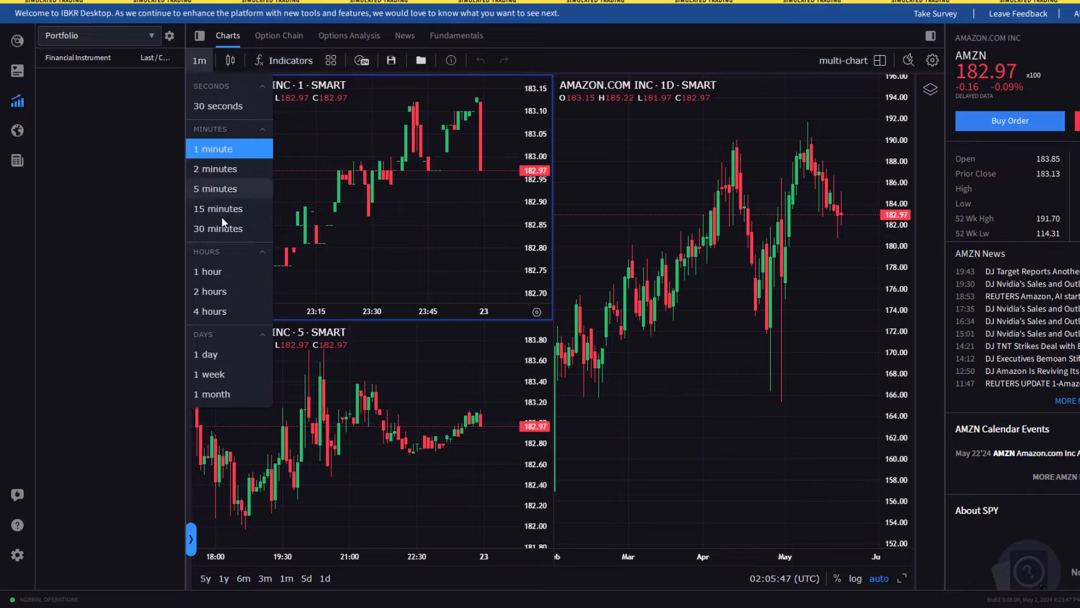
mouse_move(210, 310)
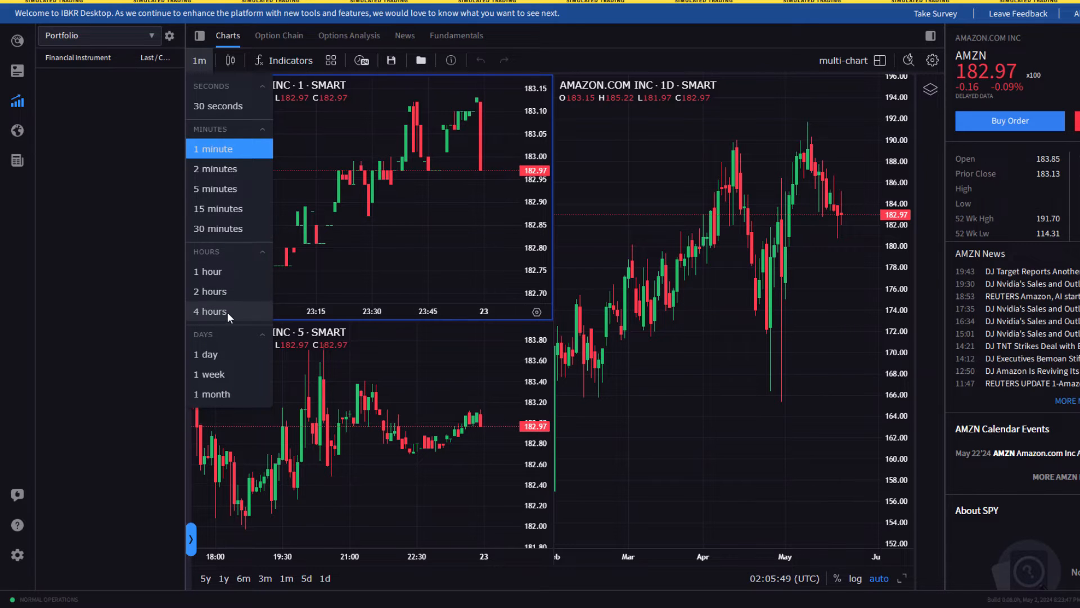
mouse_move(210, 354)
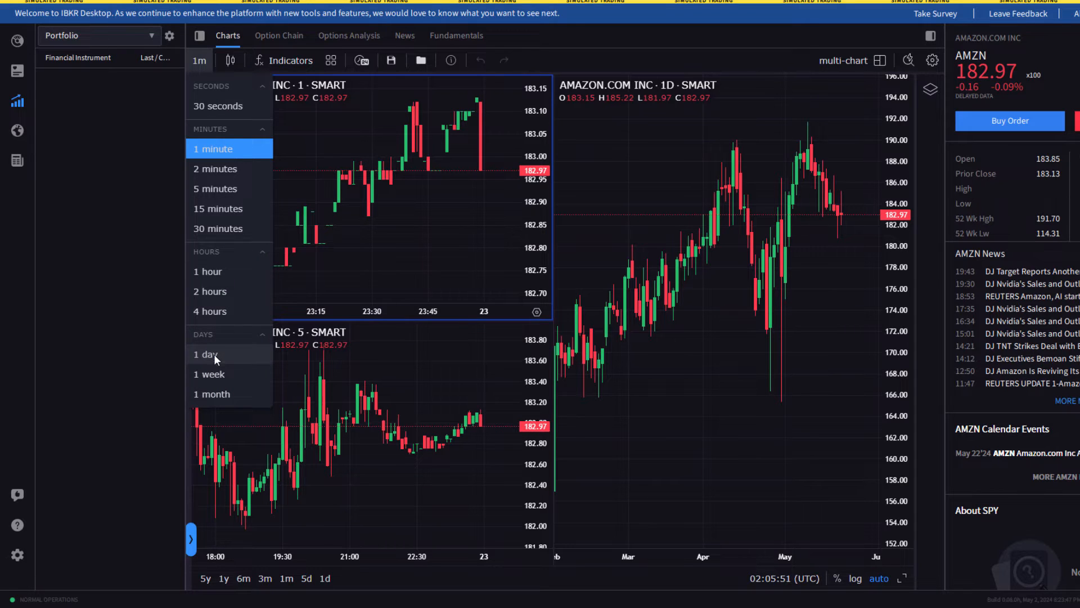
click(208, 374)
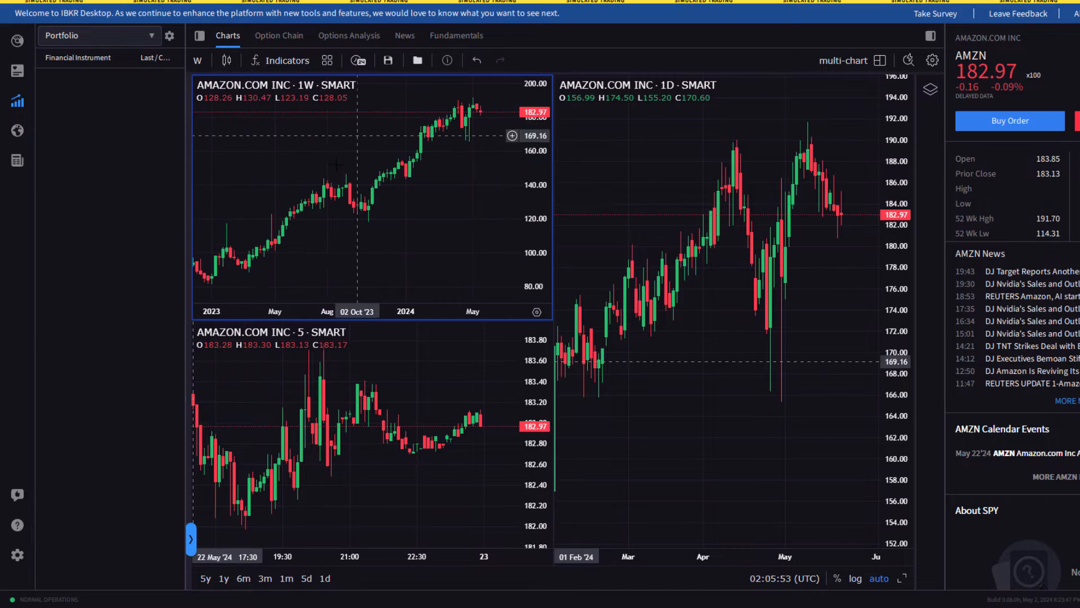
mouse_move(429, 237)
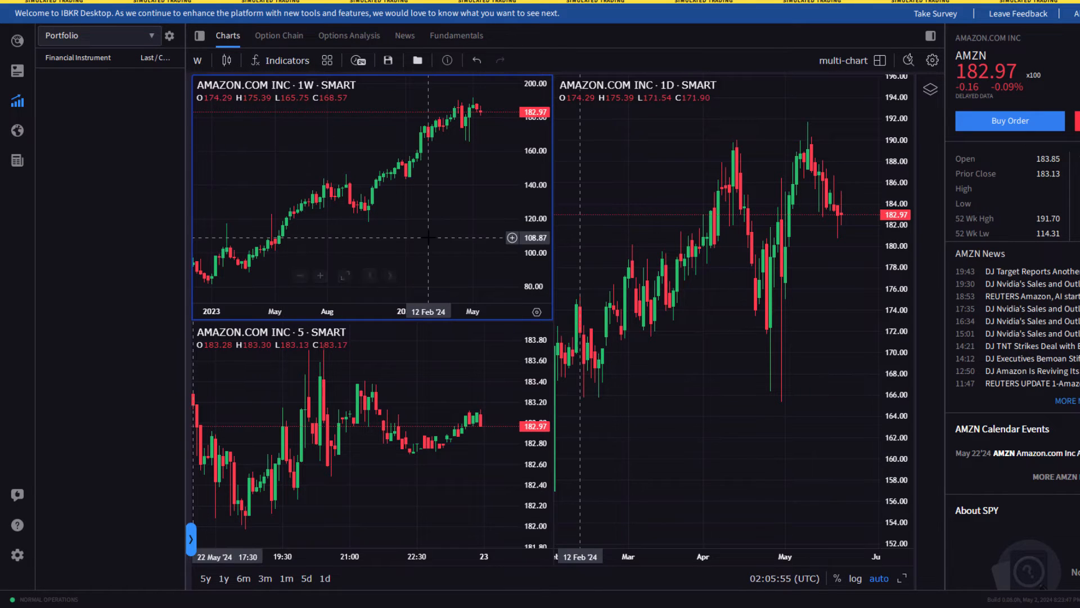
click(279, 35)
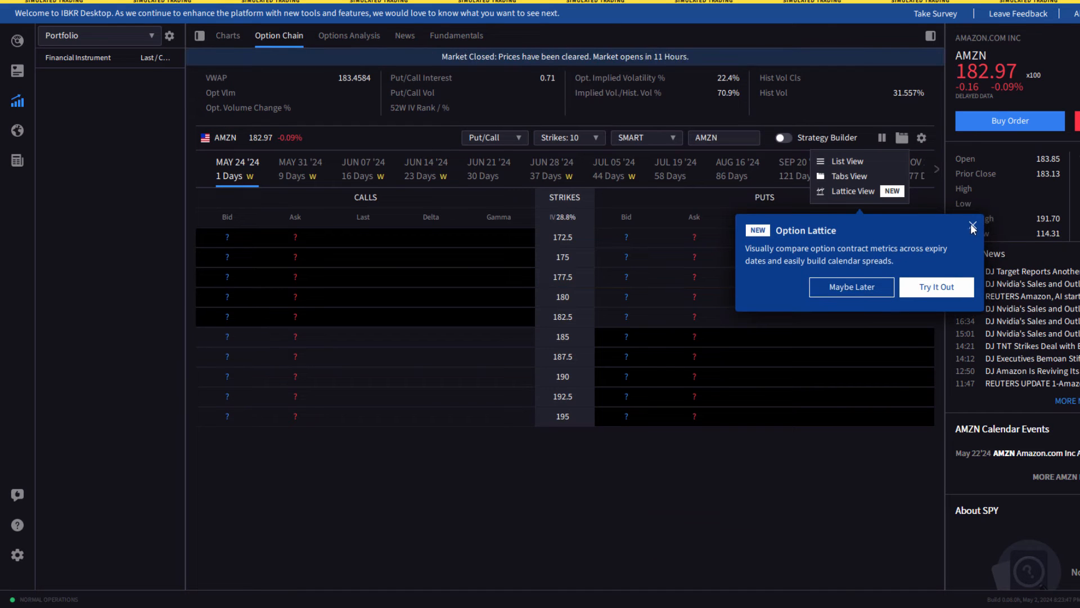
Dismiss the Option Lattice notice and show AMZN options expiring June 28 '24
click(972, 226)
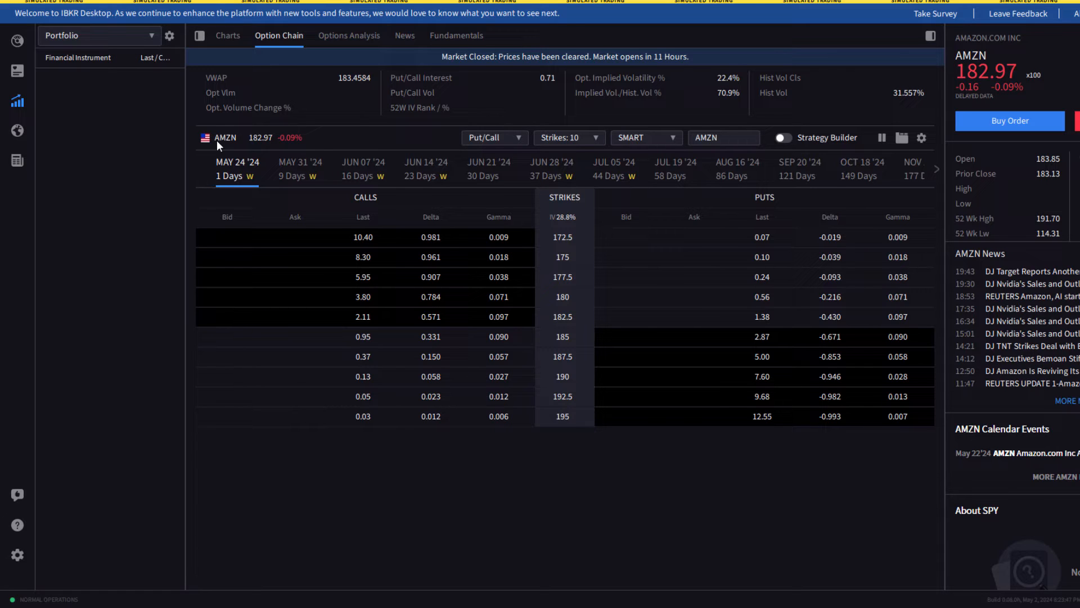
click(782, 138)
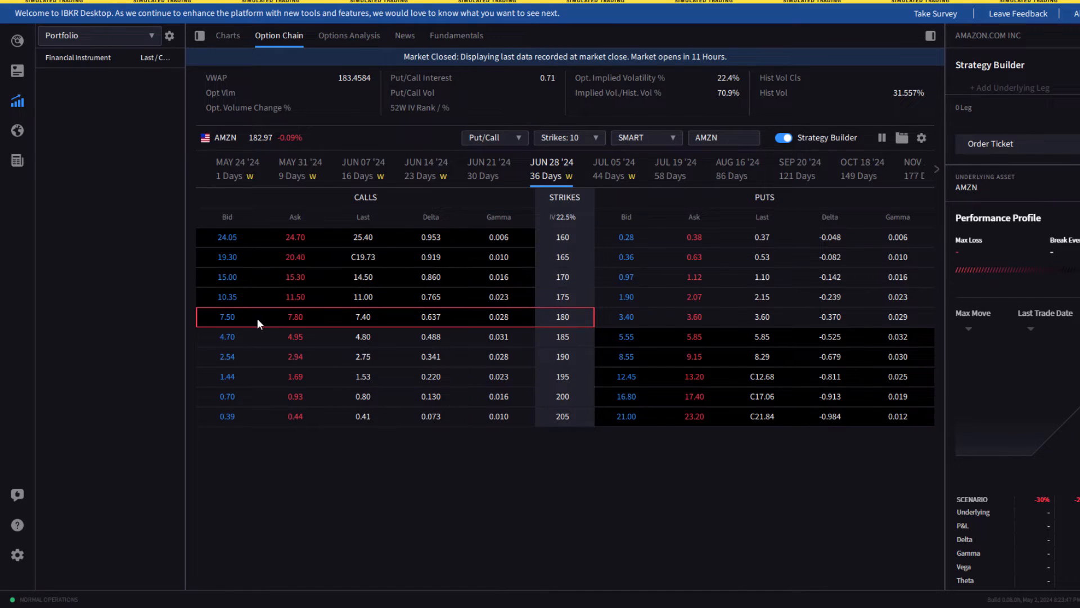
Buy the Jun 28 '24 180 call, sell the Jun 07 '24 185 call, and accept the warning
click(294, 317)
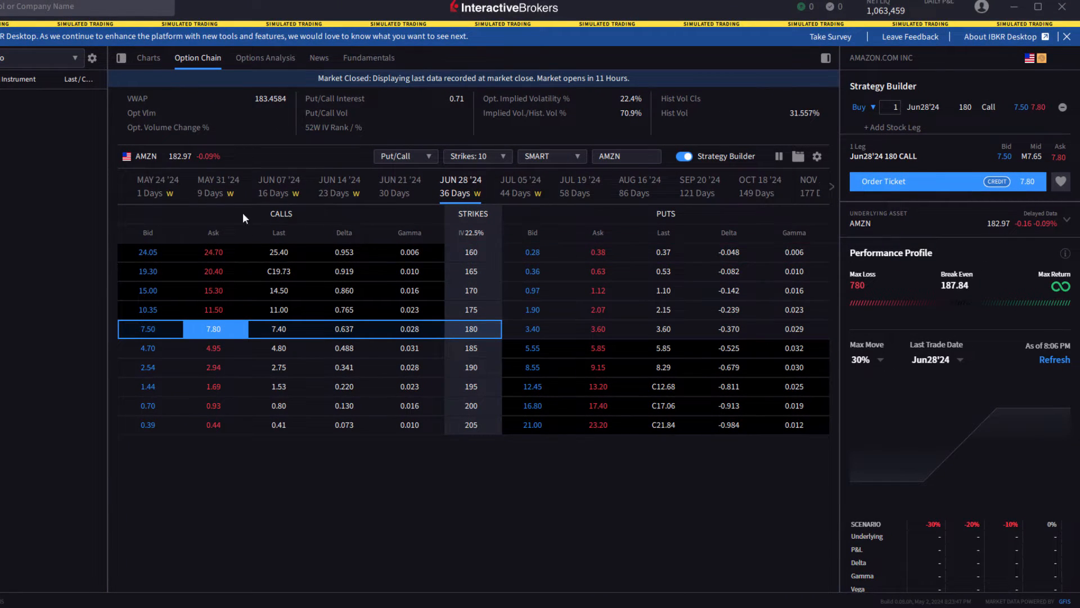
click(279, 186)
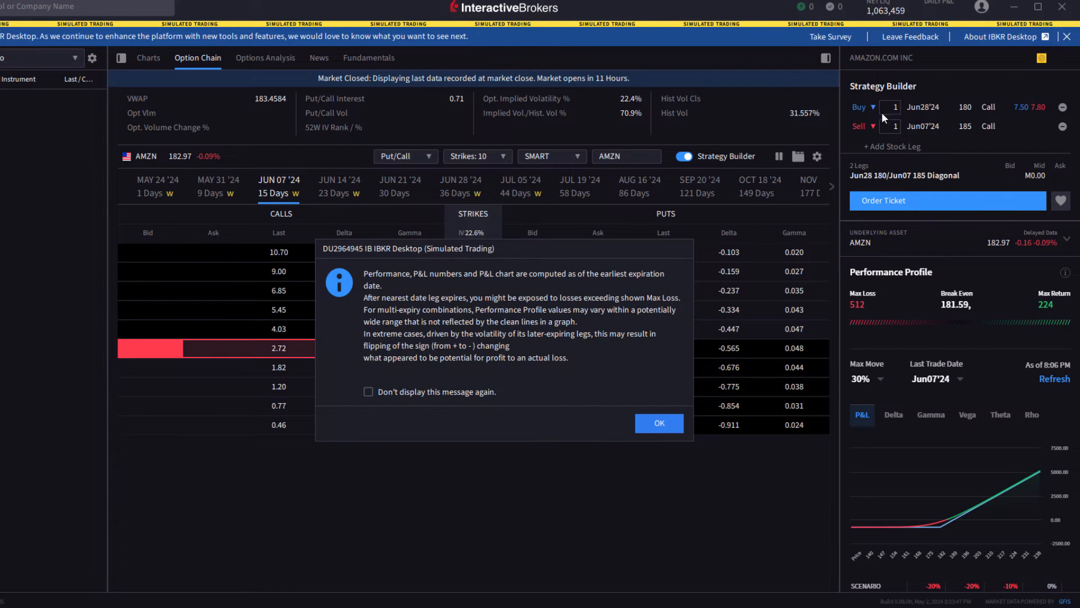
click(658, 422)
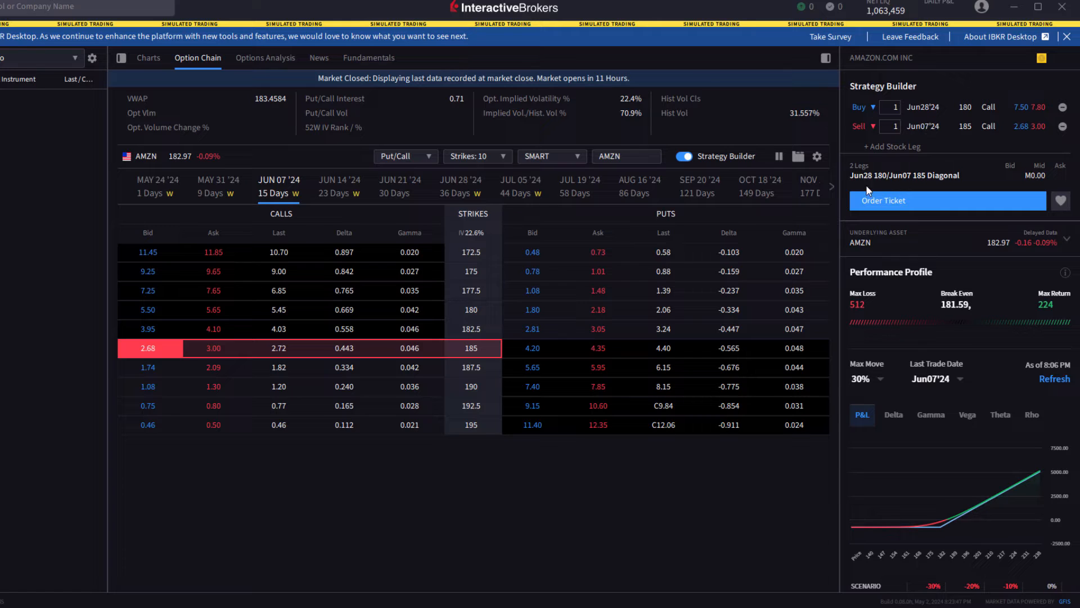
mouse_move(884, 180)
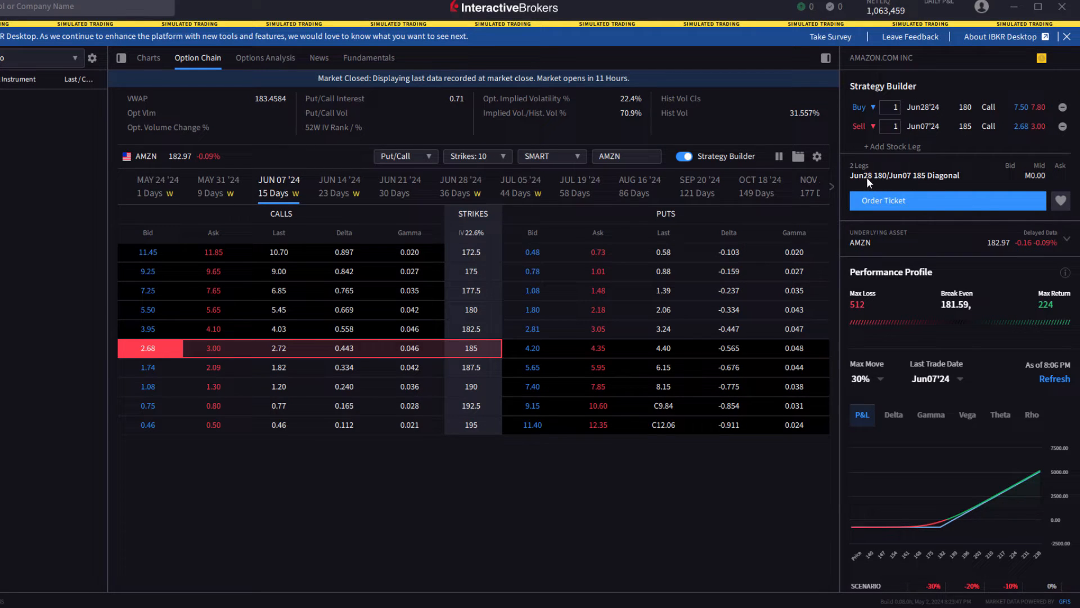
mouse_move(884, 185)
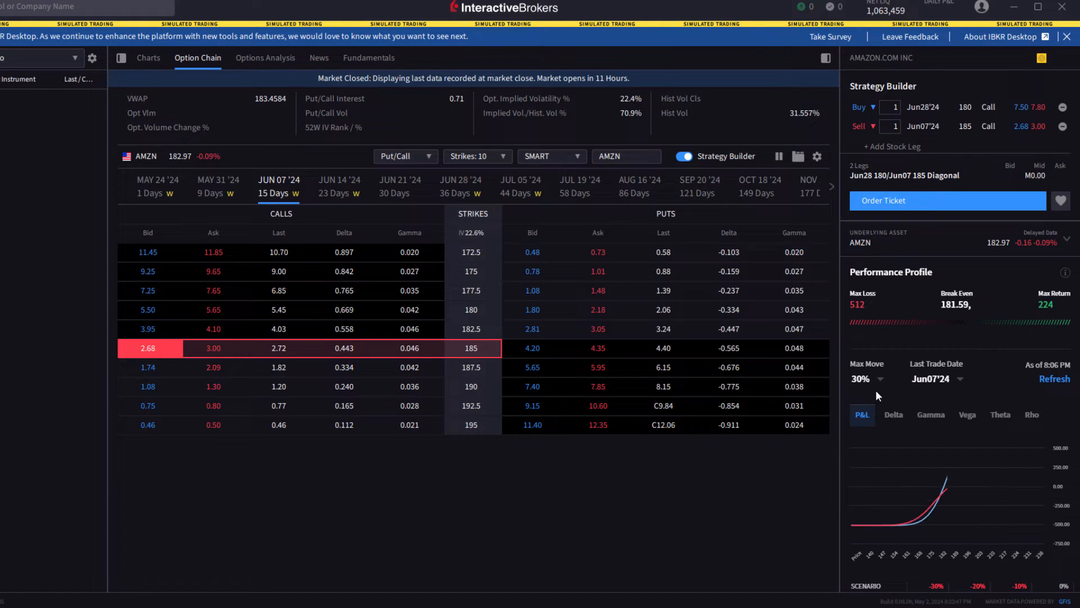
mouse_move(948, 485)
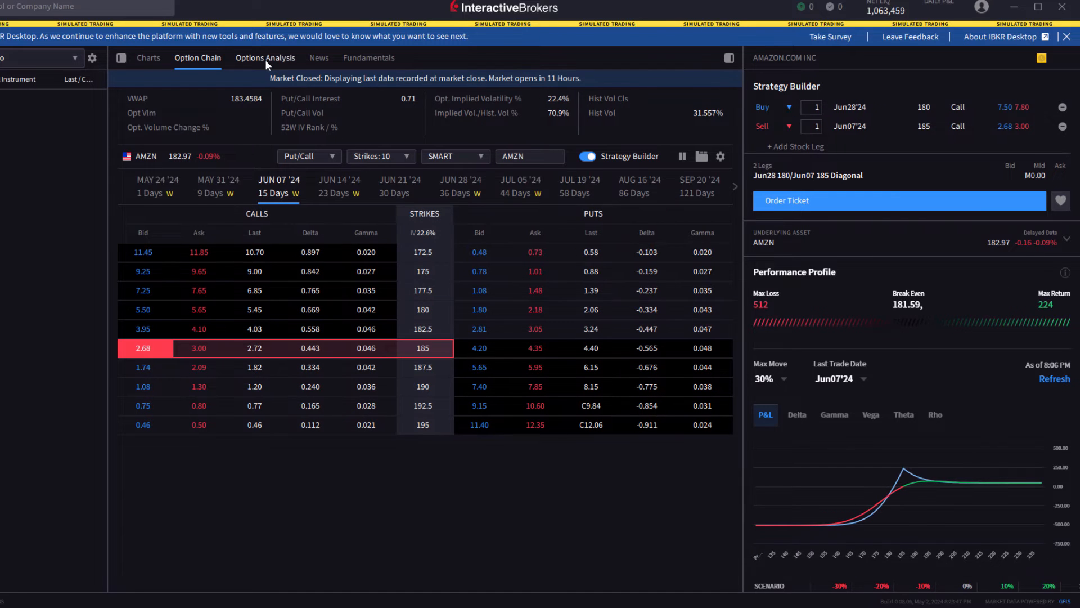
View AMZN's implied and historical volatility charts in Options Analysis, then return to Option Chain
click(264, 57)
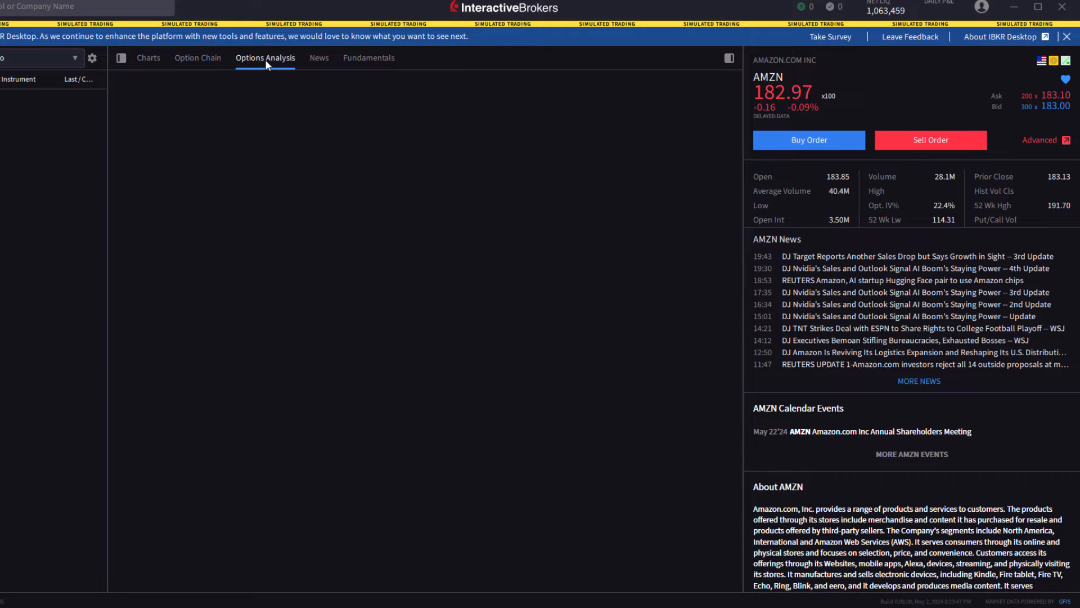
click(265, 58)
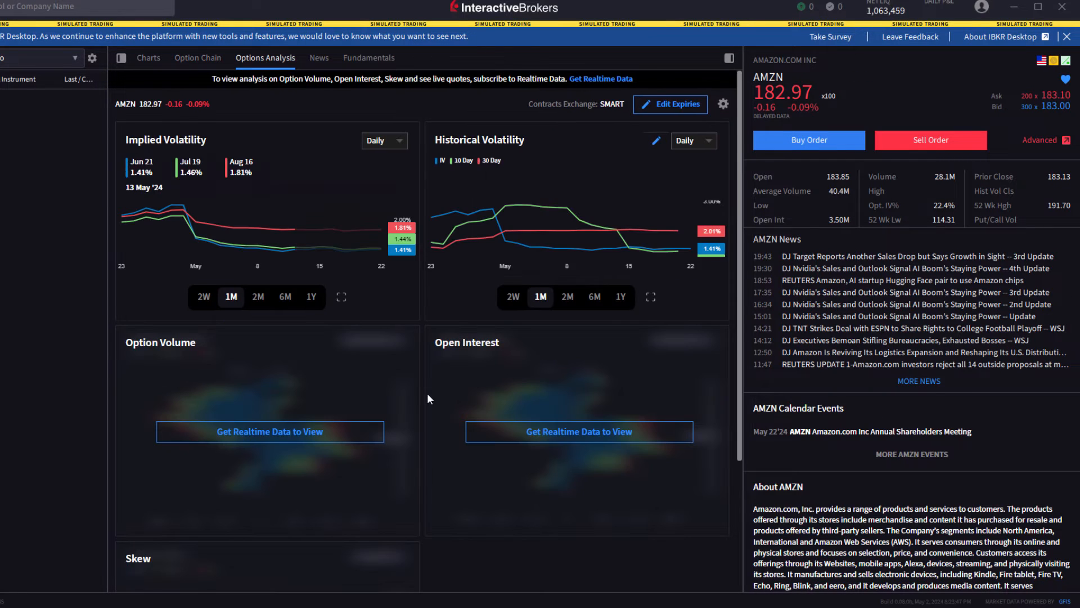
mouse_move(409, 380)
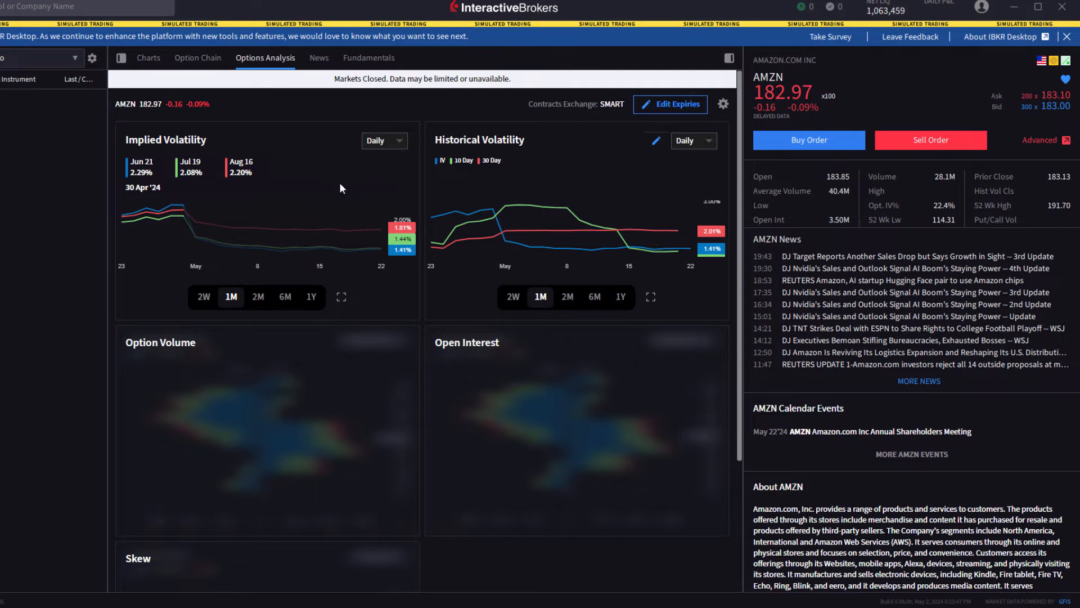
mouse_move(566, 204)
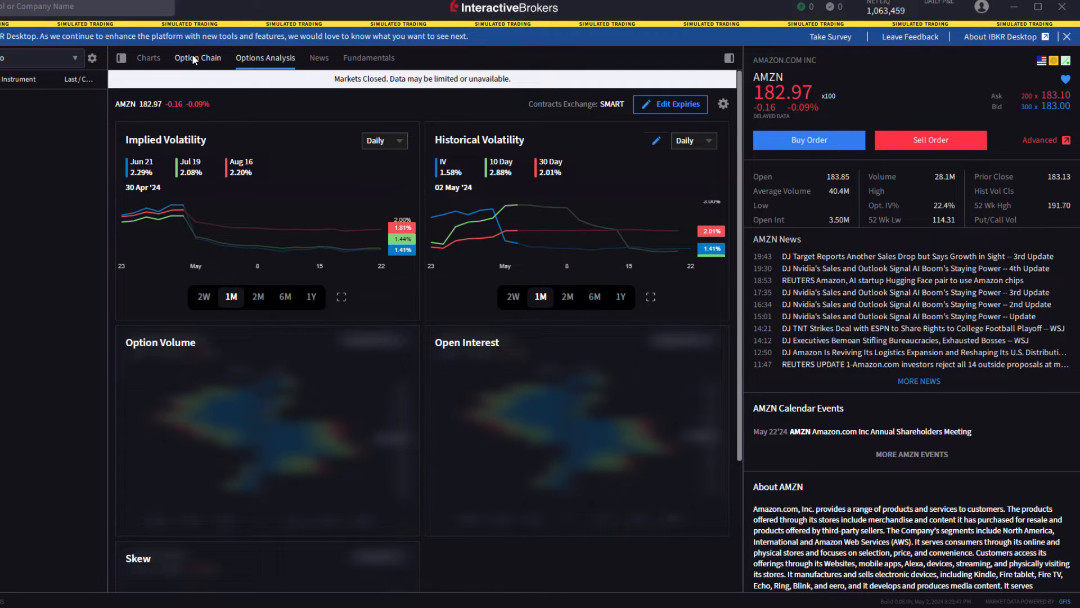
click(197, 57)
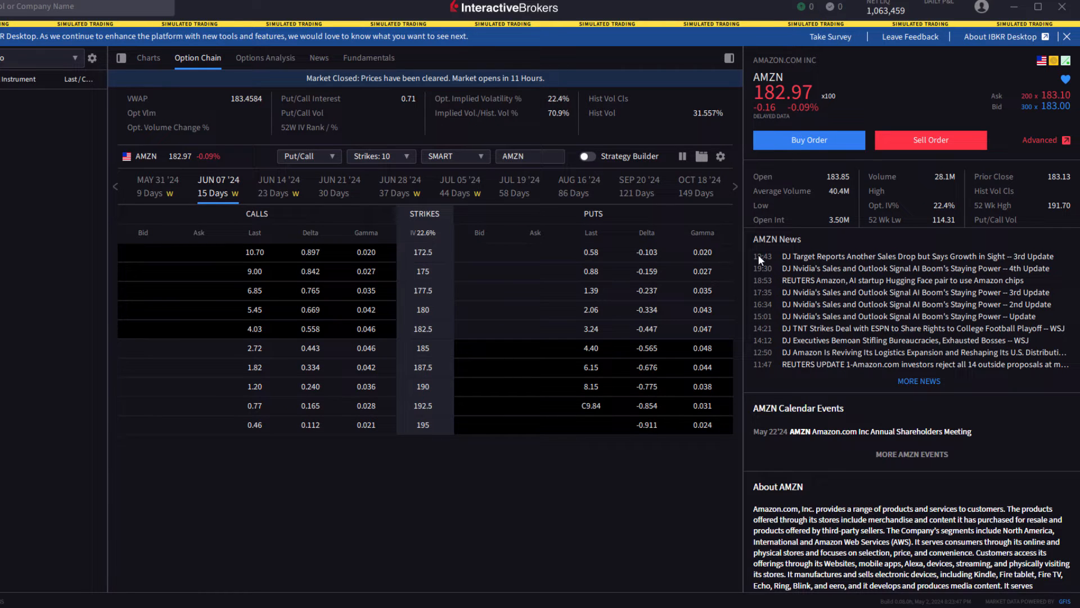
Widen the Strategy Builder panel and scroll to the AMZN spread's P&L scenario table
click(331, 290)
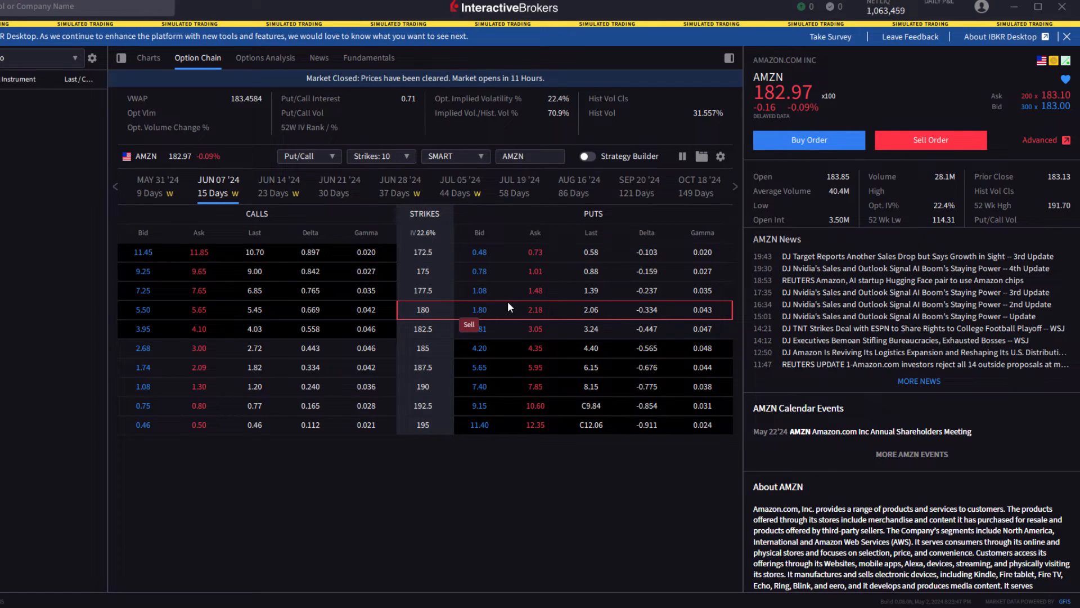
mouse_move(589, 157)
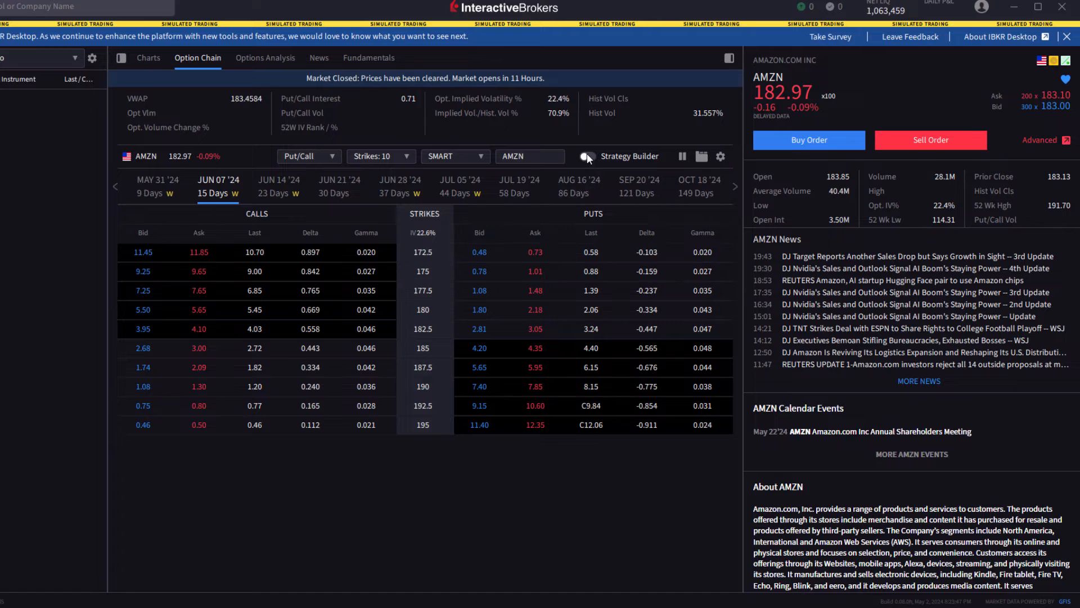
click(586, 156)
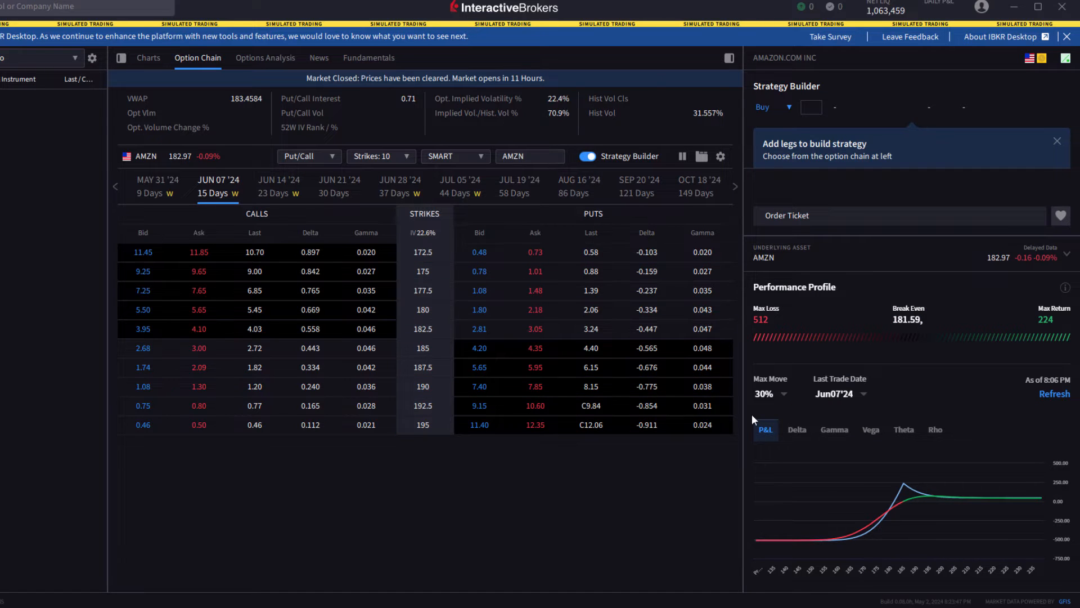
mouse_move(697, 280)
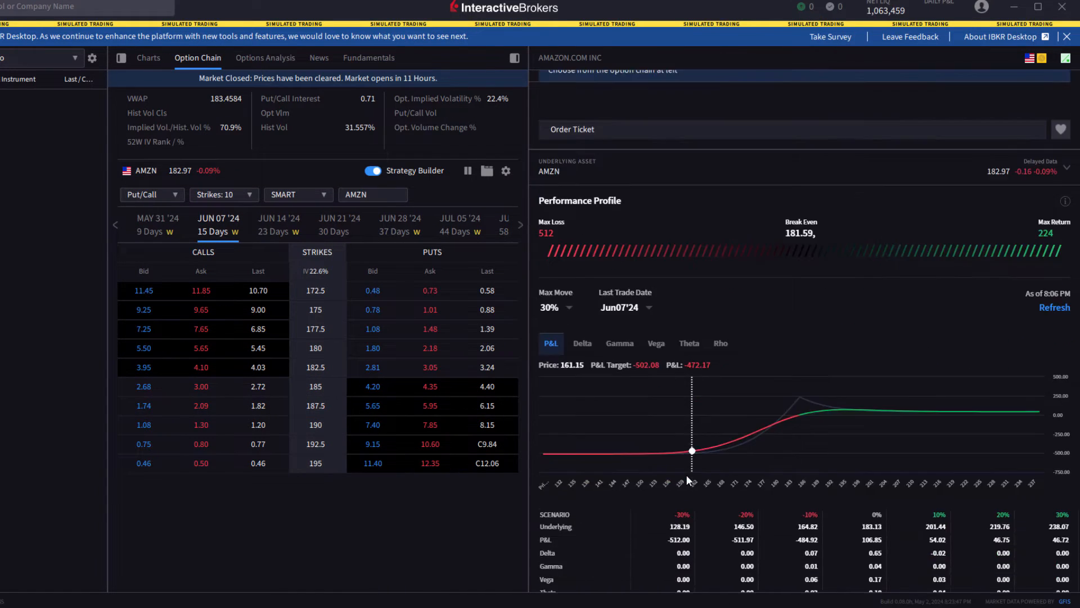
scroll(down, 3)
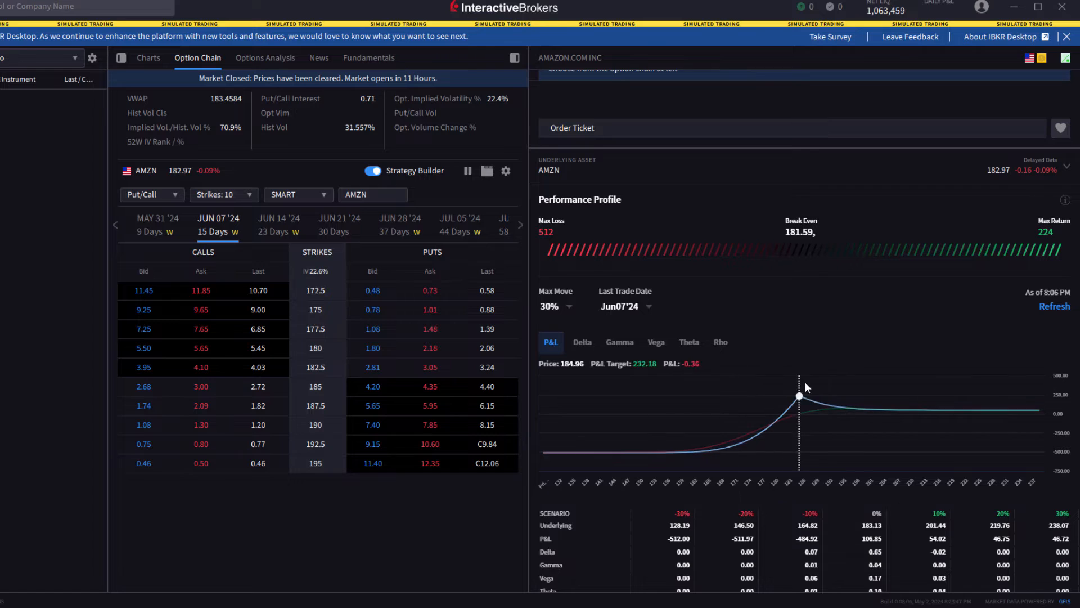
mouse_move(733, 427)
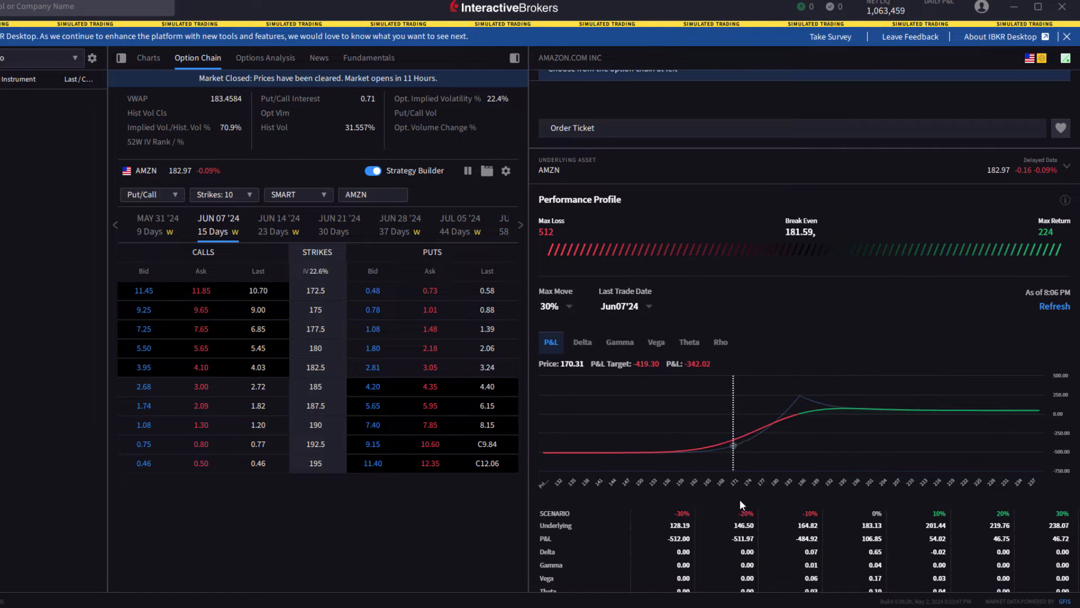
mouse_move(763, 526)
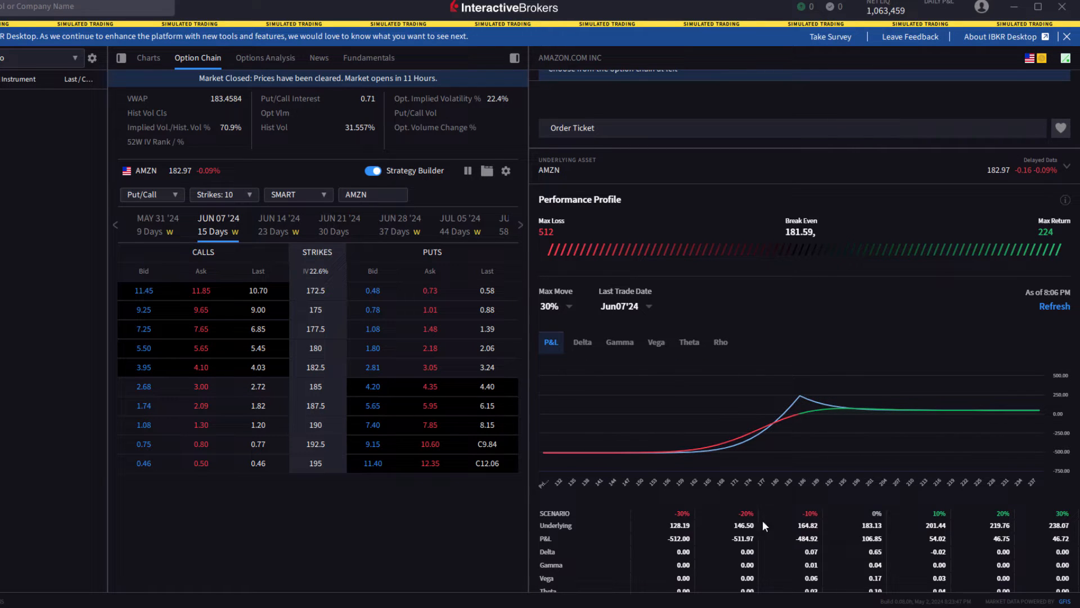
mouse_move(866, 491)
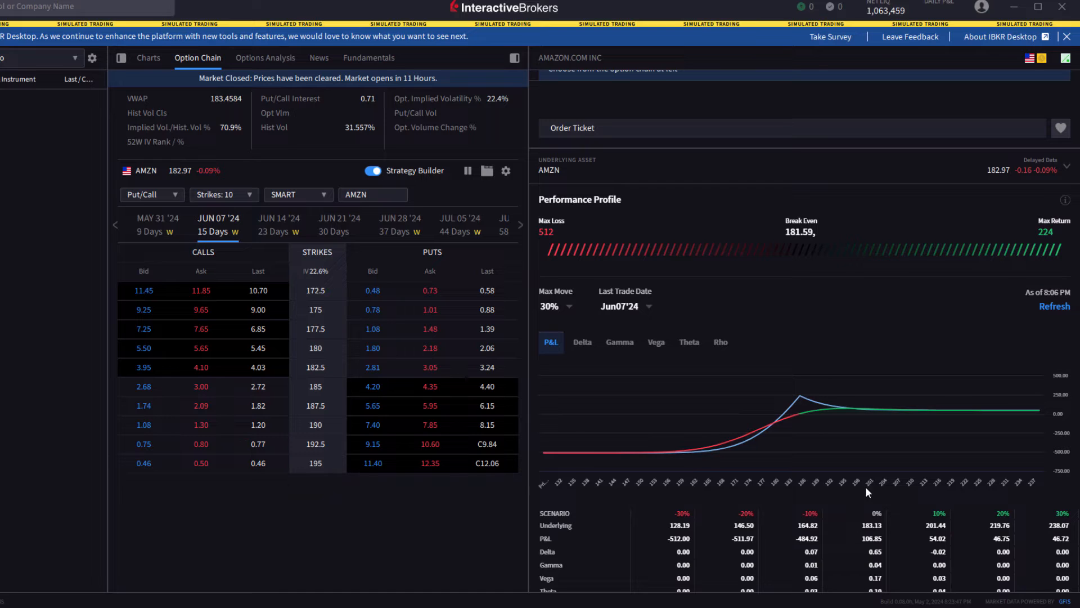
mouse_move(918, 500)
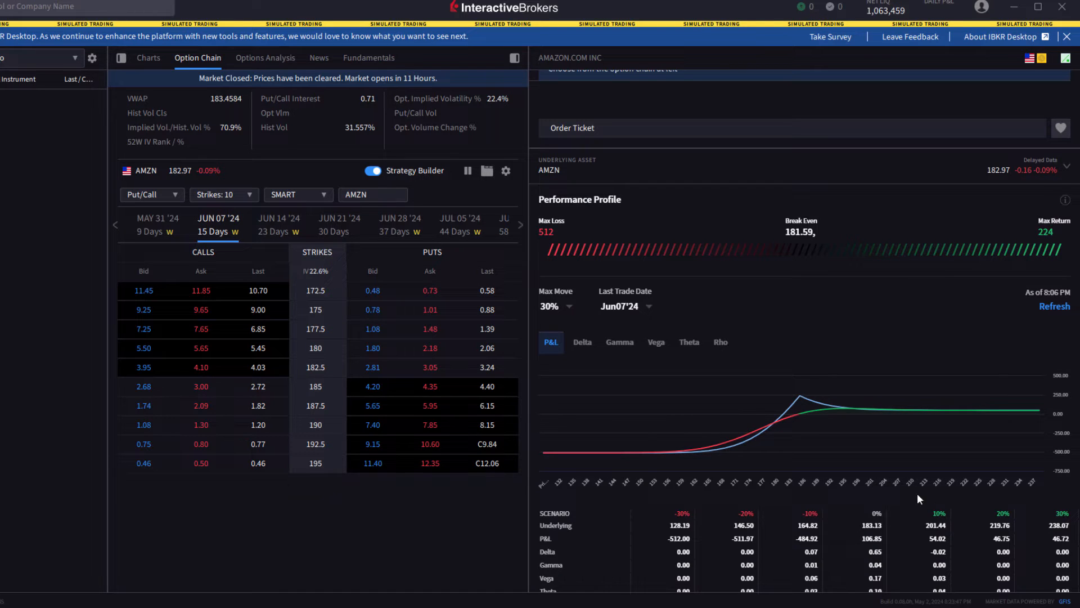
mouse_move(911, 502)
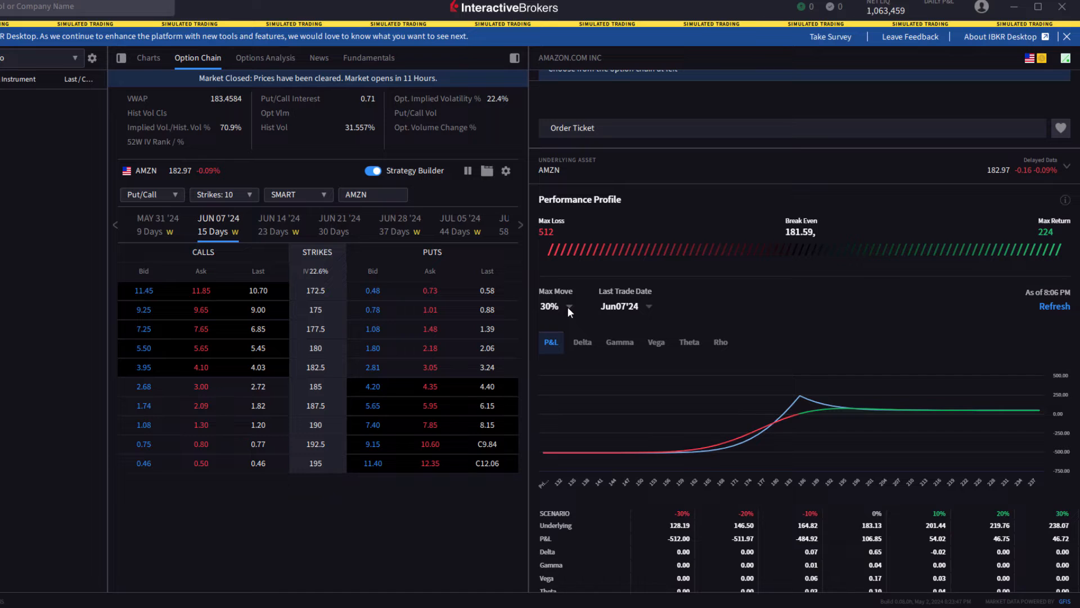
click(568, 308)
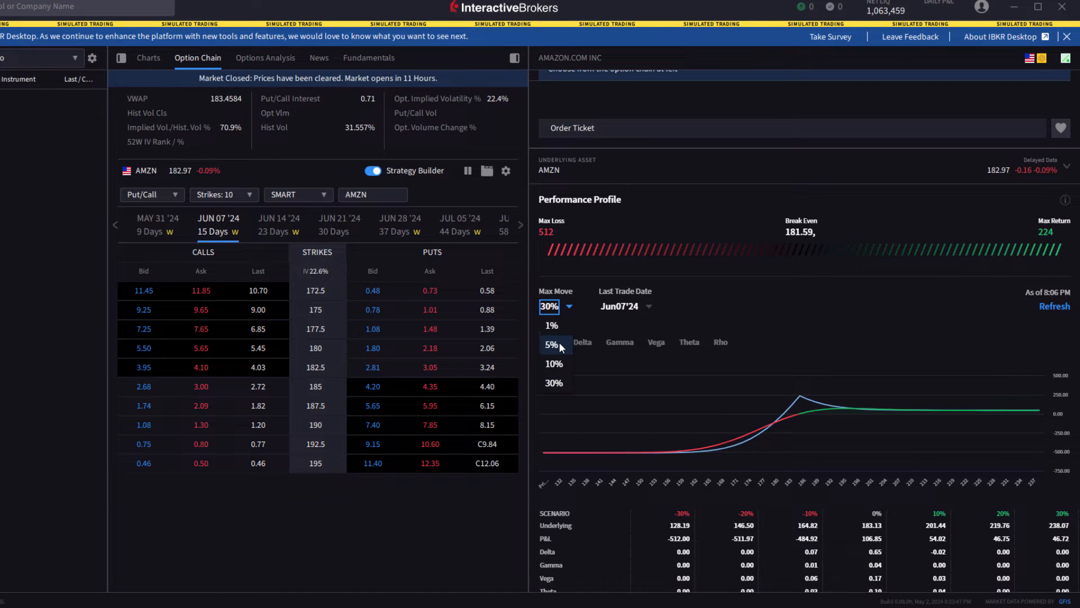
click(552, 344)
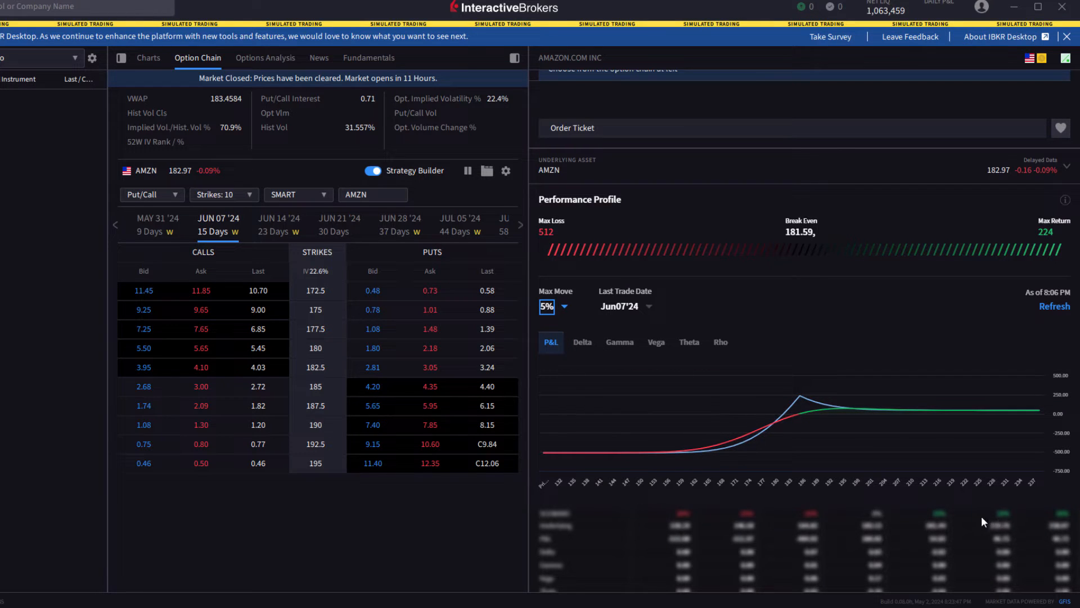
mouse_move(1019, 522)
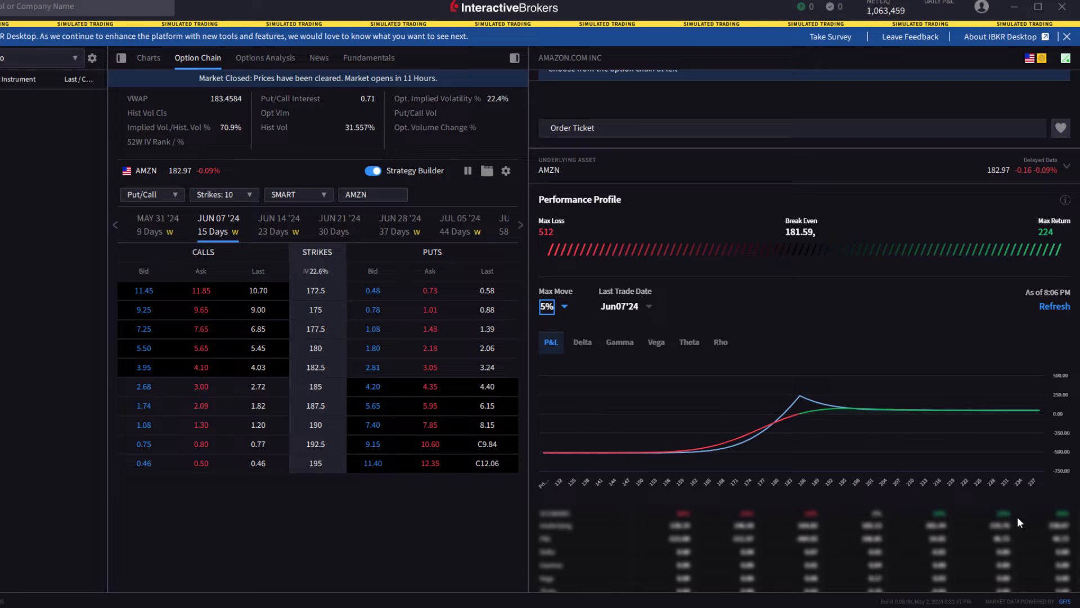
mouse_move(904, 542)
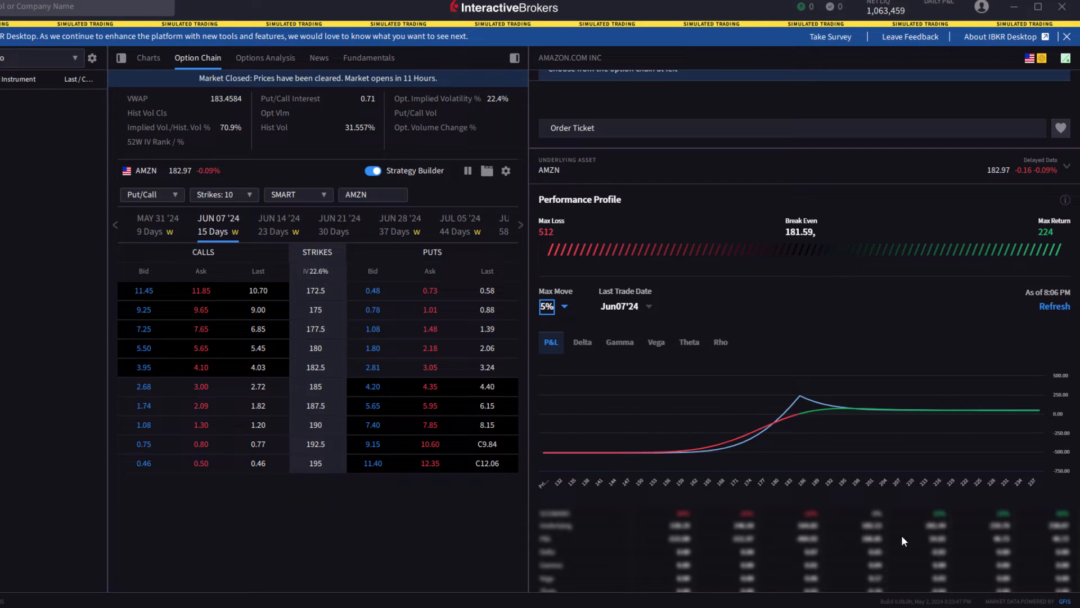
mouse_move(893, 518)
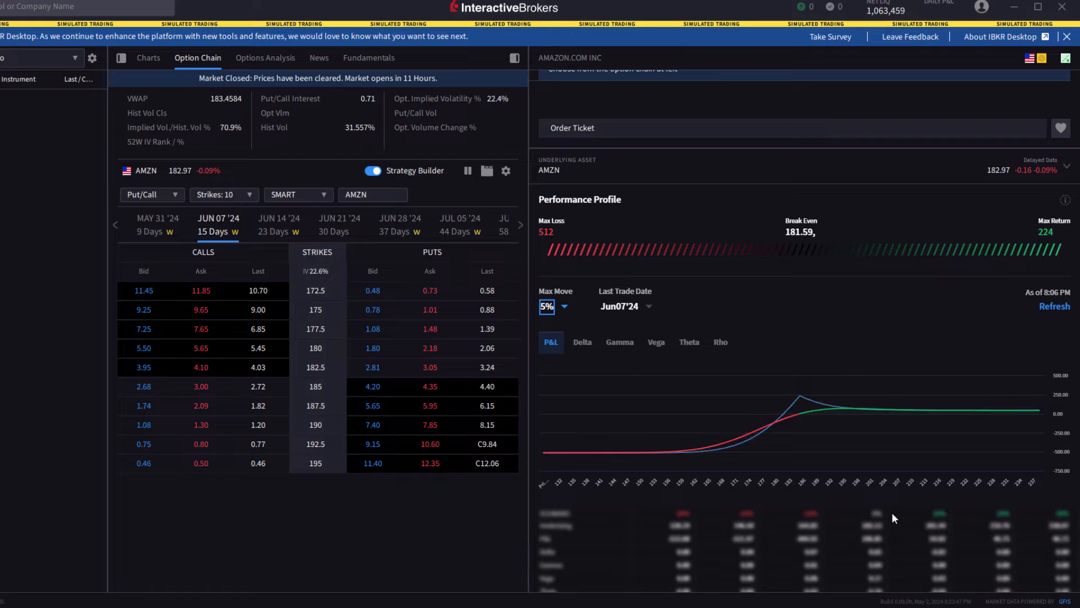
mouse_move(675, 519)
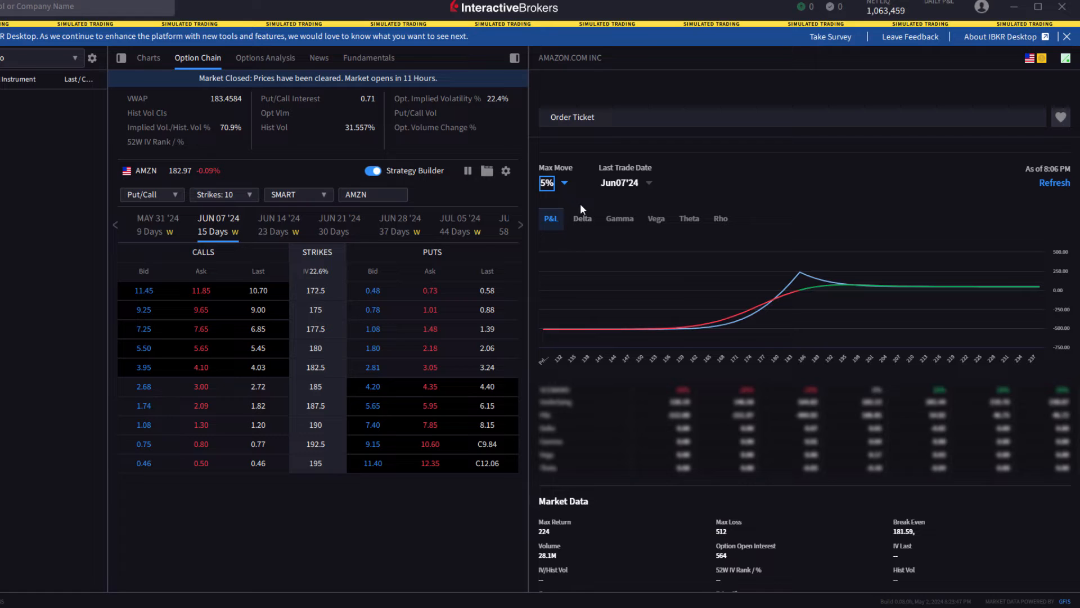
mouse_move(839, 393)
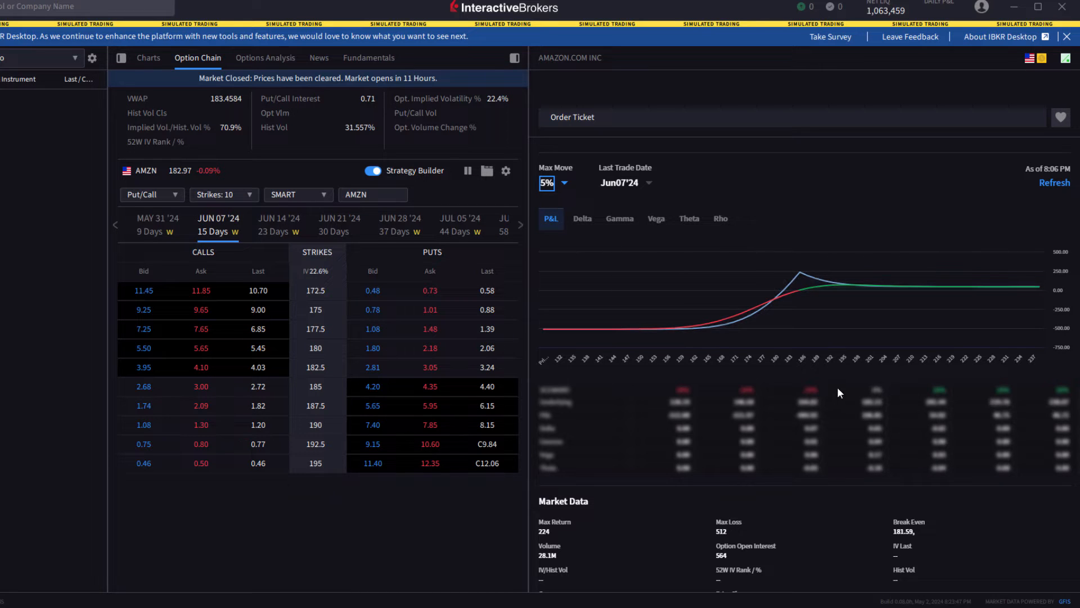
click(556, 182)
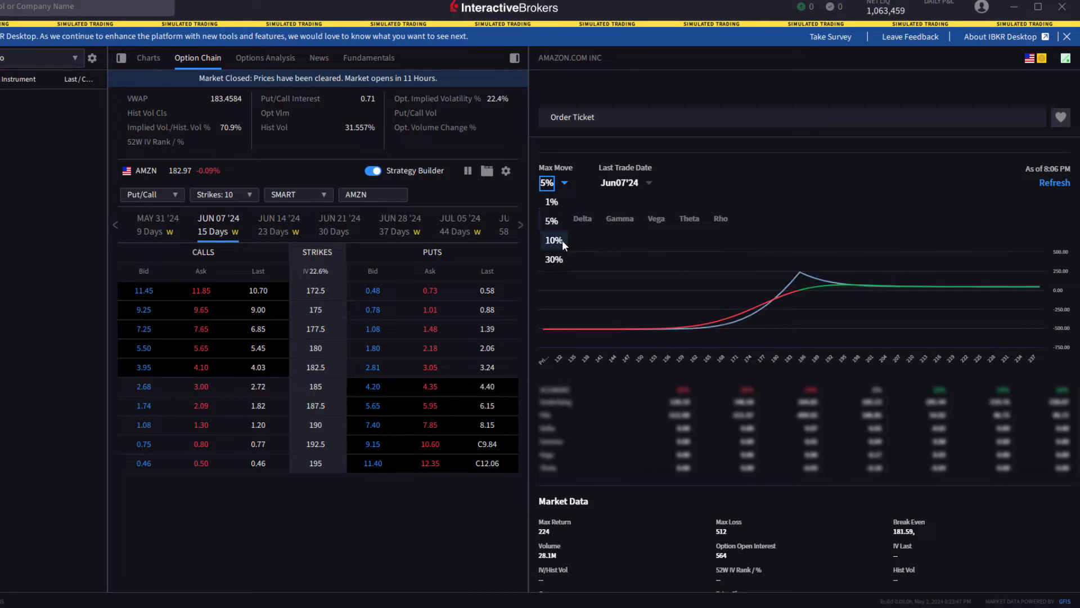
click(554, 239)
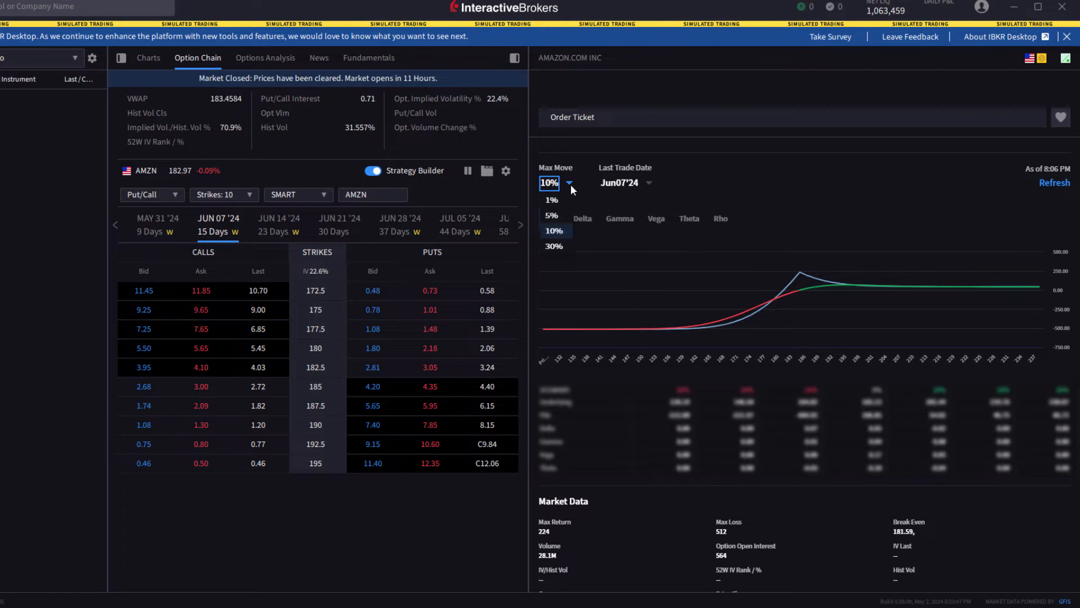
click(552, 215)
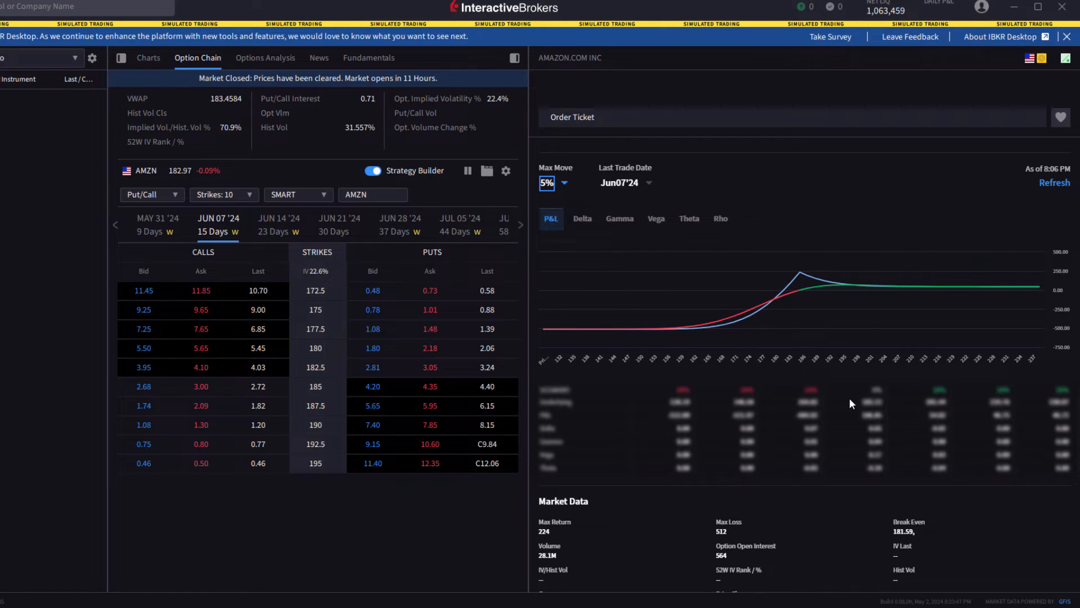
mouse_move(844, 377)
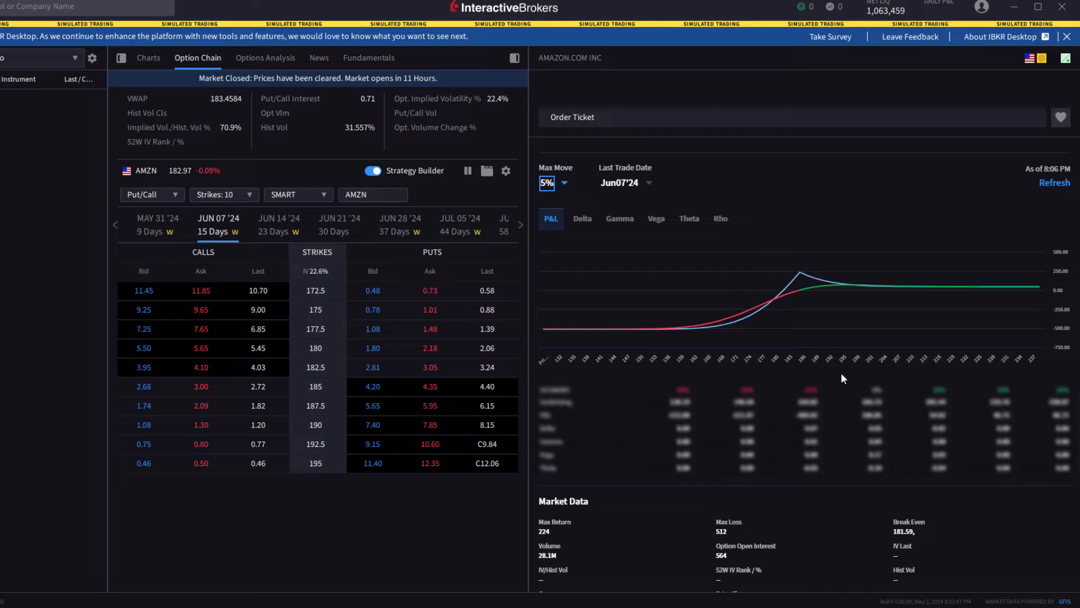
mouse_move(729, 377)
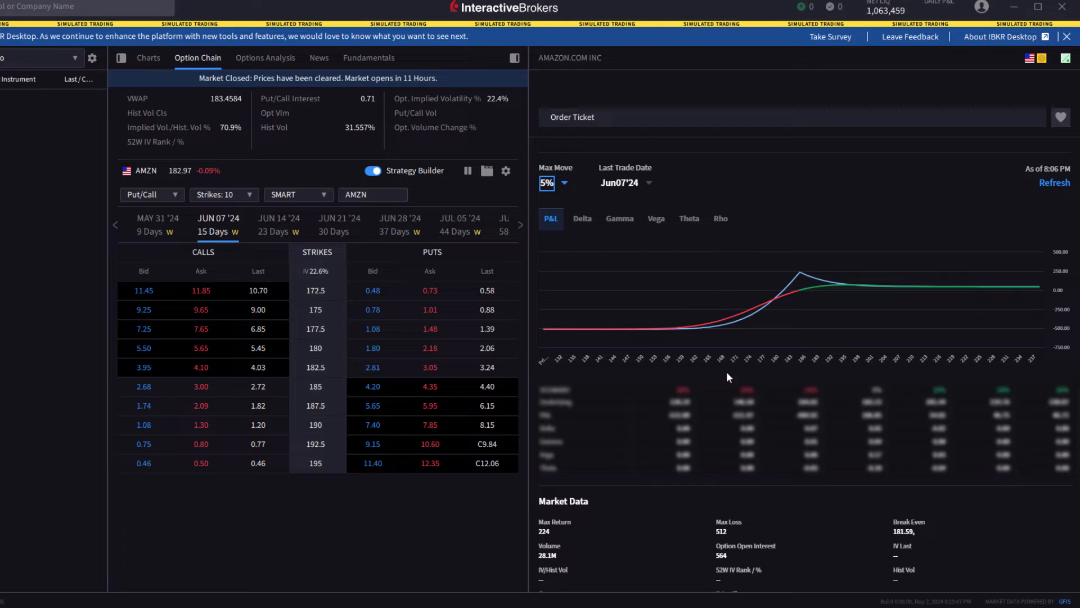
mouse_move(893, 382)
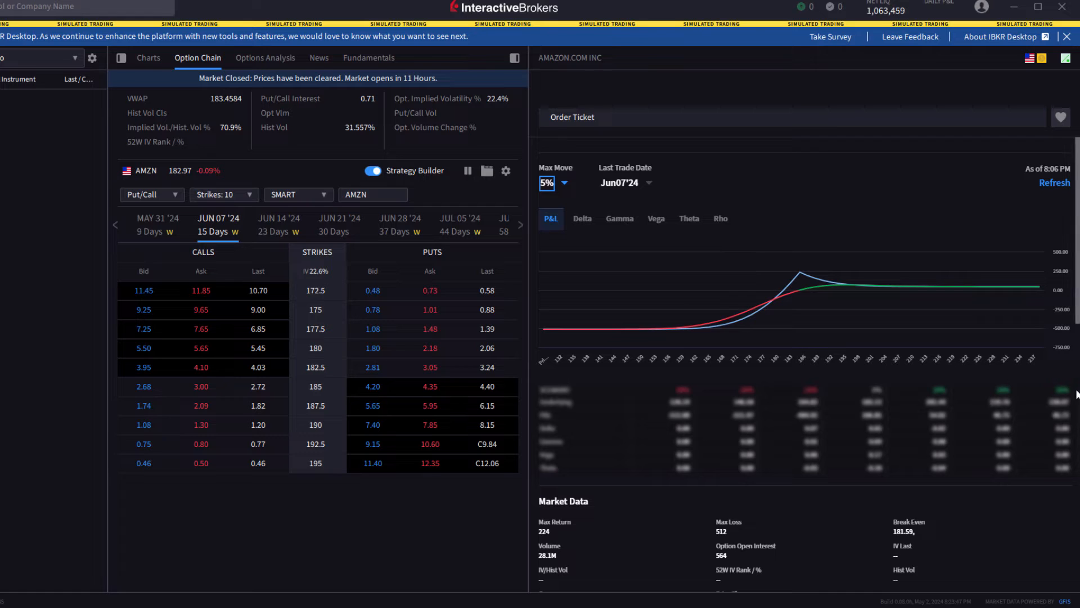
mouse_move(528, 205)
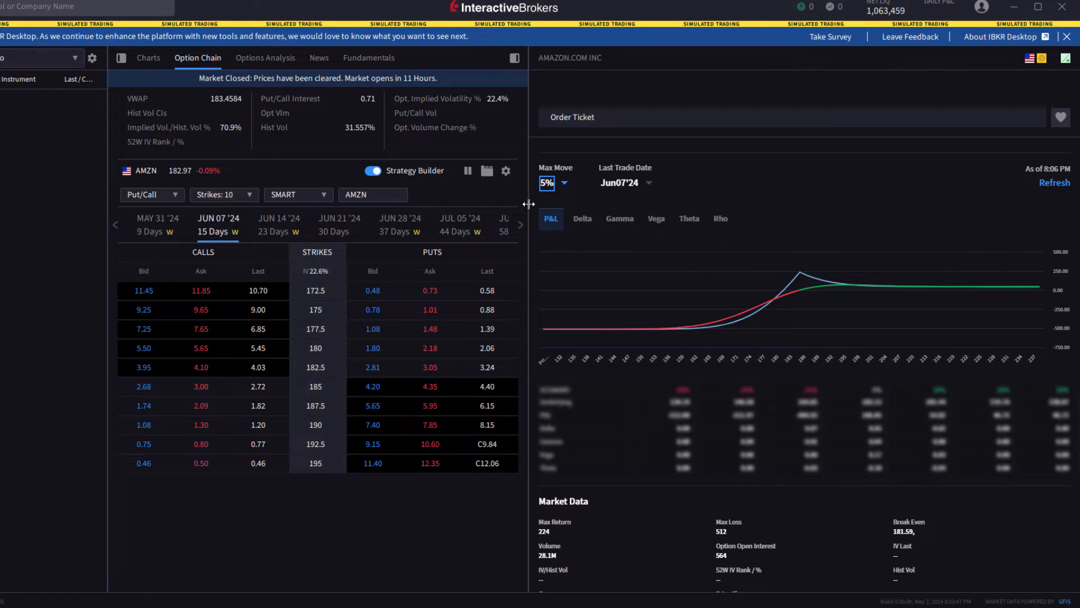
mouse_move(586, 187)
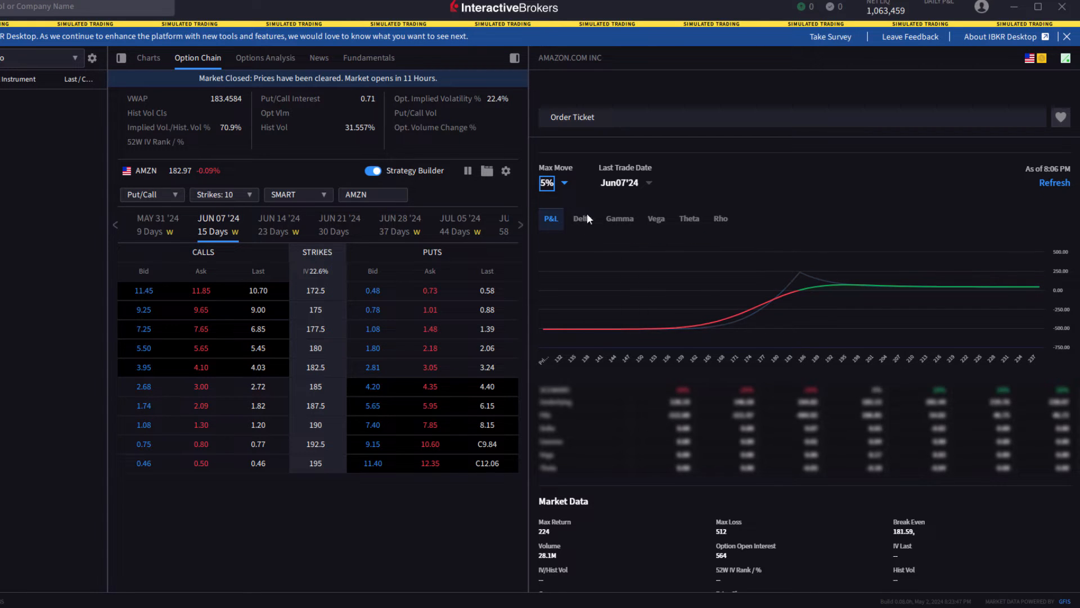
click(546, 182)
text(30)
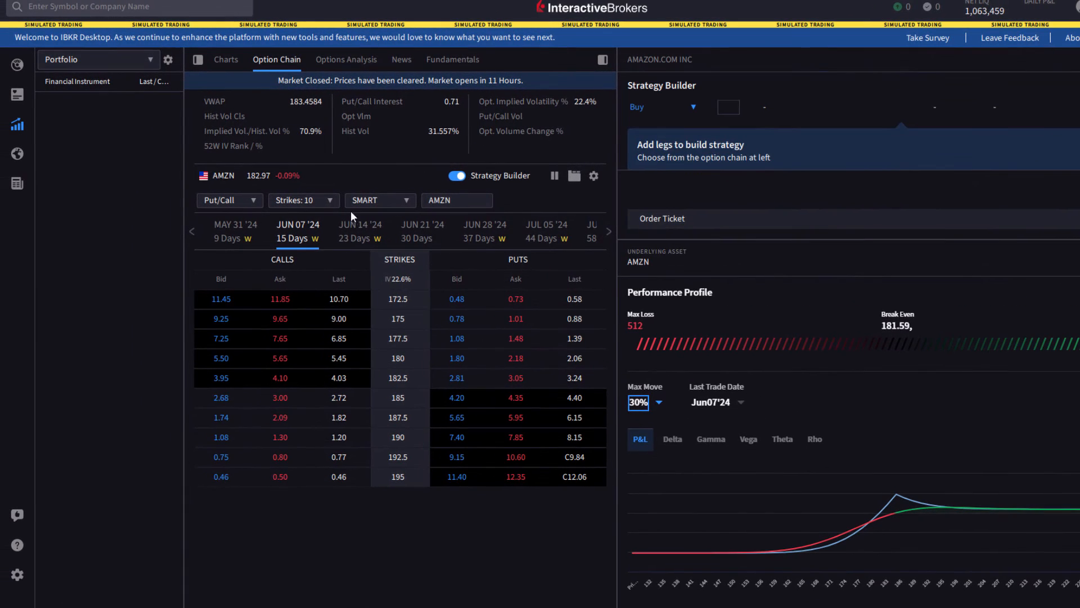
mouse_move(27, 126)
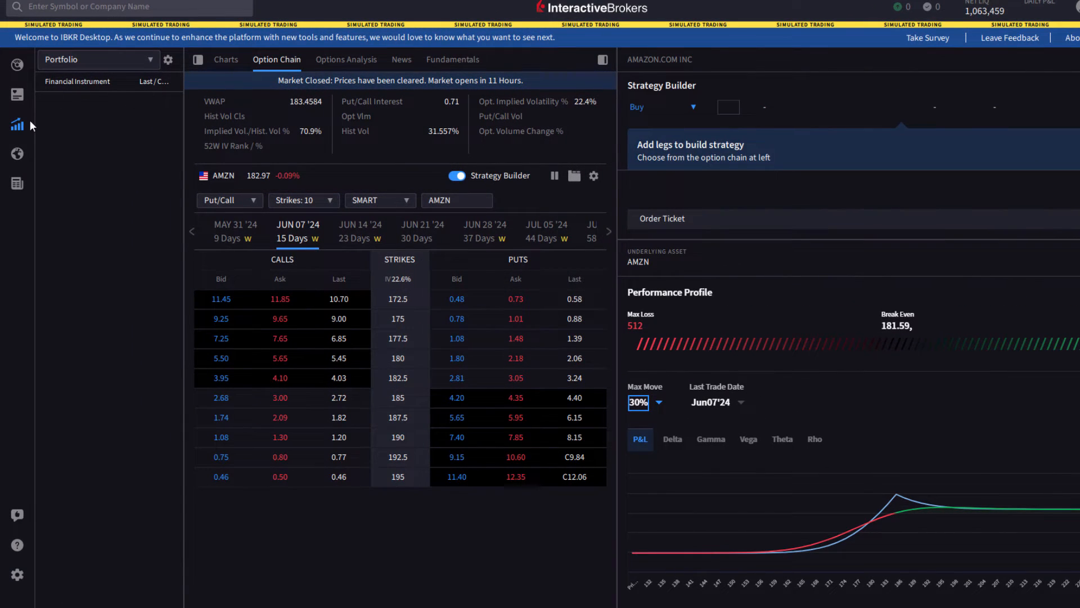
Open SPY's option chain from the Favorites watchlist and page to later expiries
click(16, 95)
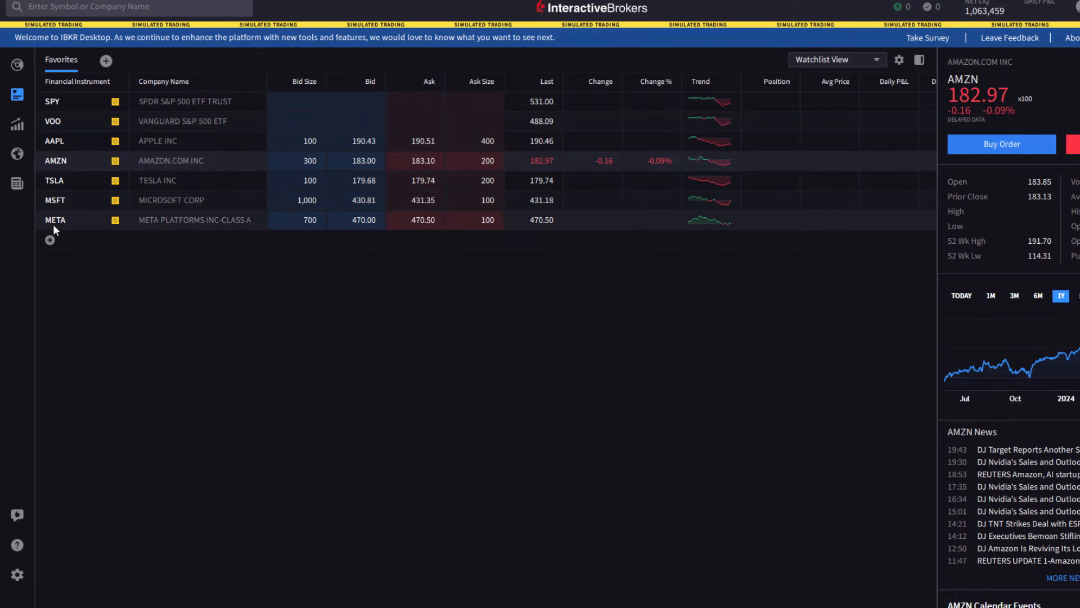
mouse_move(59, 180)
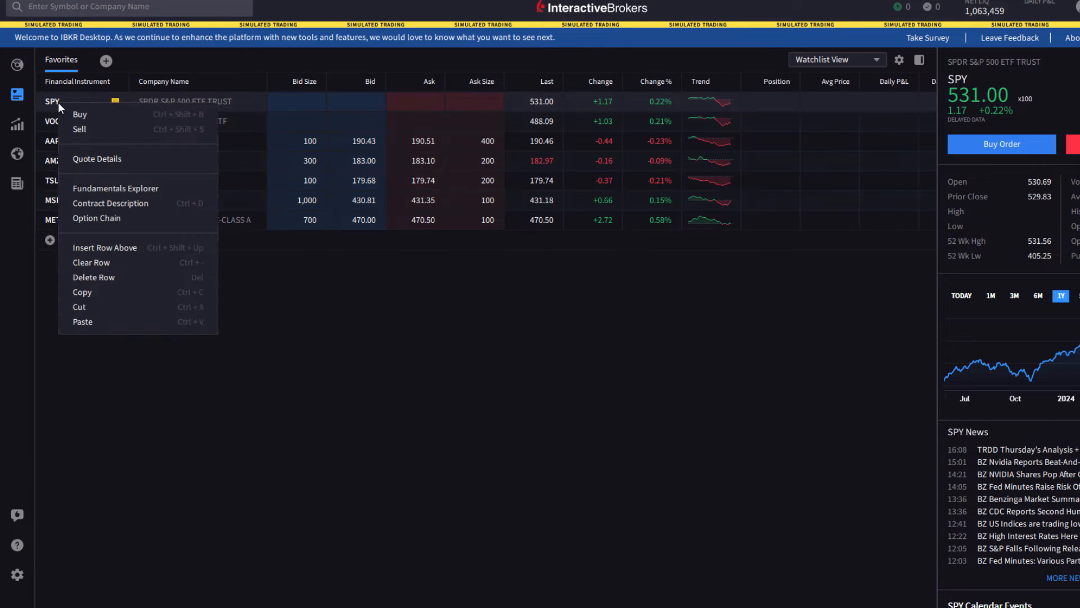
mouse_move(97, 217)
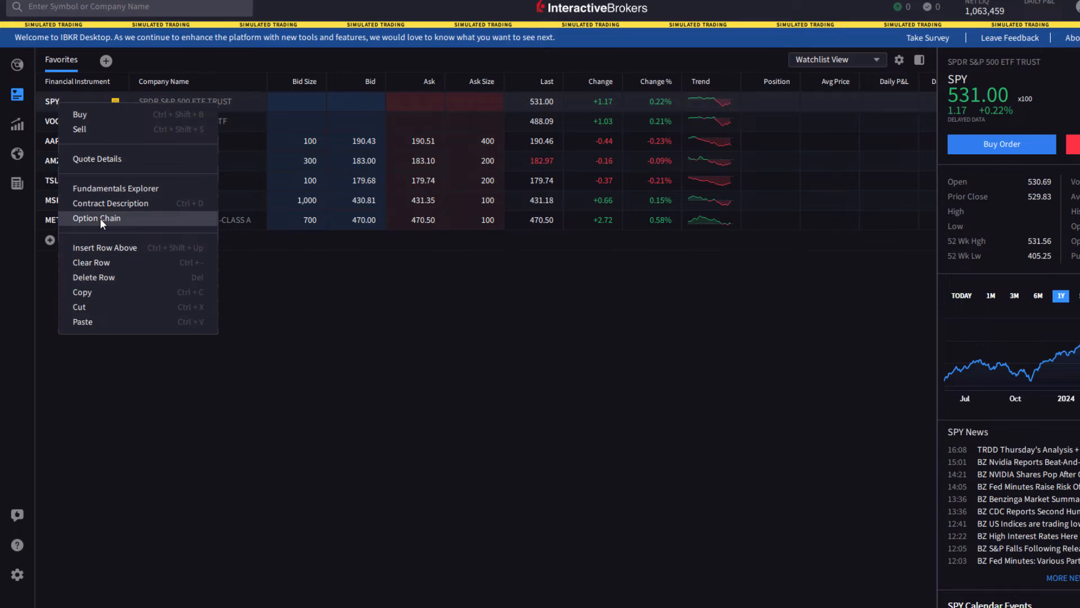
click(96, 219)
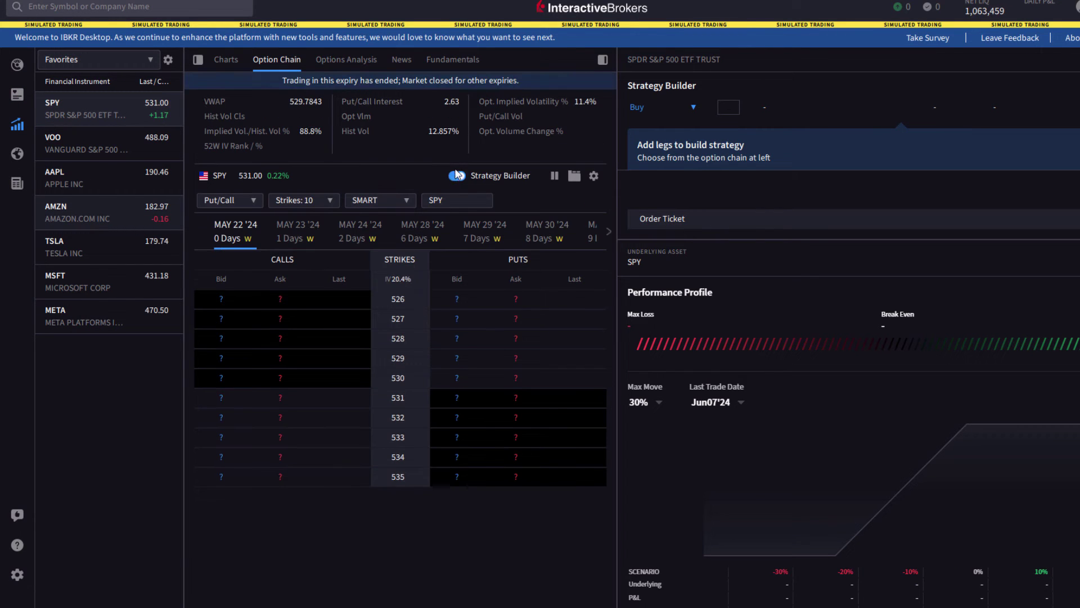
click(457, 175)
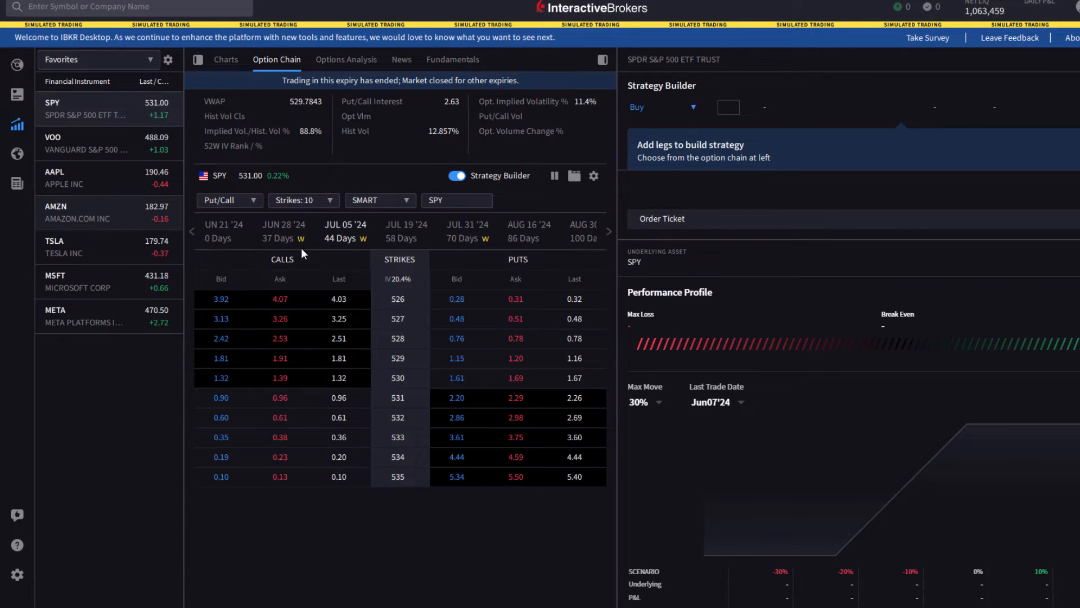
Buy the June 14 SPY 530 and 560 calls and sell the 545 call, showing all strikes
click(193, 231)
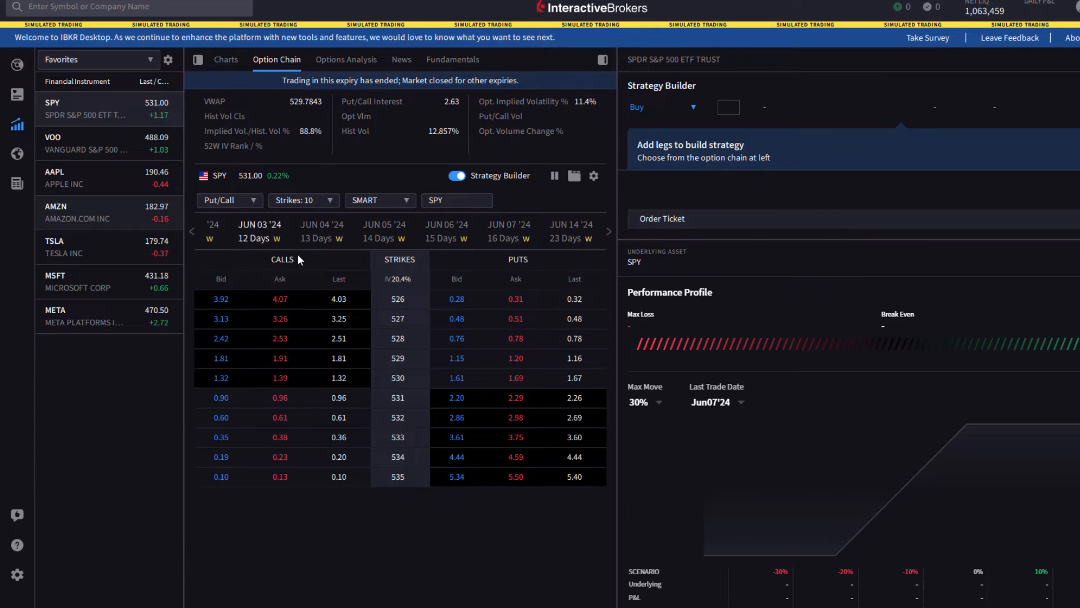
click(571, 230)
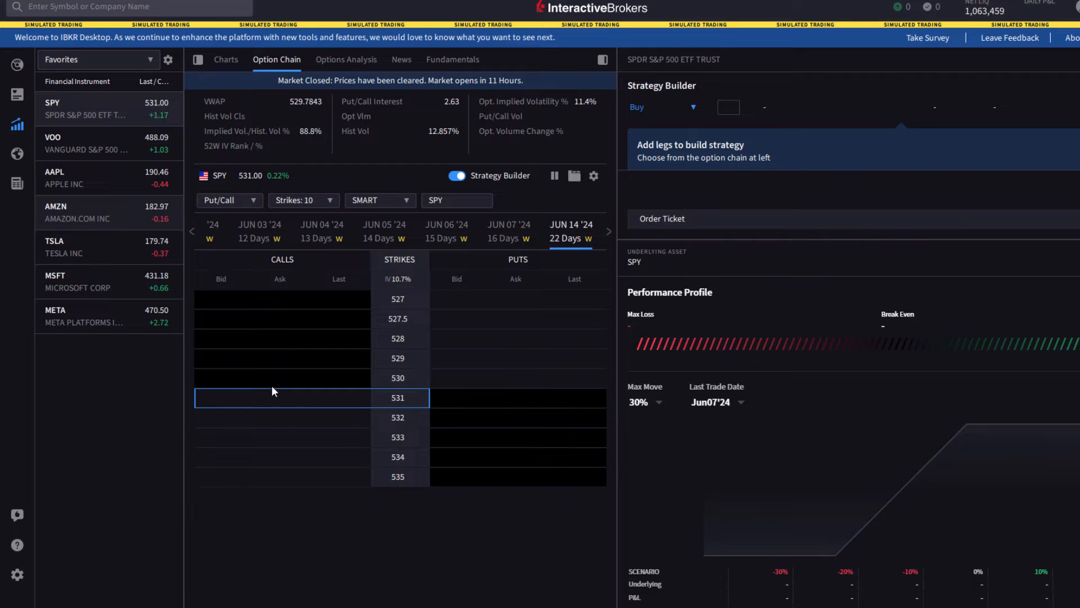
click(282, 377)
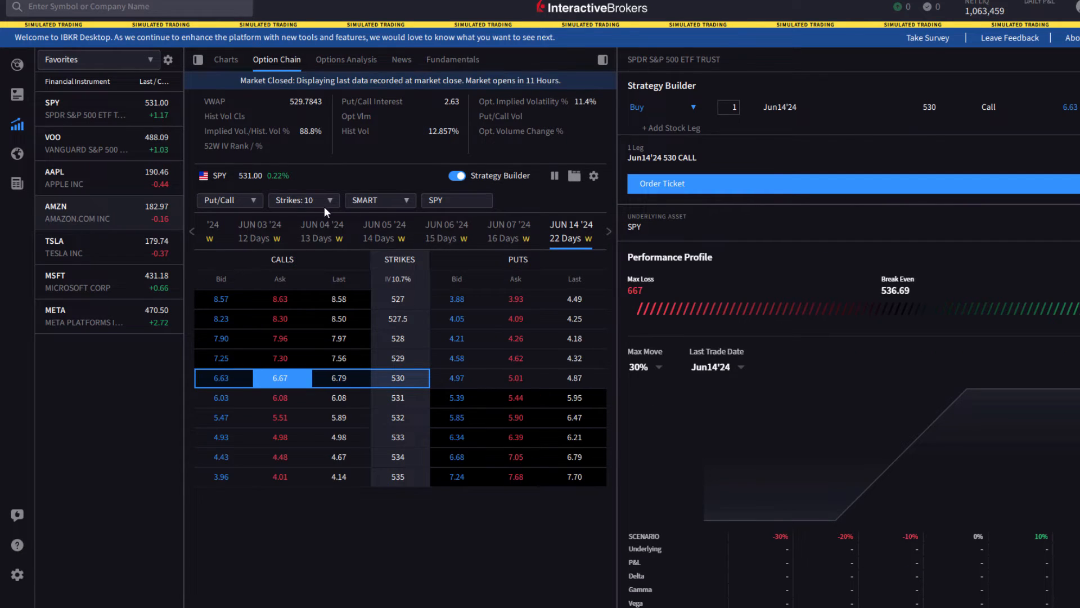
click(301, 200)
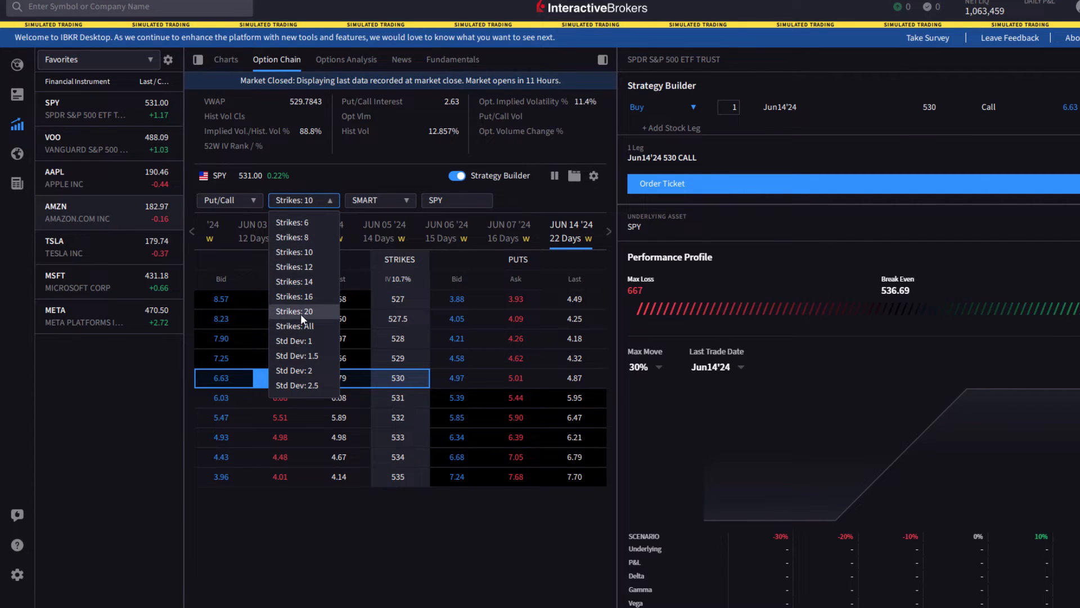
click(299, 325)
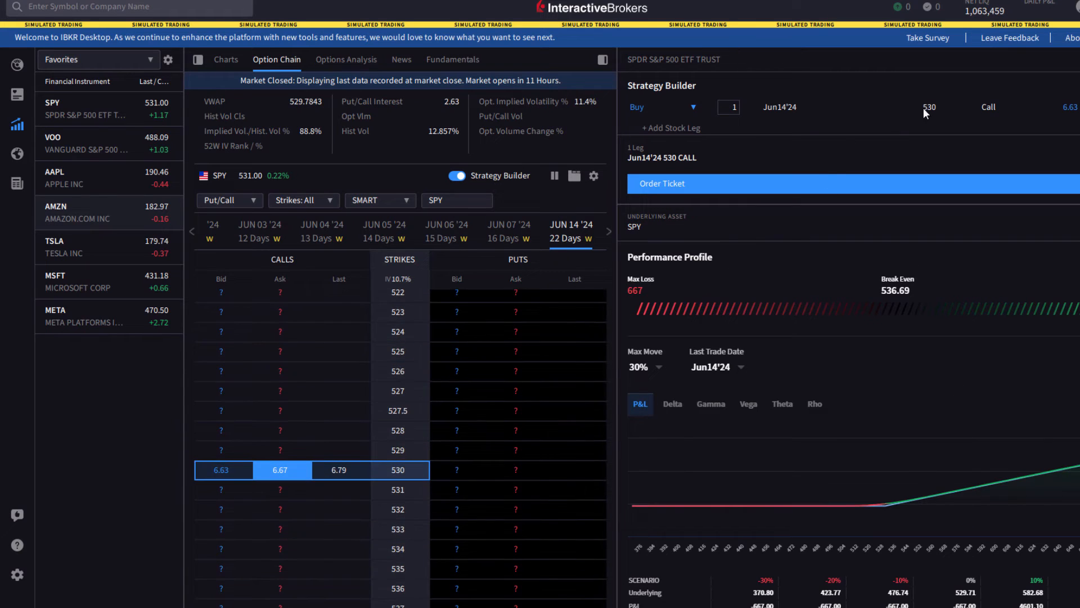
scroll(down, 3)
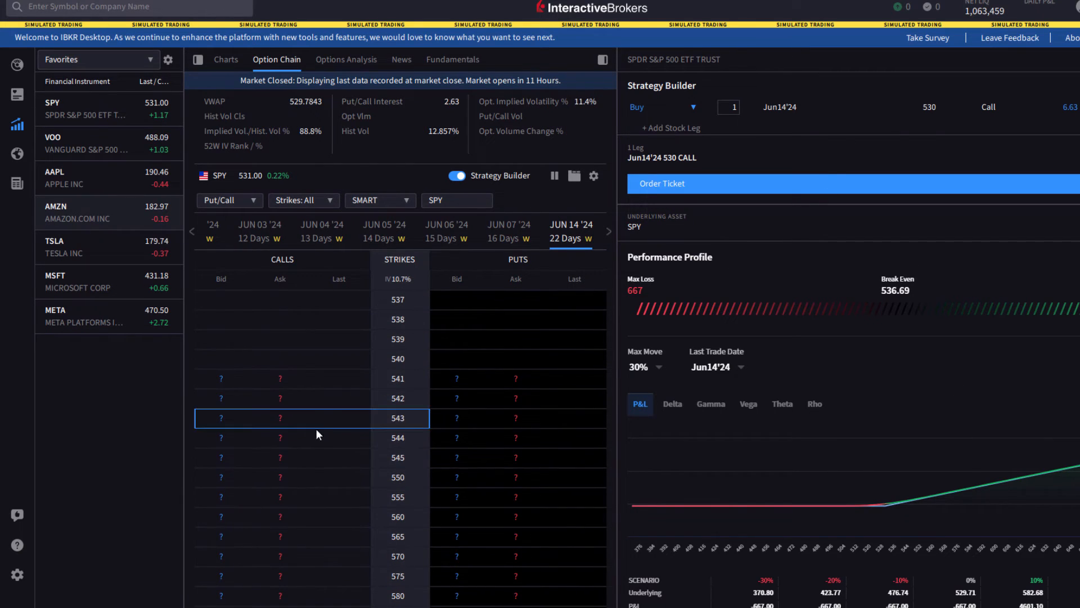
click(279, 457)
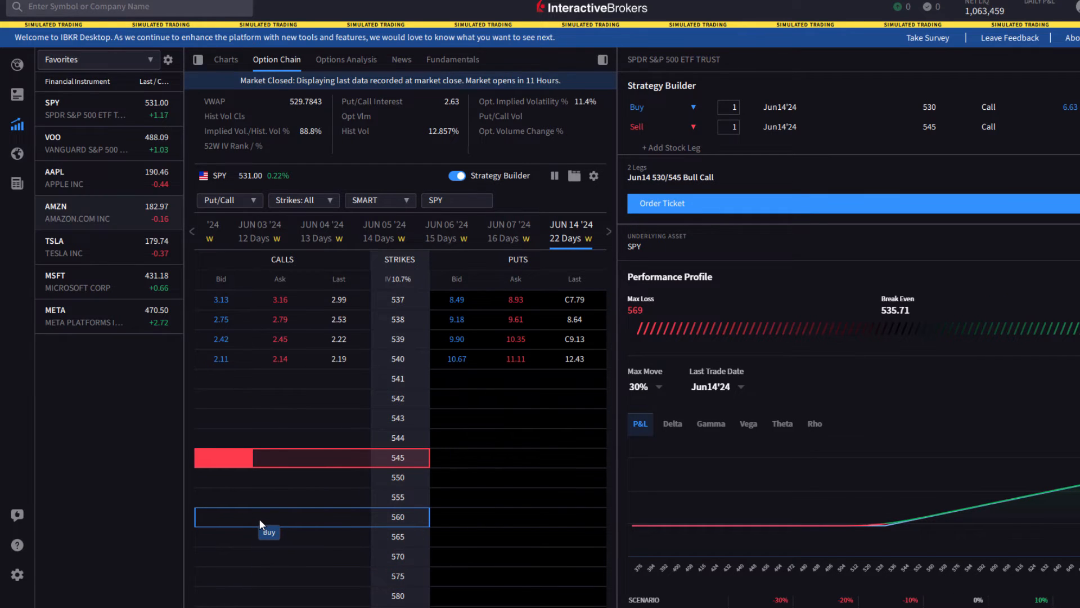
click(269, 516)
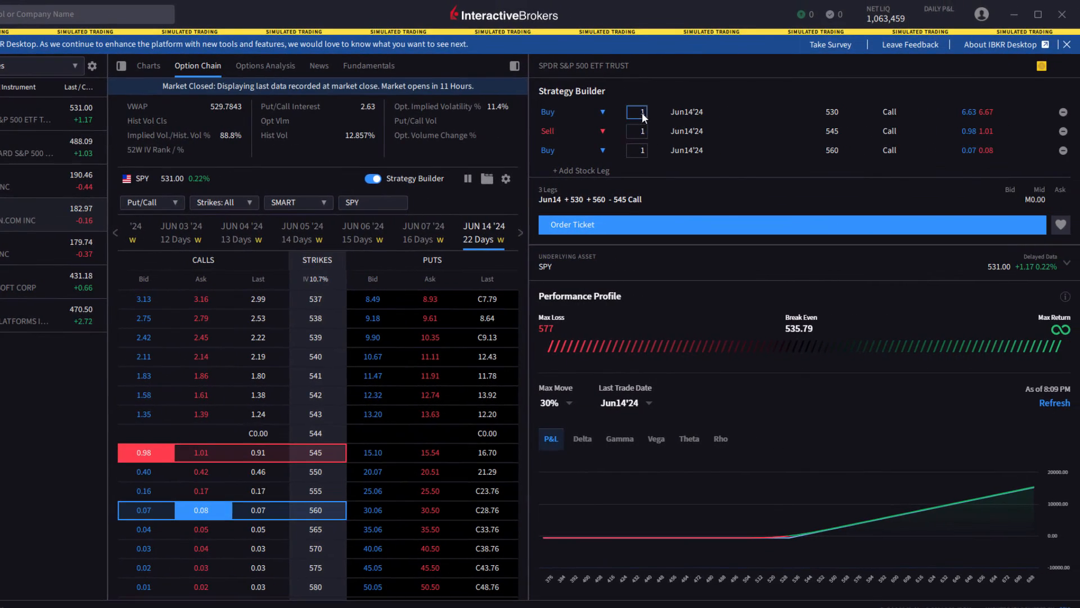
mouse_move(648, 157)
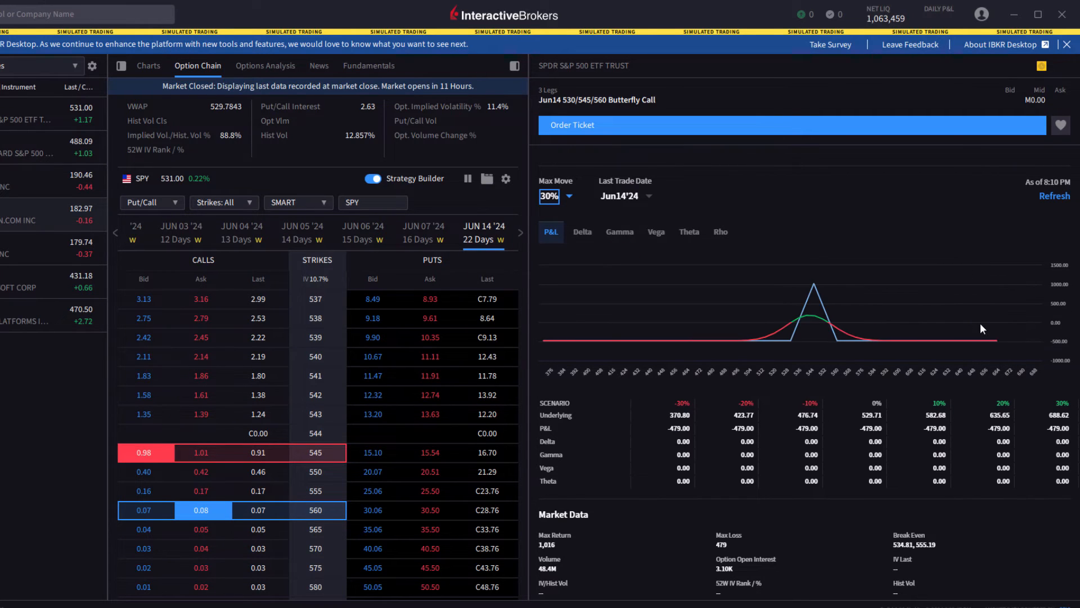
mouse_move(764, 342)
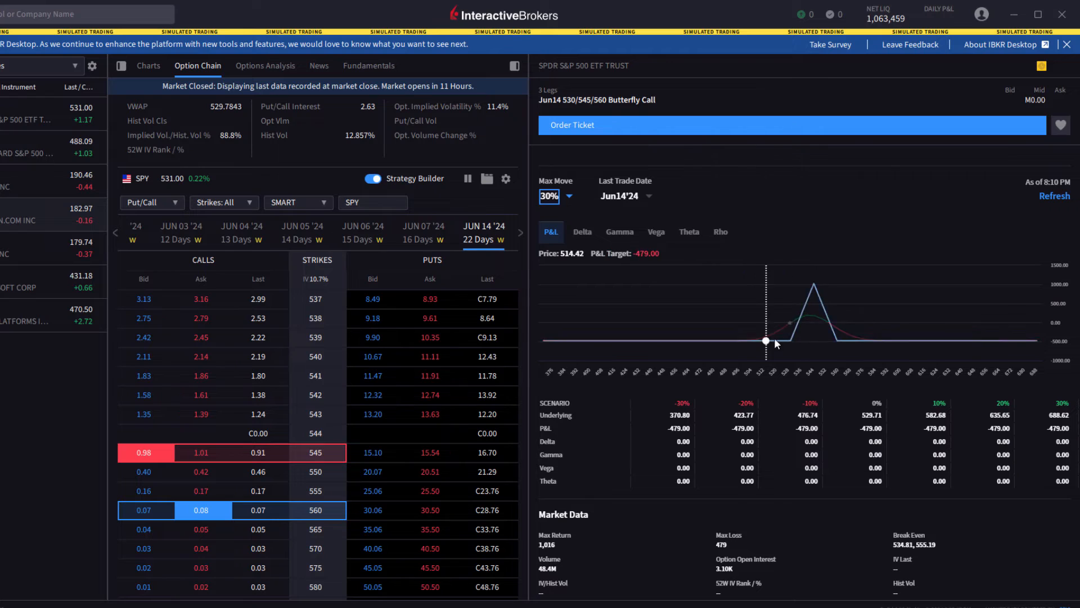
mouse_move(886, 406)
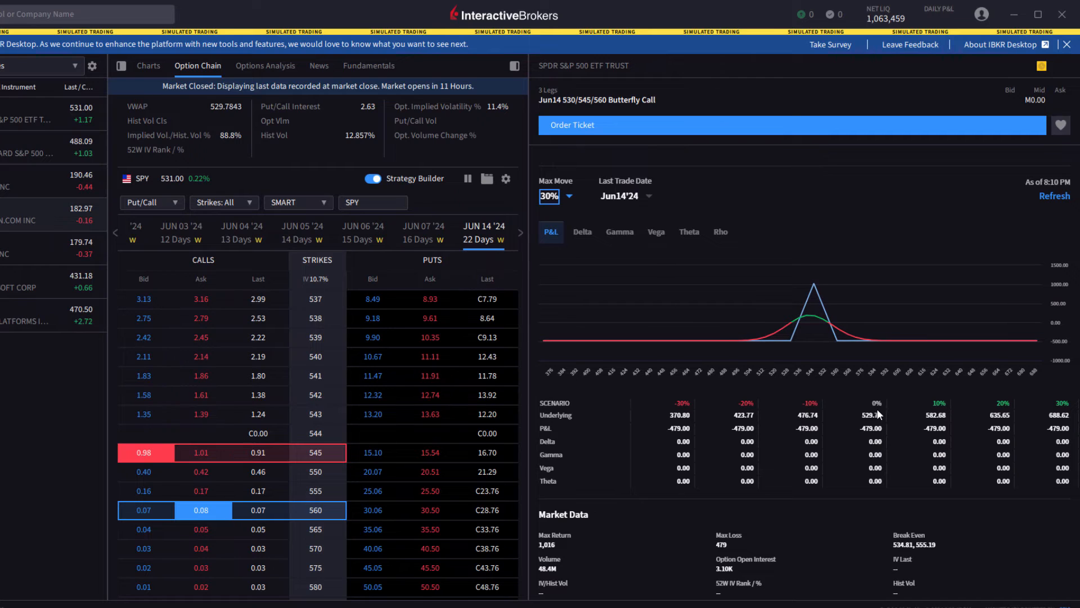
mouse_move(613, 437)
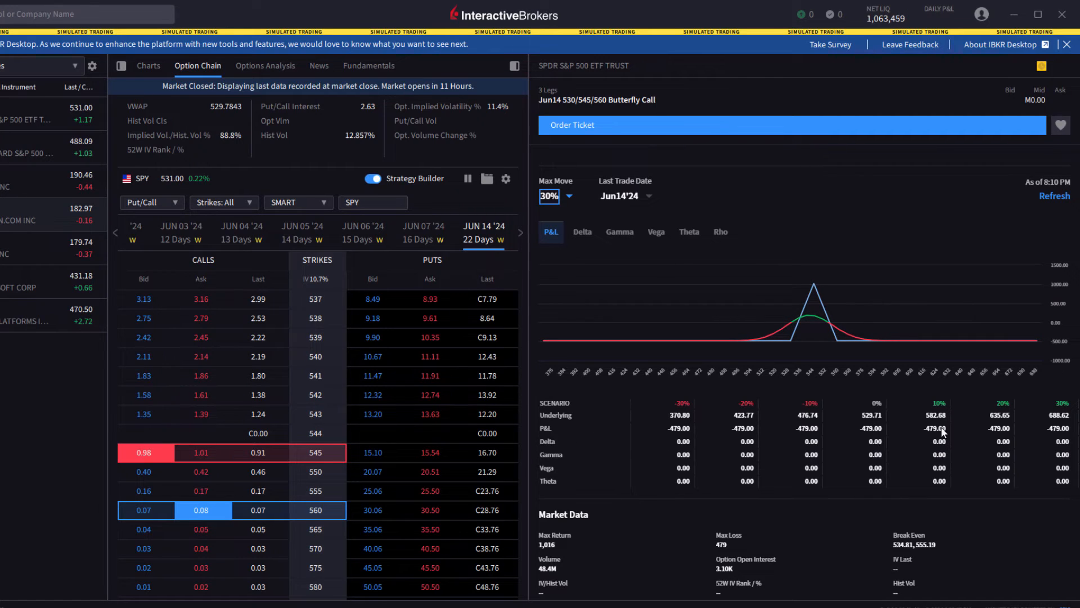
mouse_move(868, 449)
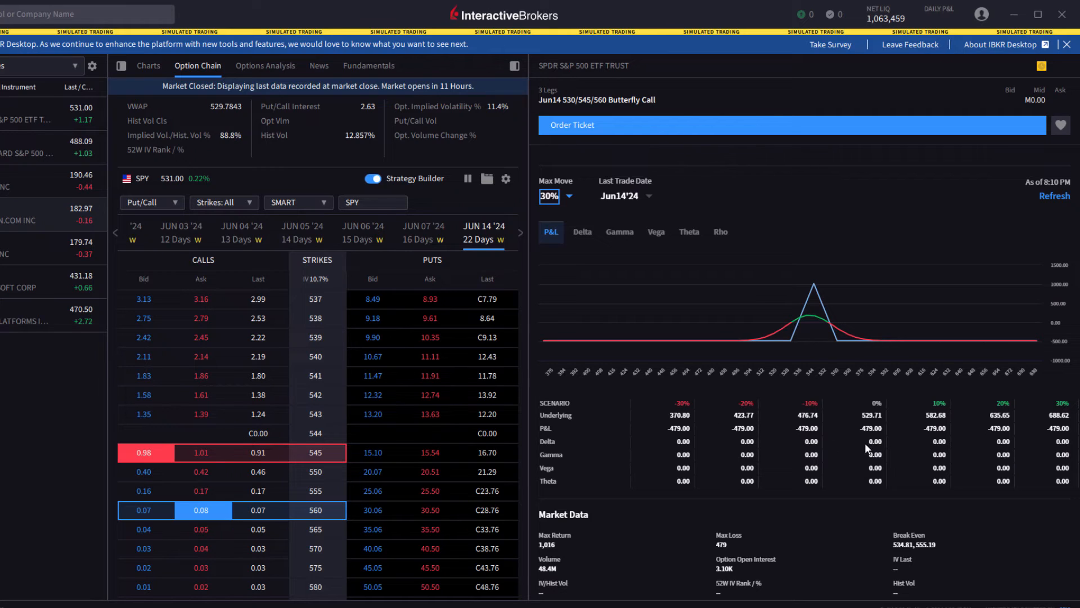
mouse_move(684, 429)
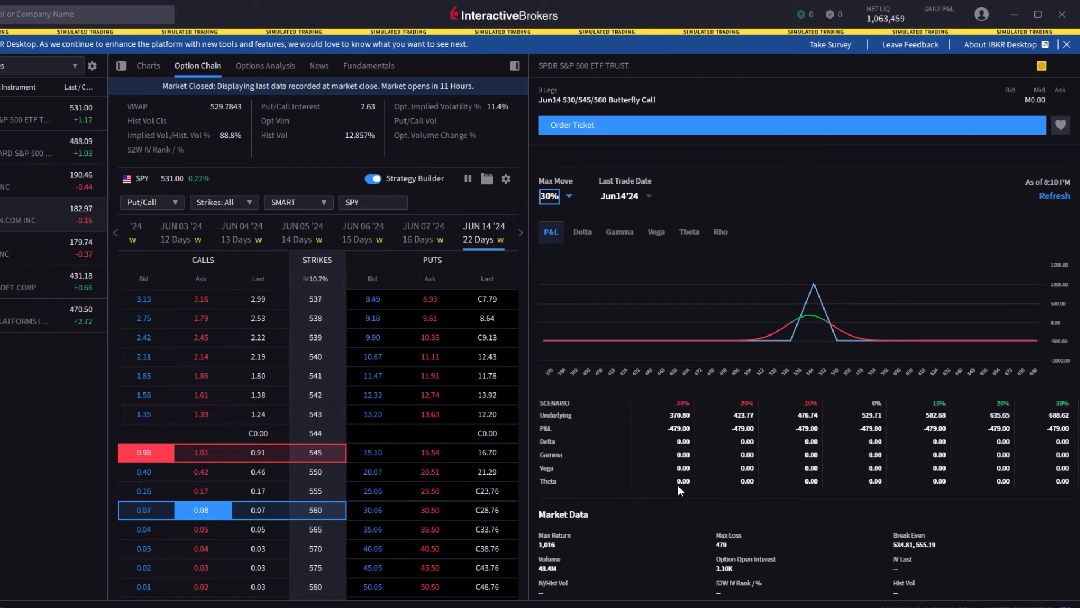
mouse_move(704, 469)
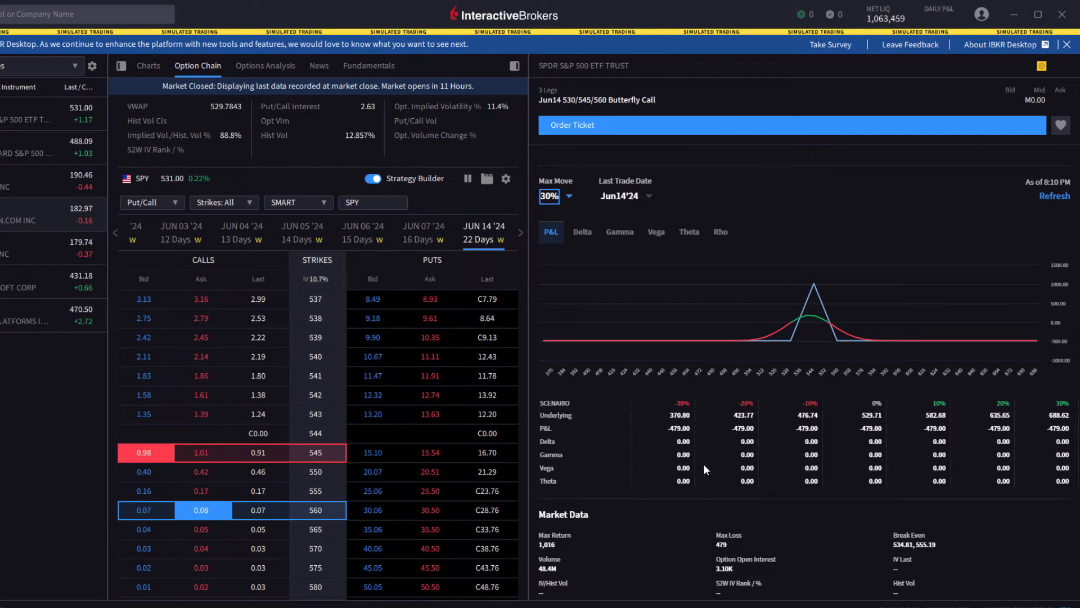
mouse_move(864, 378)
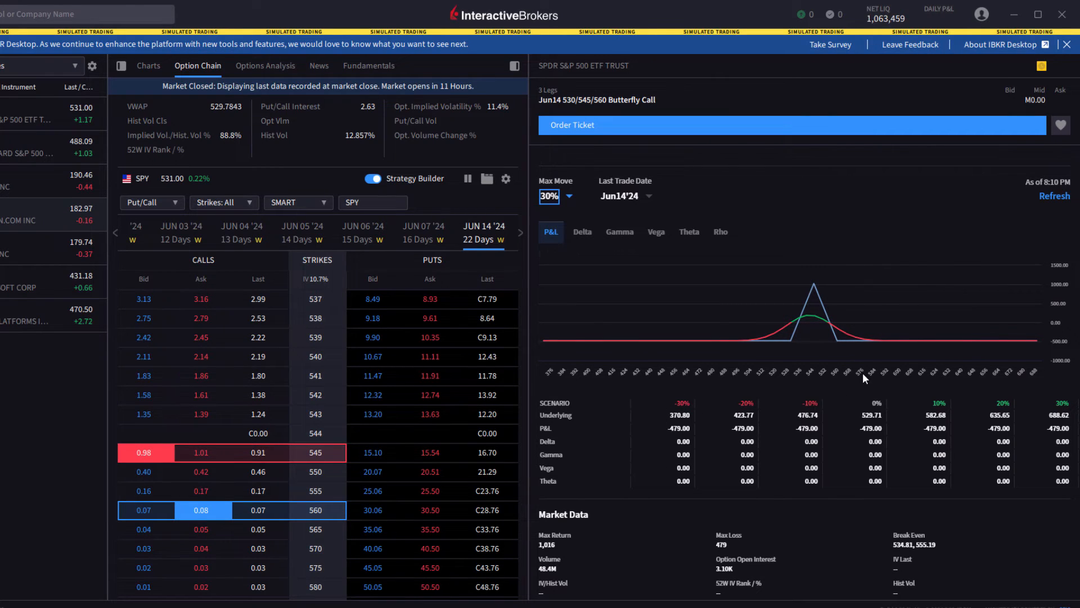
mouse_move(786, 476)
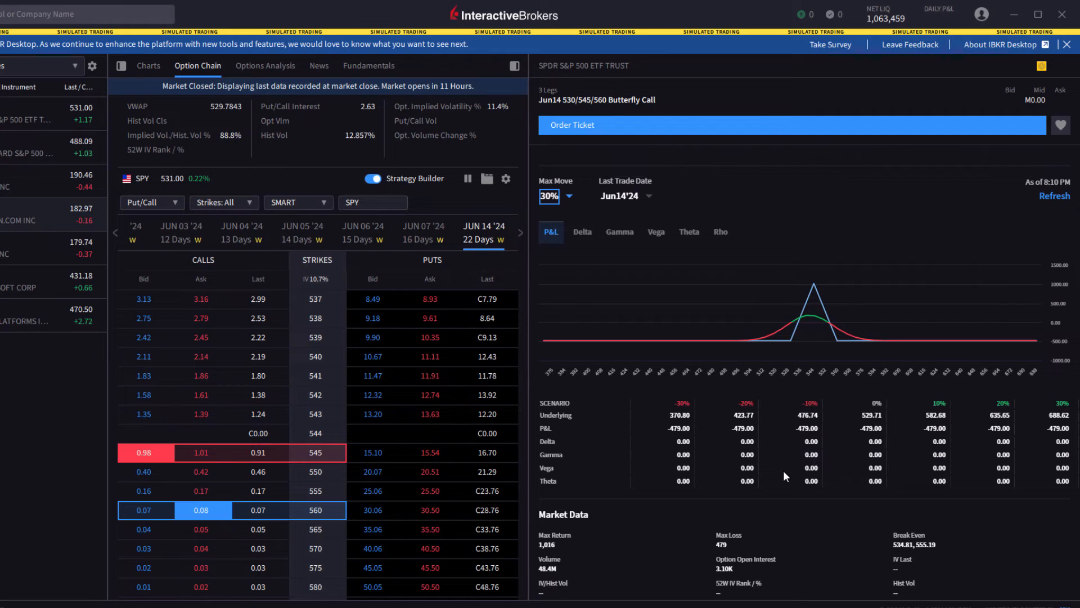
mouse_move(819, 423)
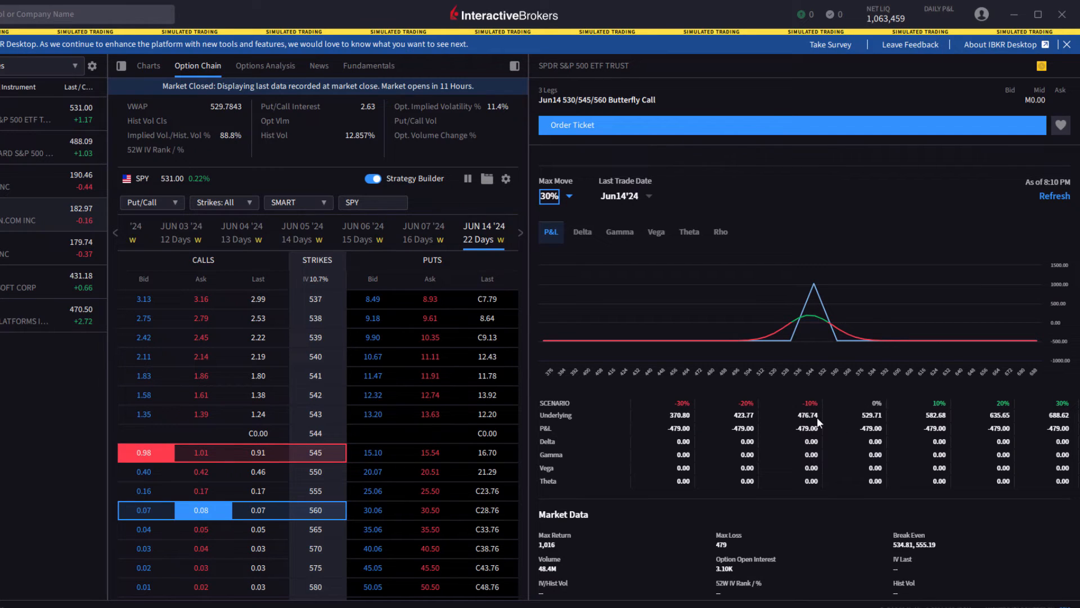
mouse_move(876, 423)
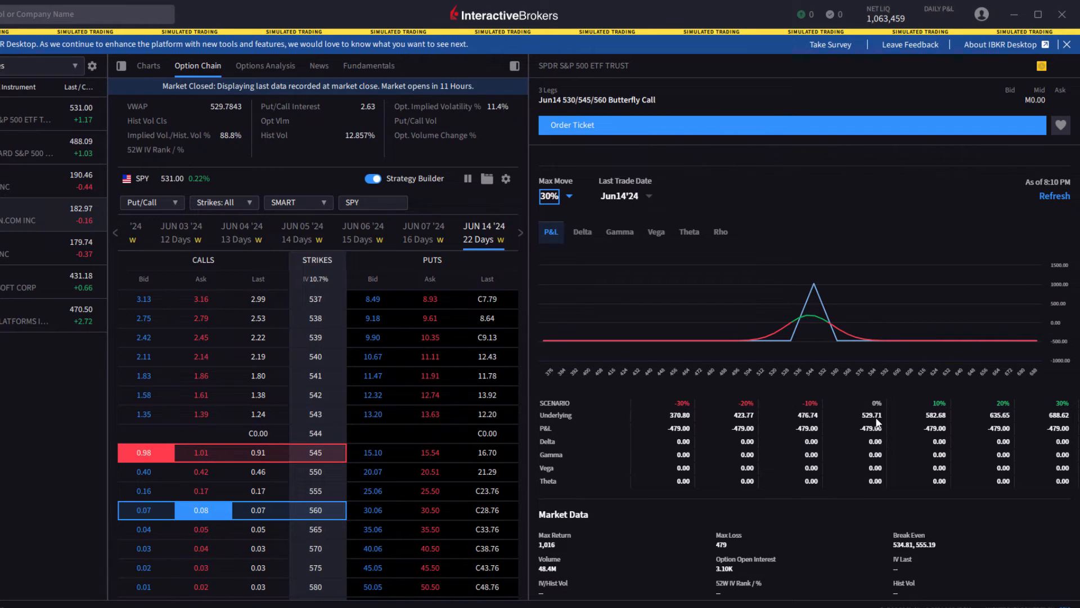
mouse_move(876, 403)
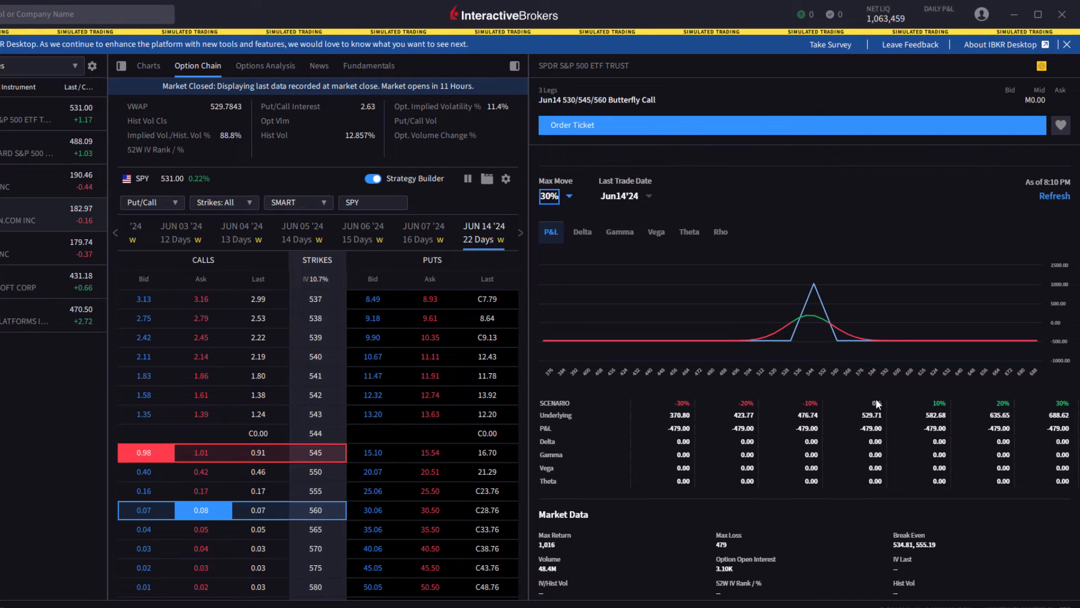
mouse_move(806, 414)
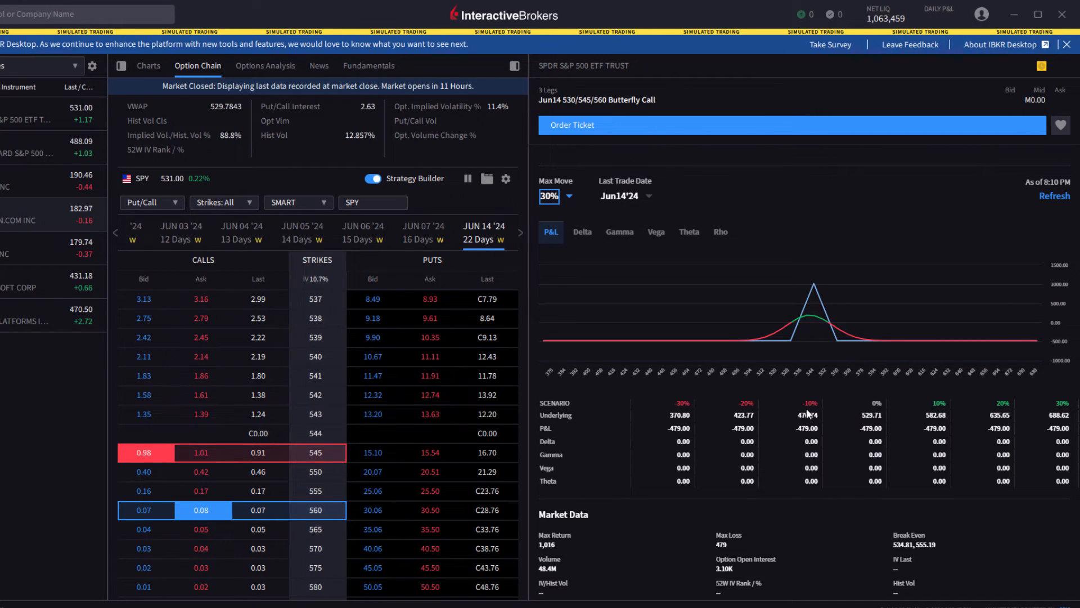
mouse_move(834, 431)
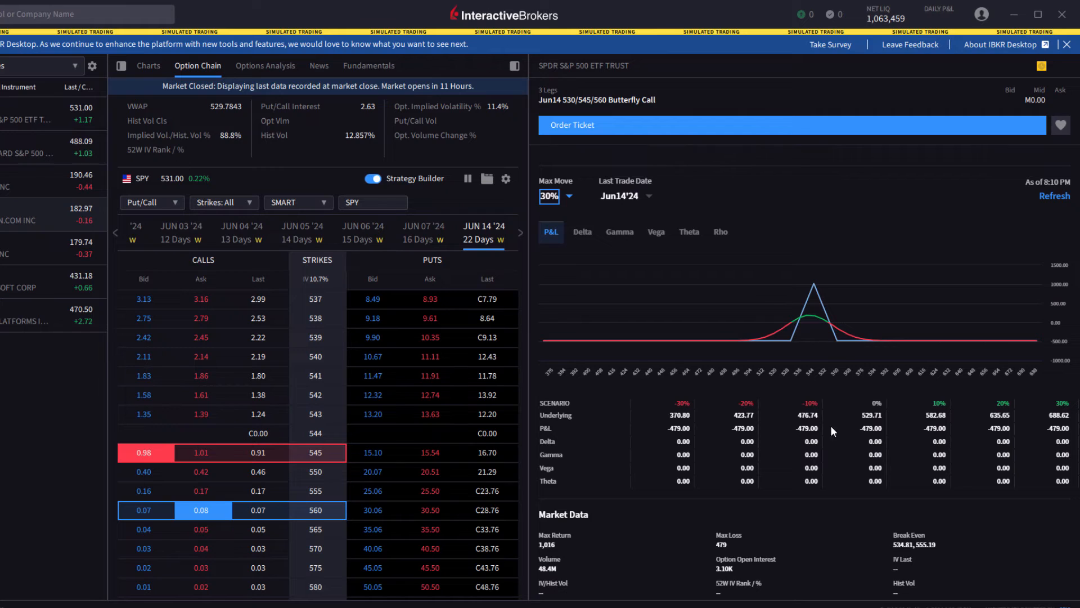
mouse_move(825, 467)
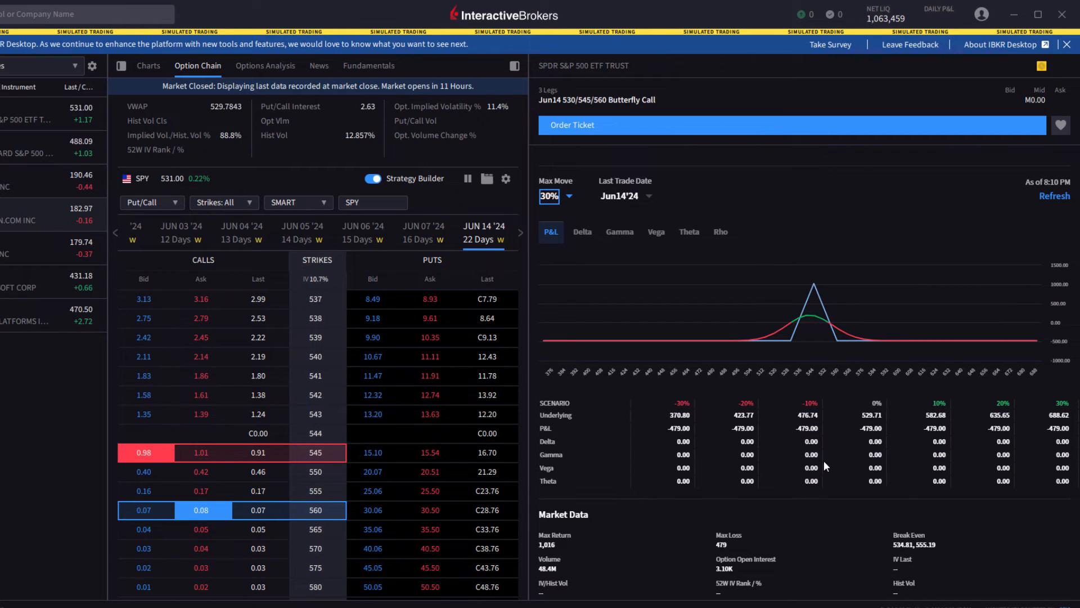
mouse_move(706, 557)
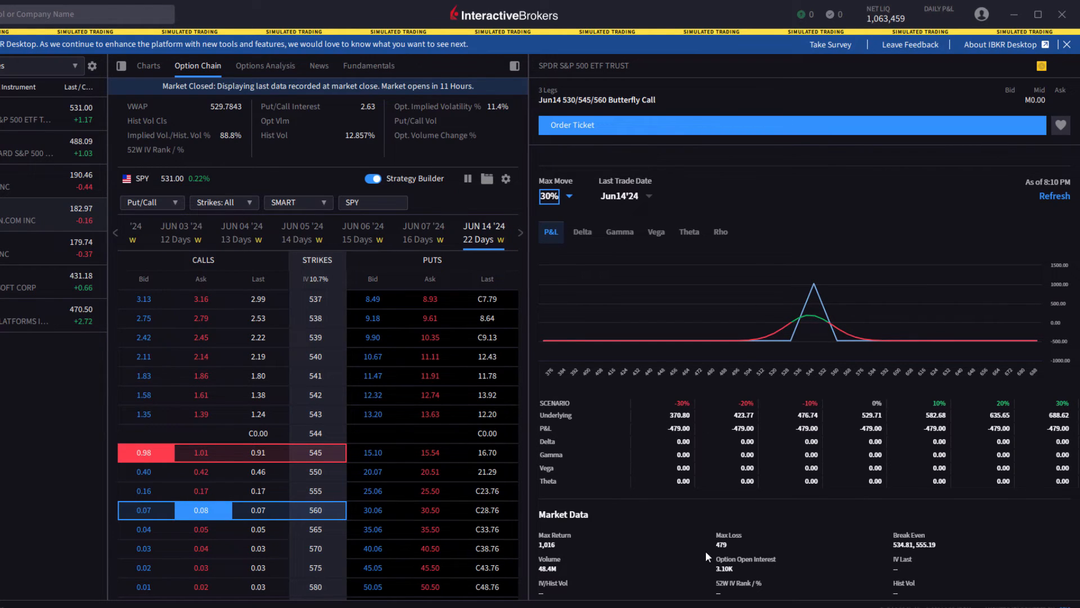
mouse_move(988, 452)
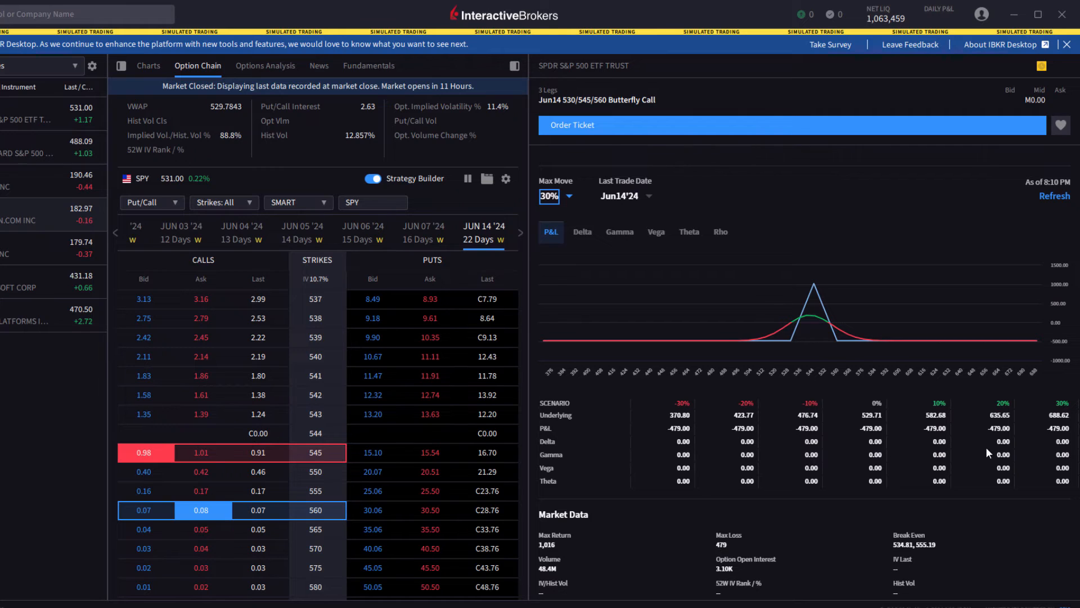
mouse_move(764, 448)
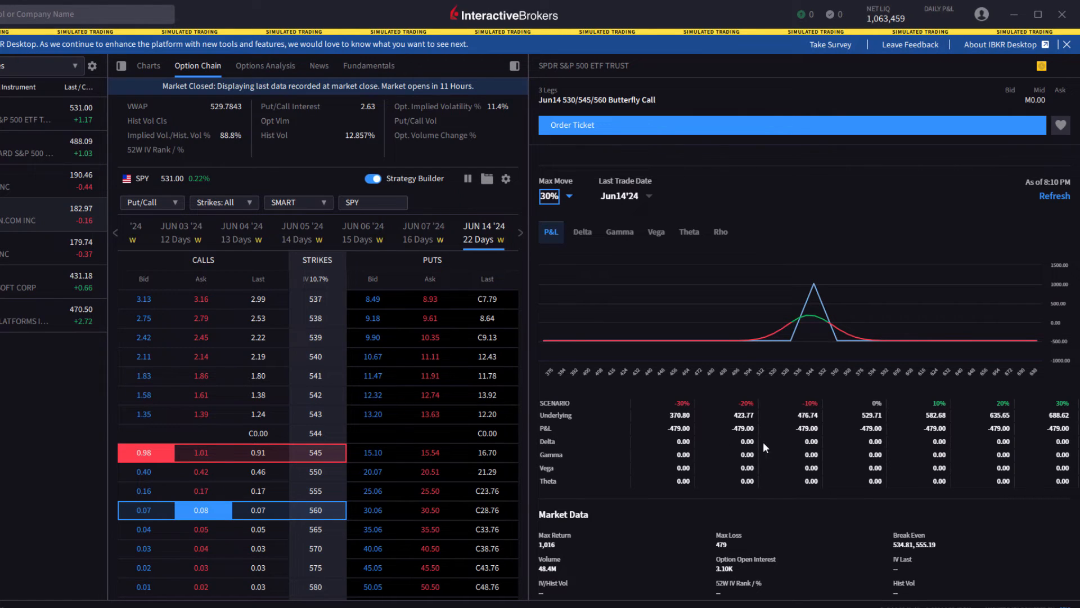
mouse_move(761, 494)
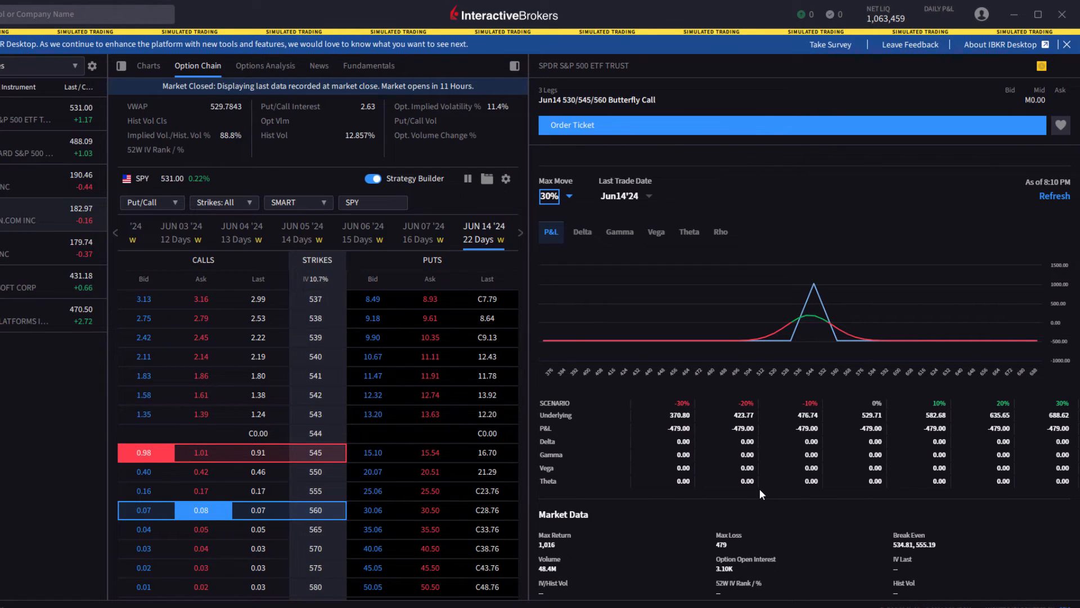
mouse_move(792, 311)
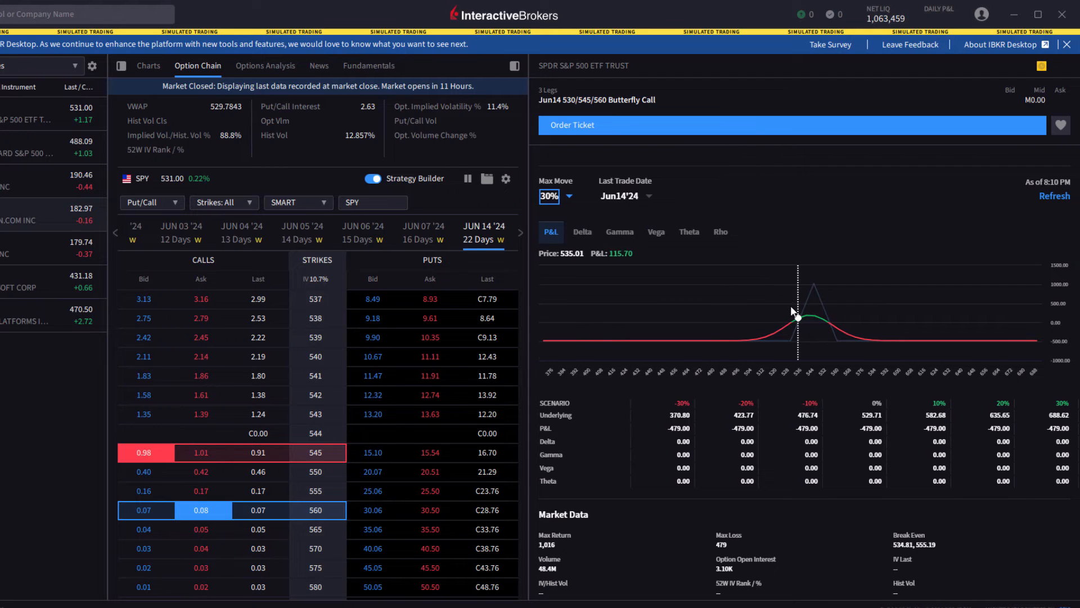
Set the butterfly's last trade date to June 6 2024 and refresh its P&L analysis
click(622, 196)
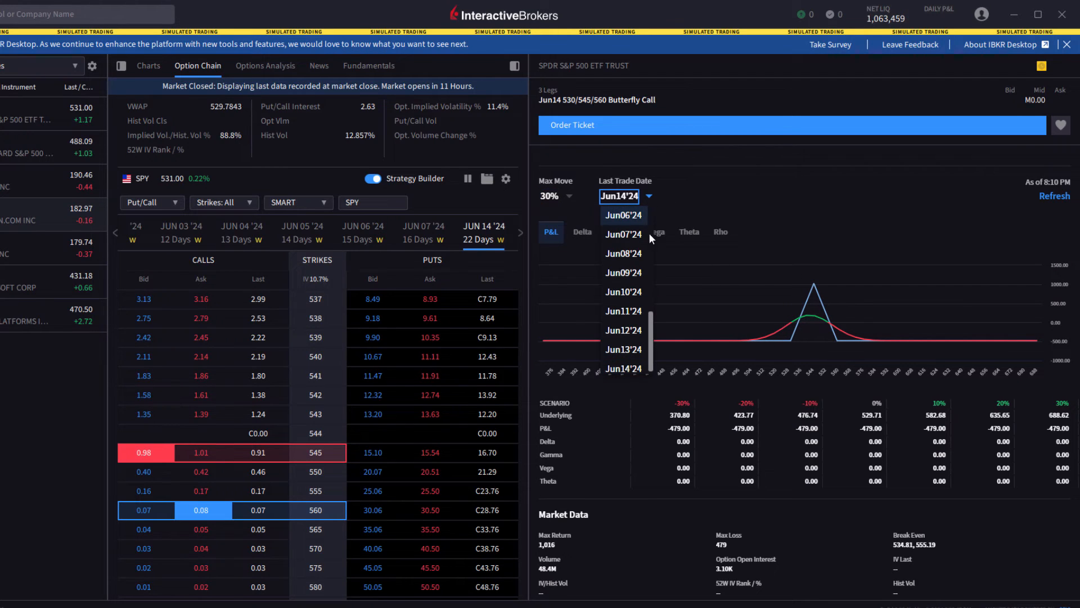
mouse_move(634, 218)
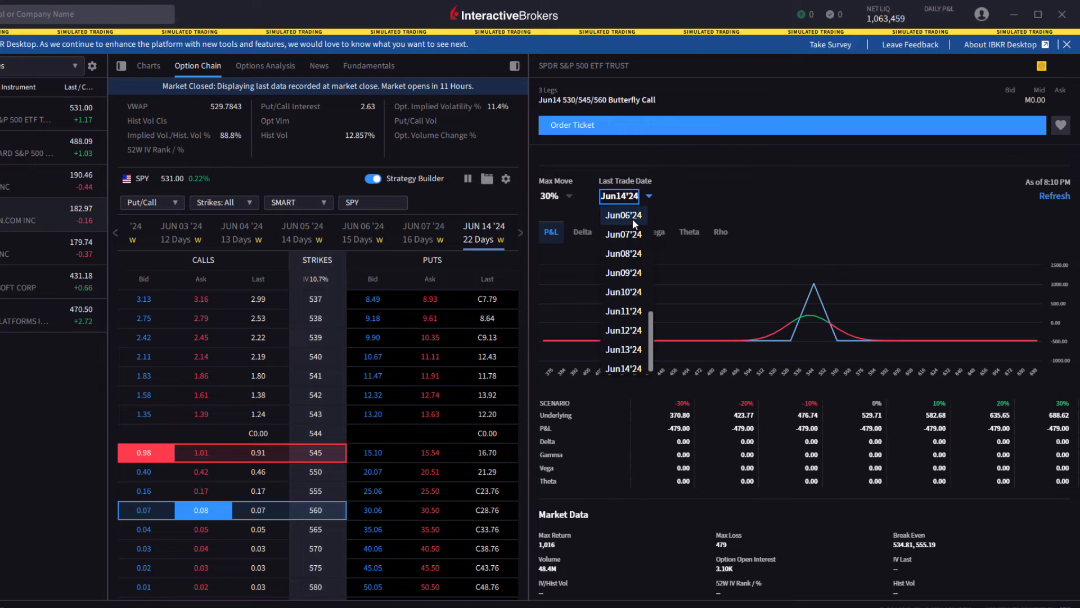
scroll(up, 3)
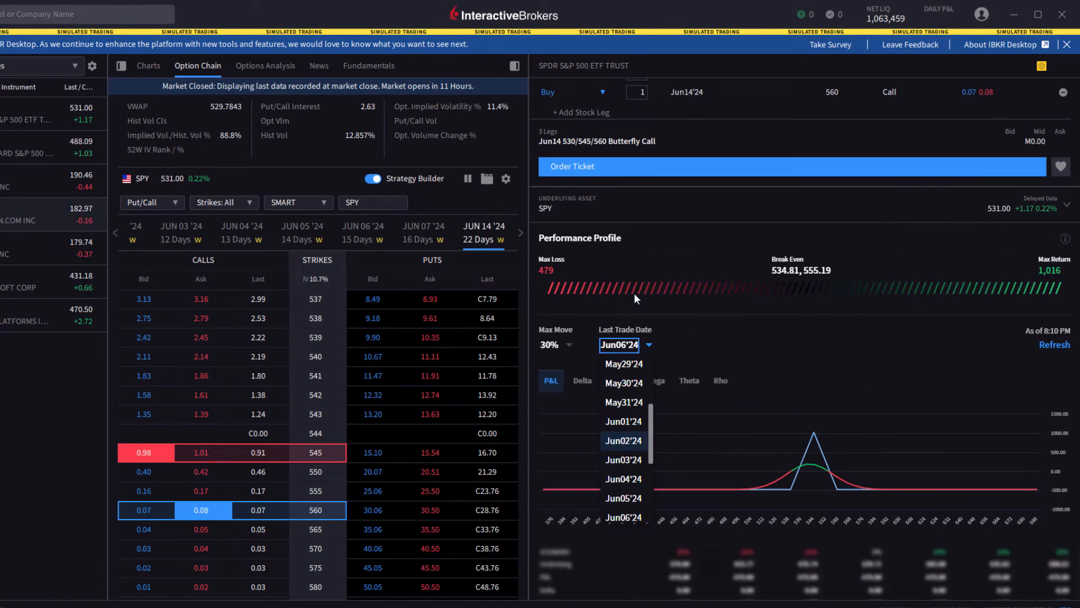
click(622, 517)
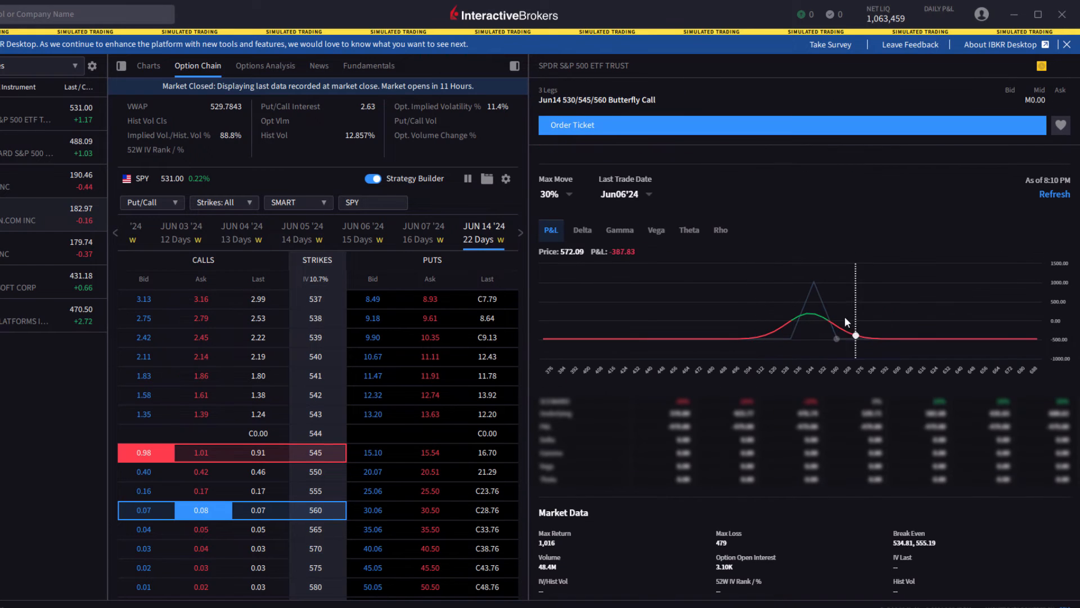
mouse_move(799, 406)
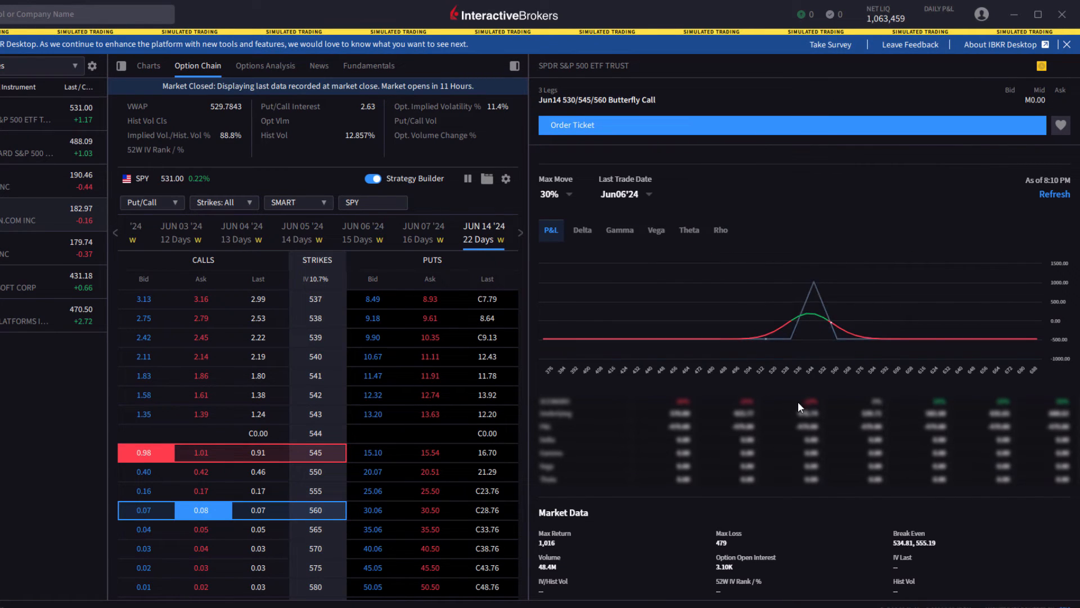
mouse_move(671, 371)
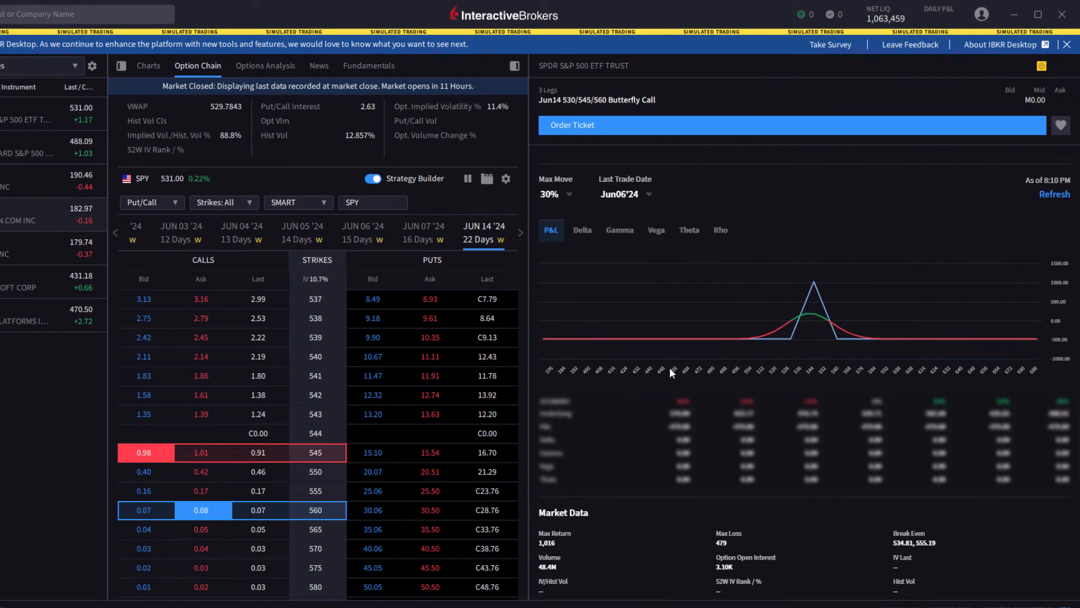
mouse_move(657, 363)
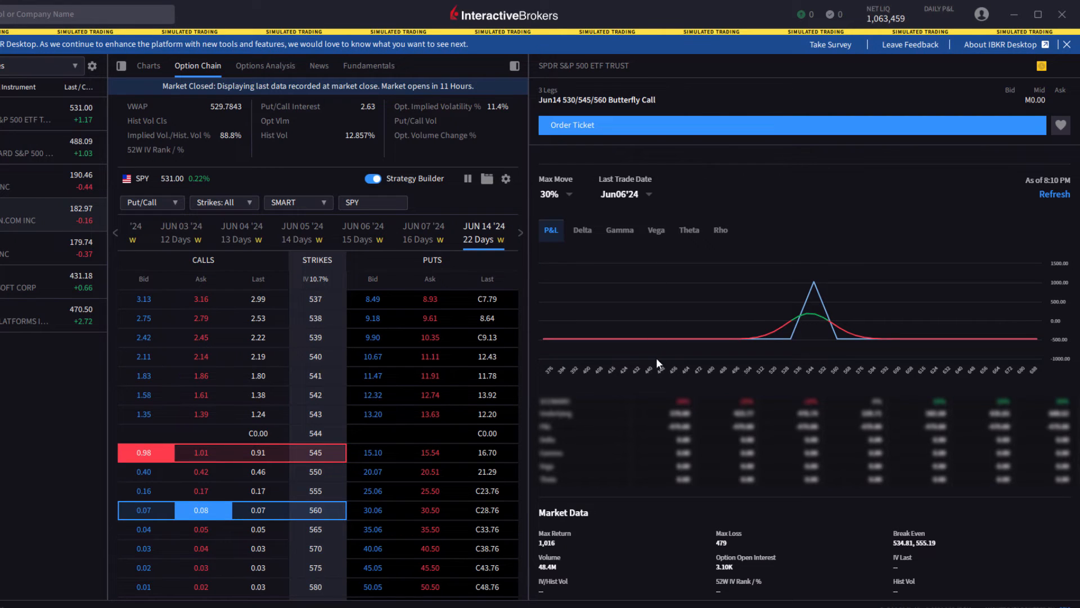
click(269, 317)
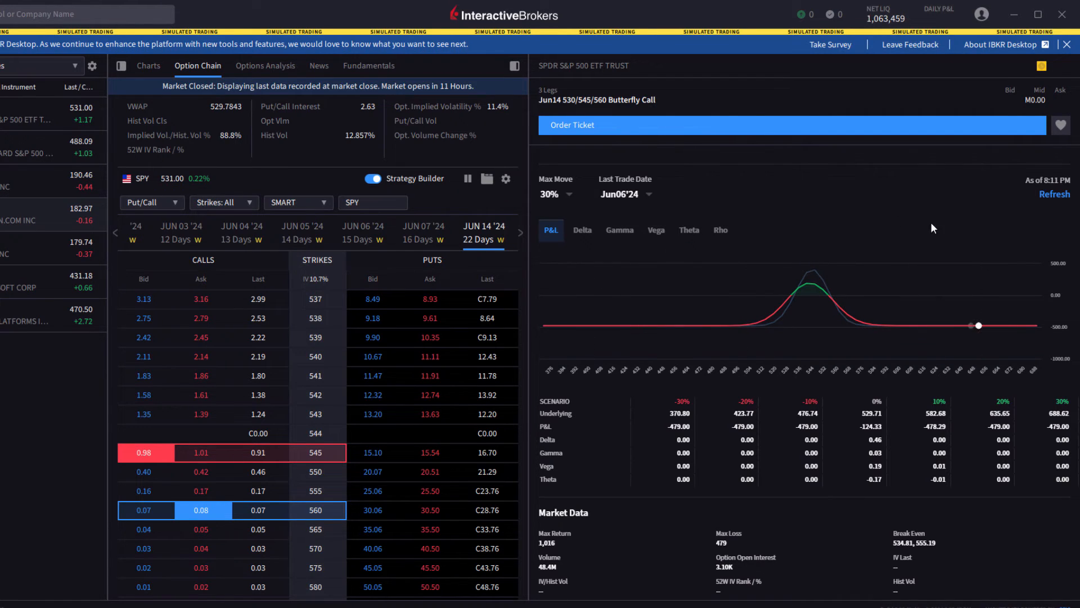
mouse_move(705, 356)
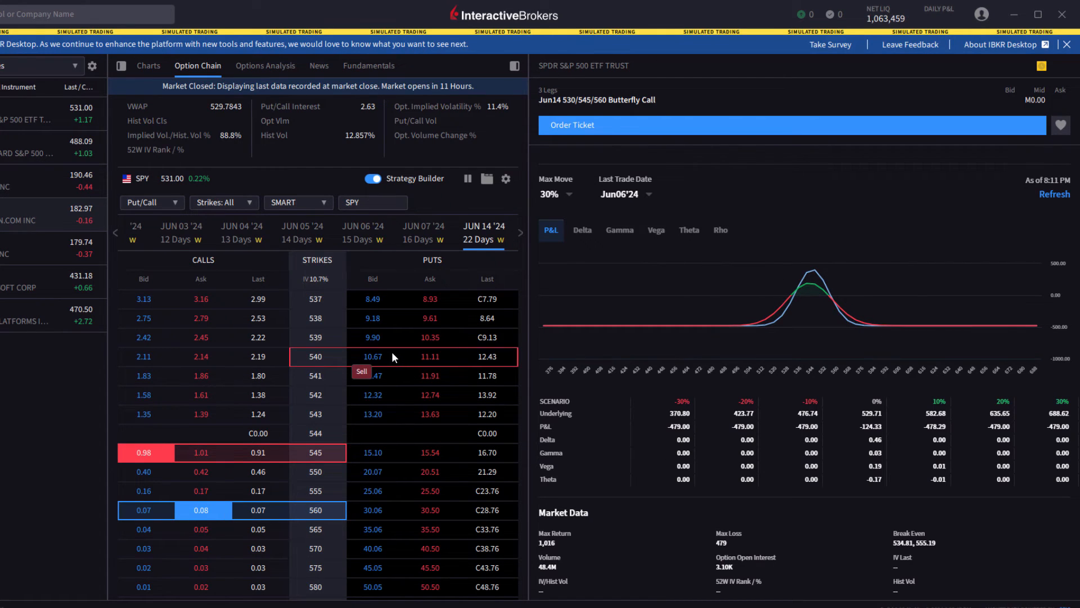
mouse_move(218, 214)
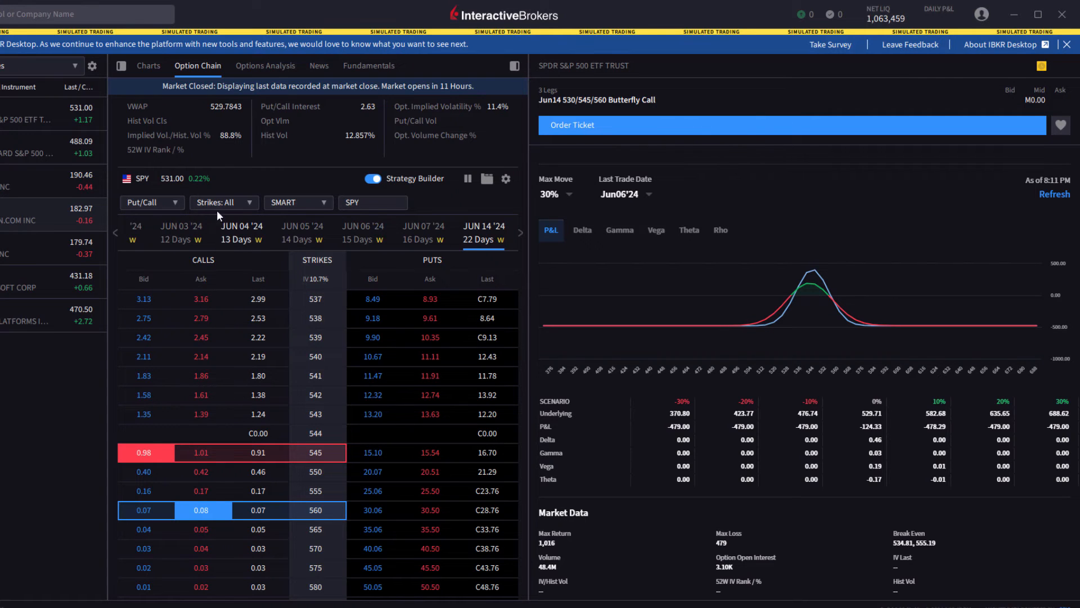
mouse_move(279, 75)
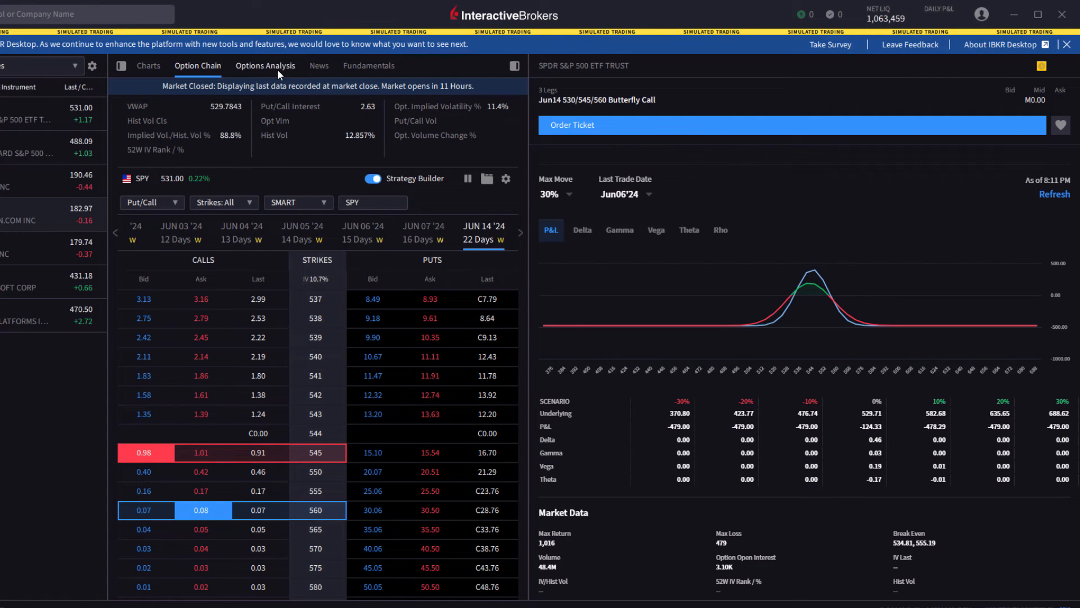
Open SPY's volatility charts in Options Analysis, then switch the analysis to TSLA
click(264, 65)
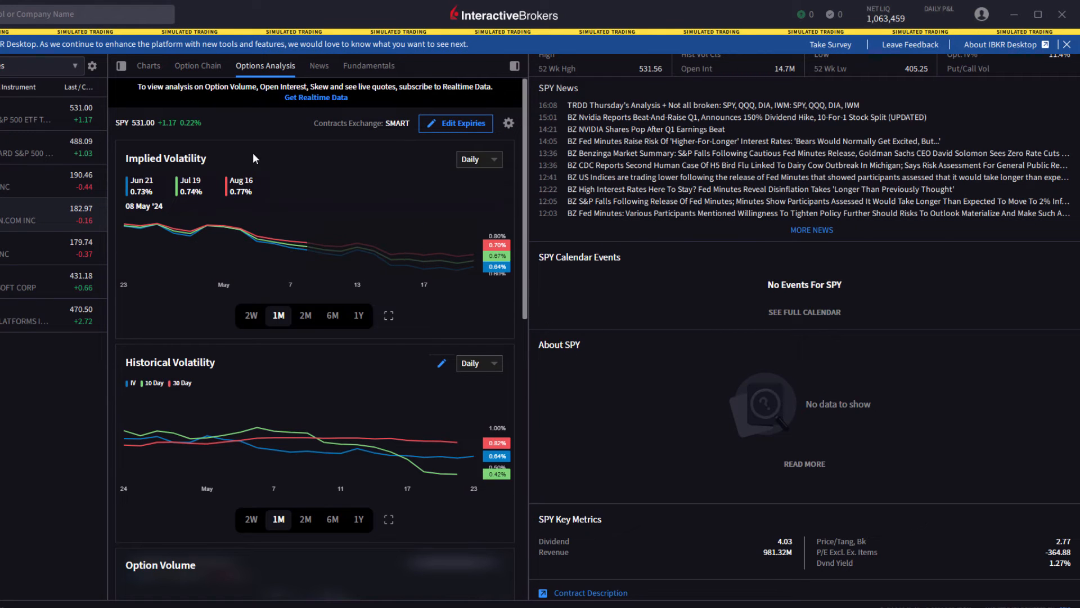
mouse_move(289, 227)
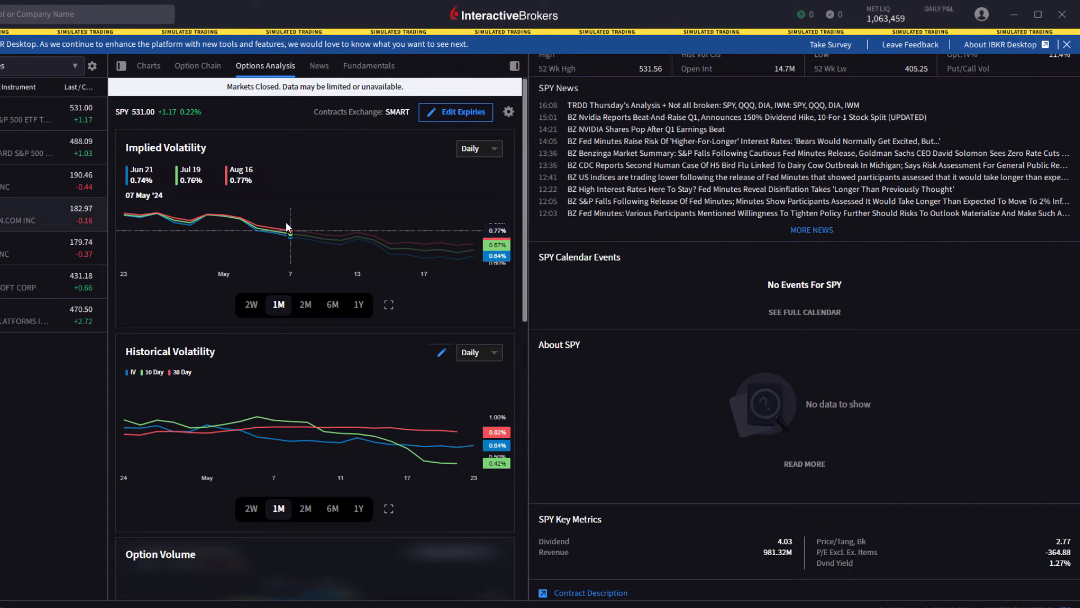
mouse_move(273, 254)
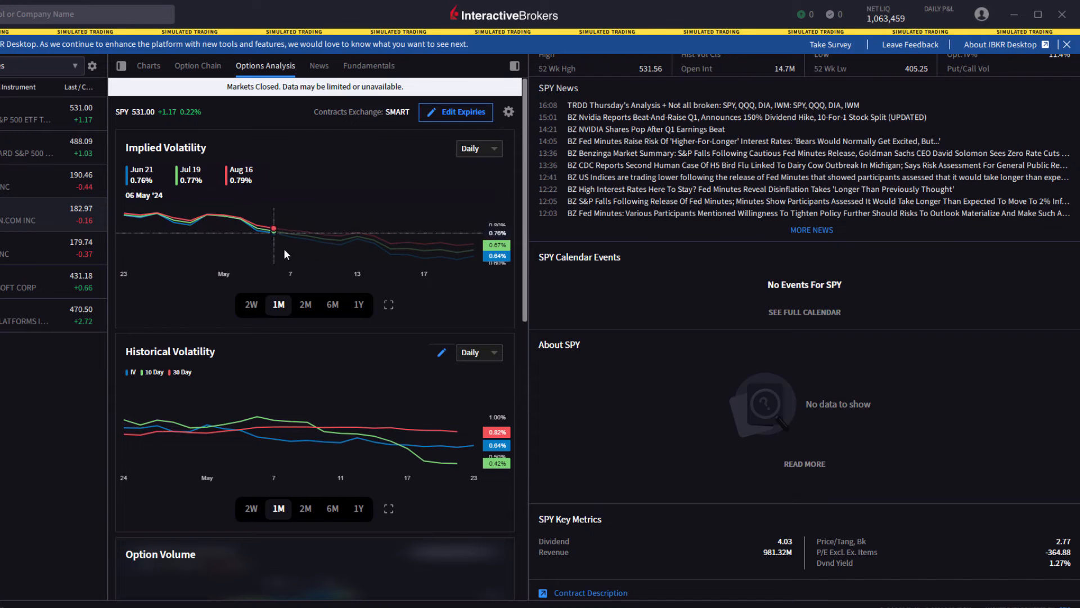
mouse_move(390, 255)
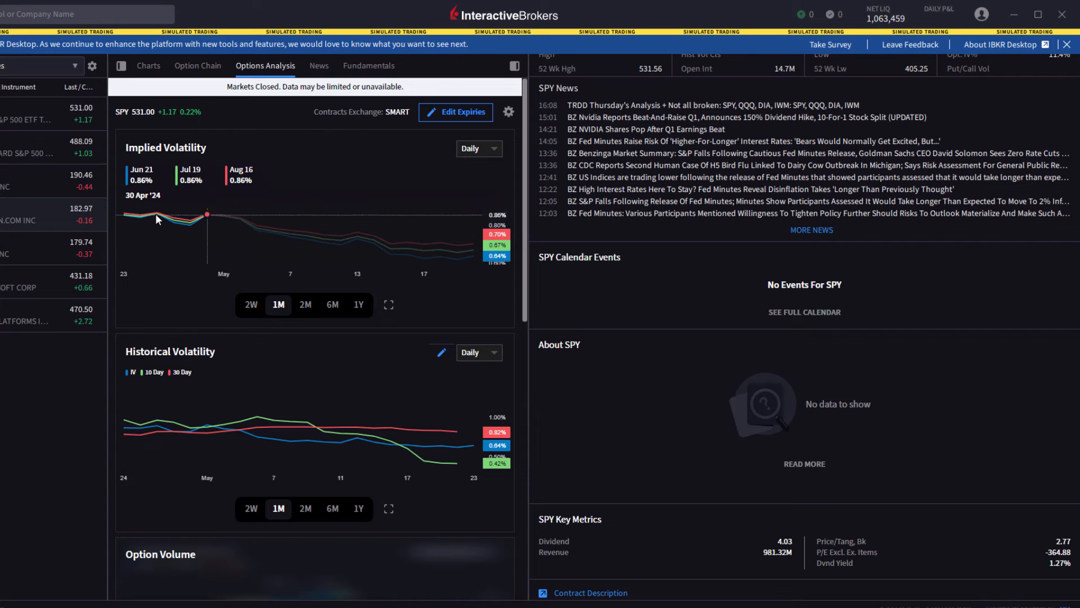
mouse_move(240, 218)
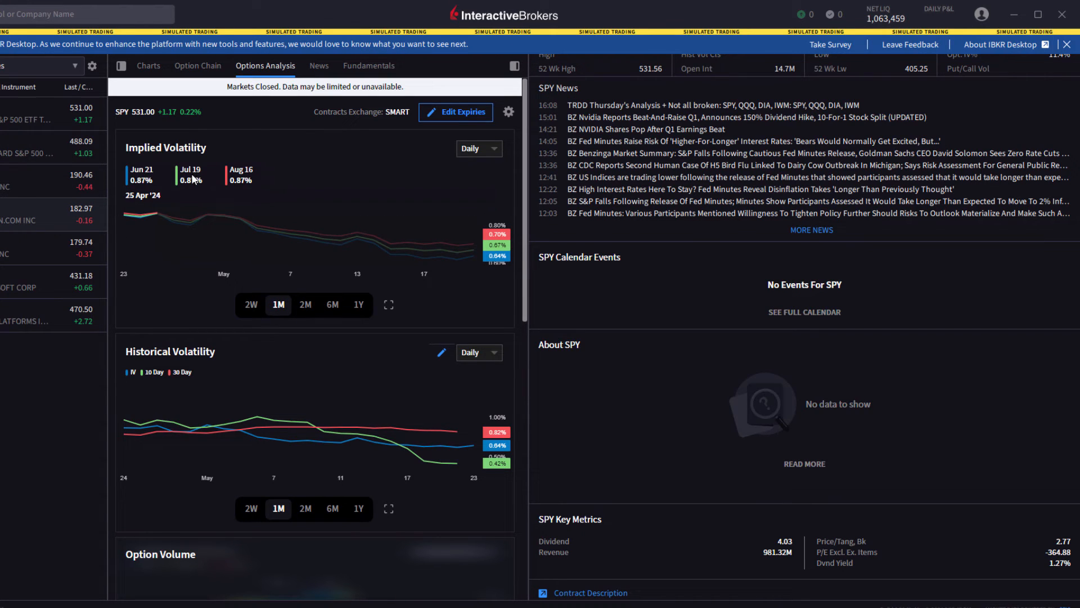
mouse_move(196, 182)
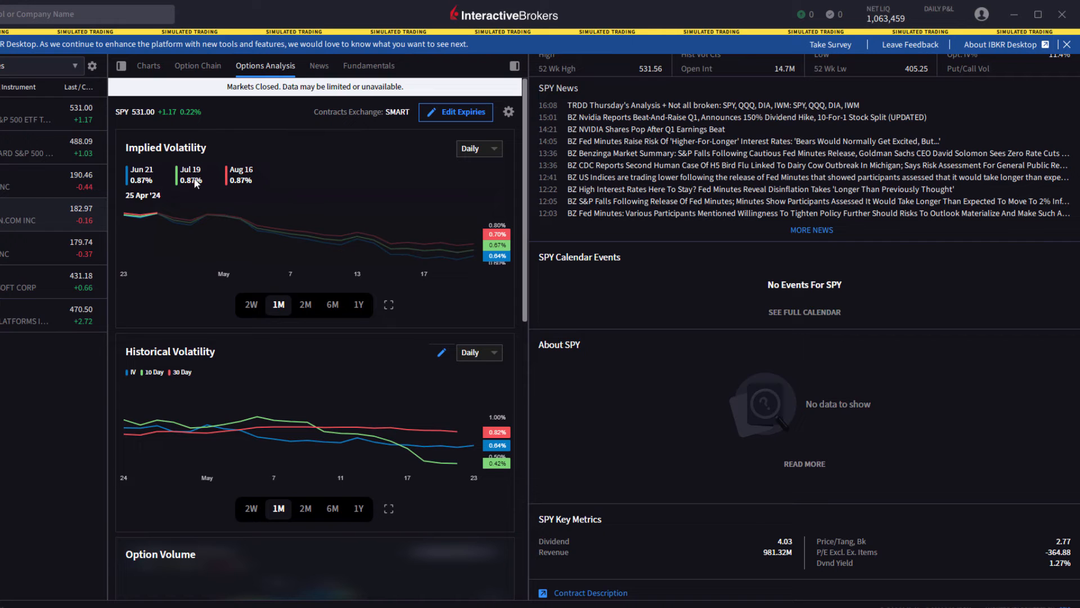
mouse_move(446, 249)
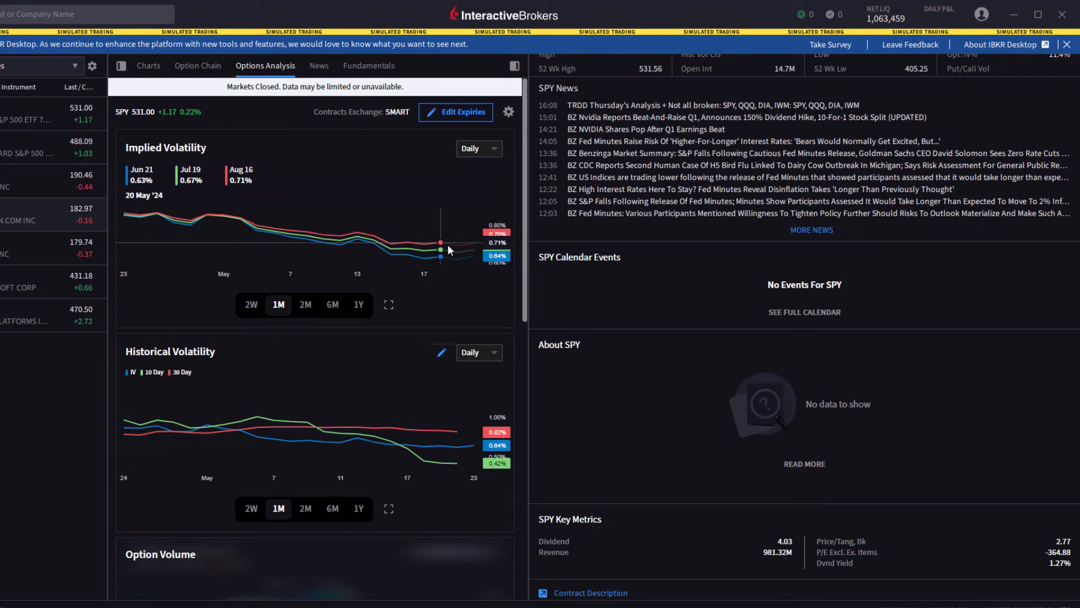
click(41, 248)
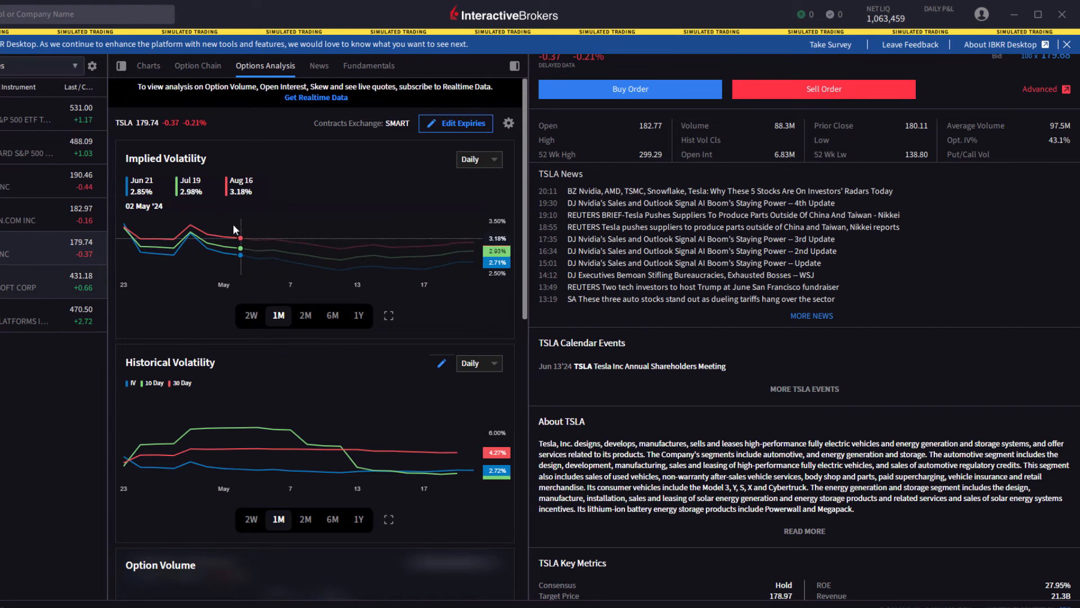
mouse_move(240, 249)
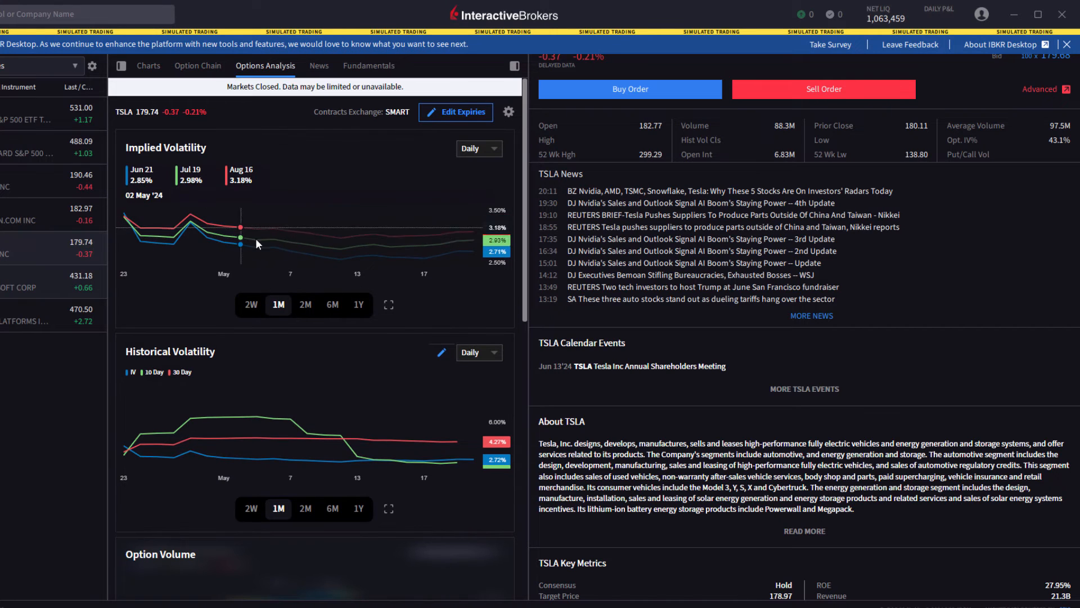
mouse_move(434, 439)
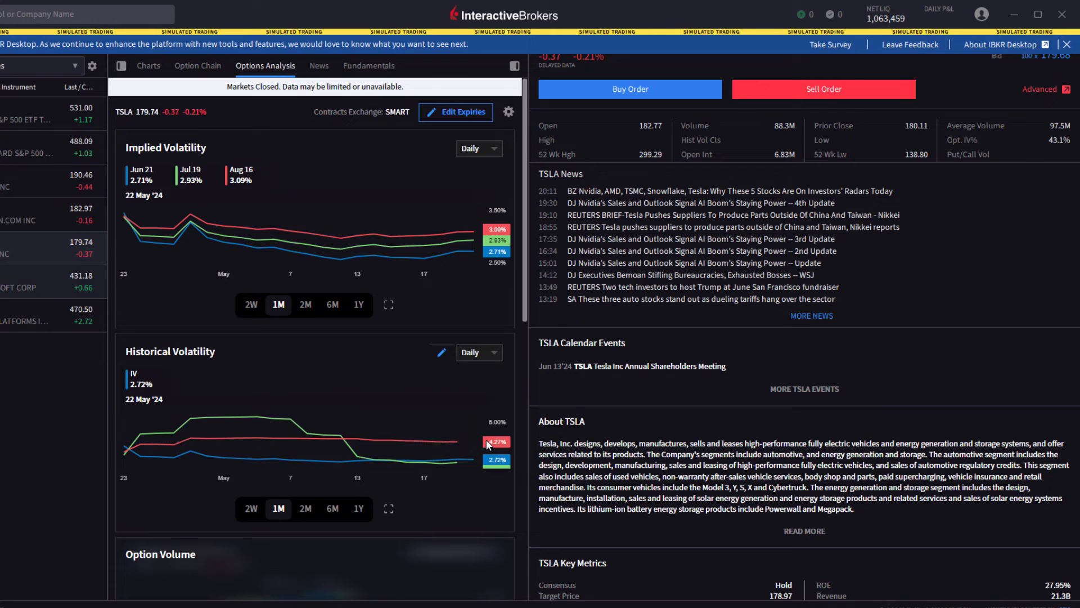
mouse_move(424, 246)
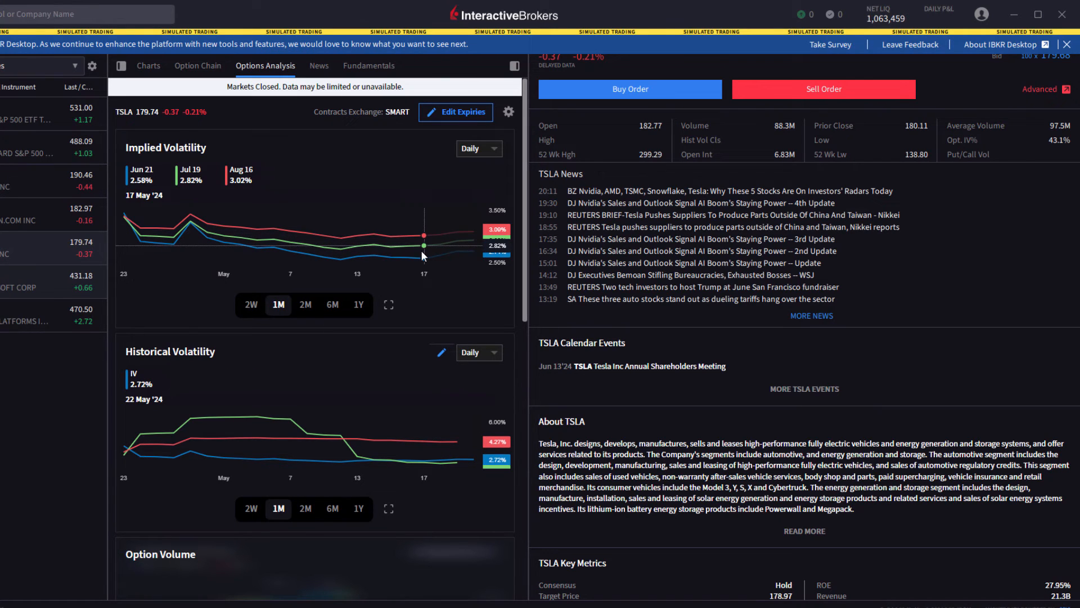
mouse_move(407, 258)
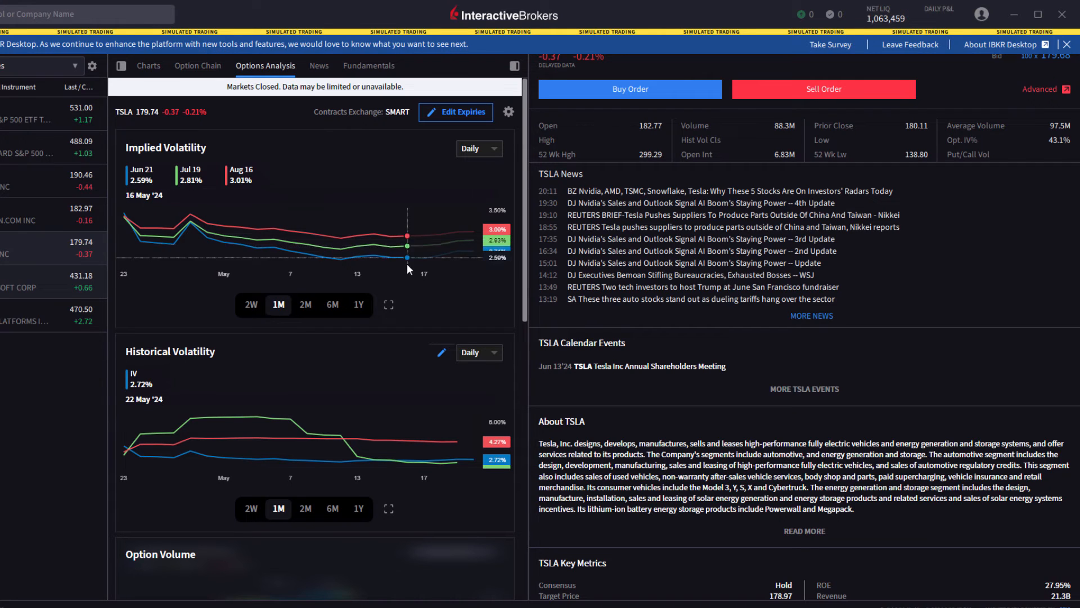
mouse_move(377, 325)
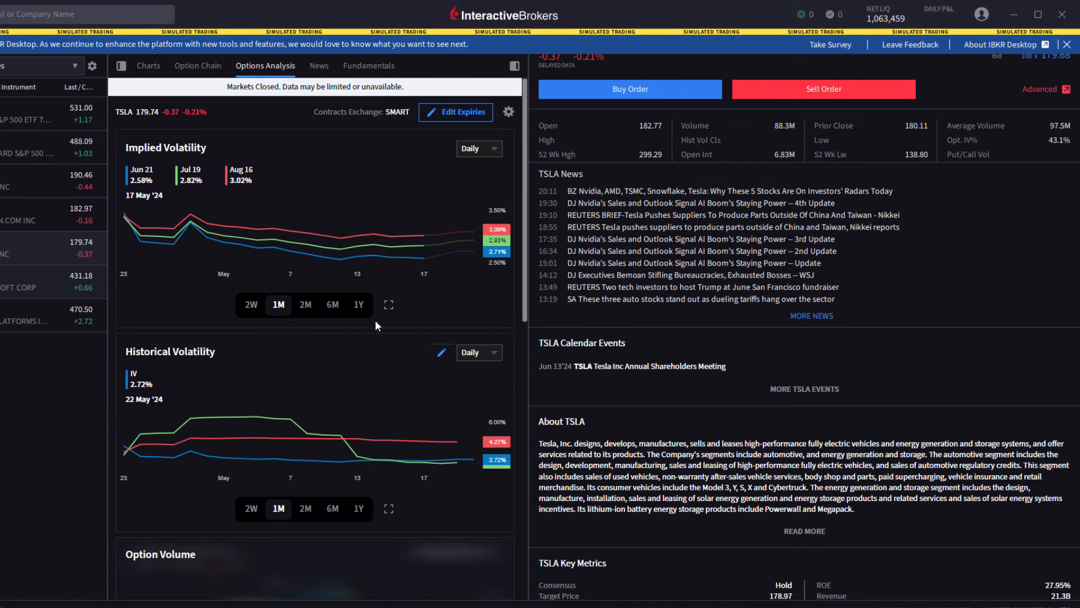
mouse_move(335, 313)
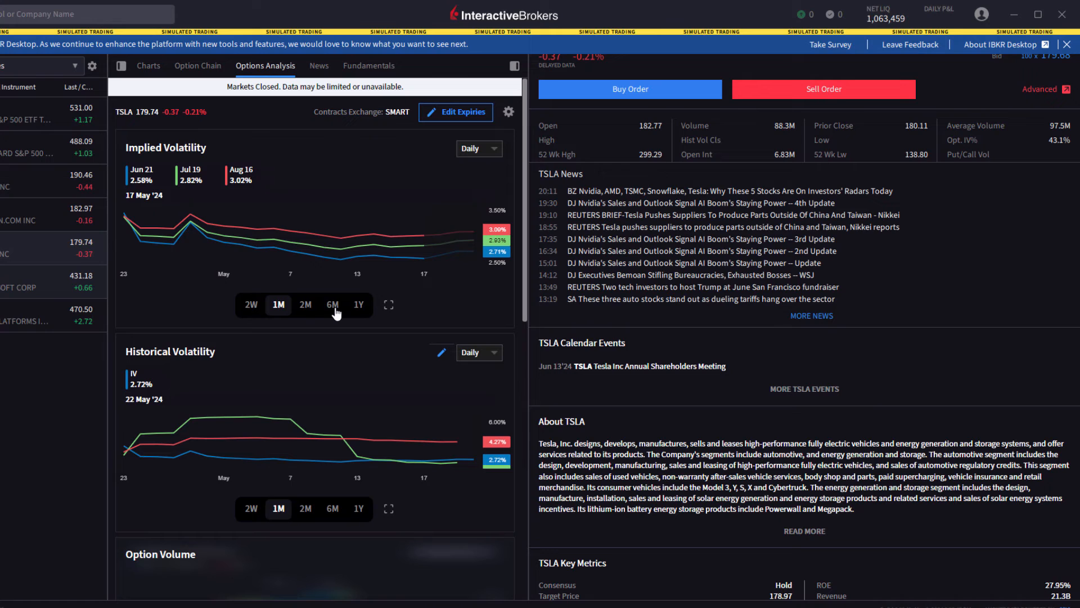
mouse_move(241, 267)
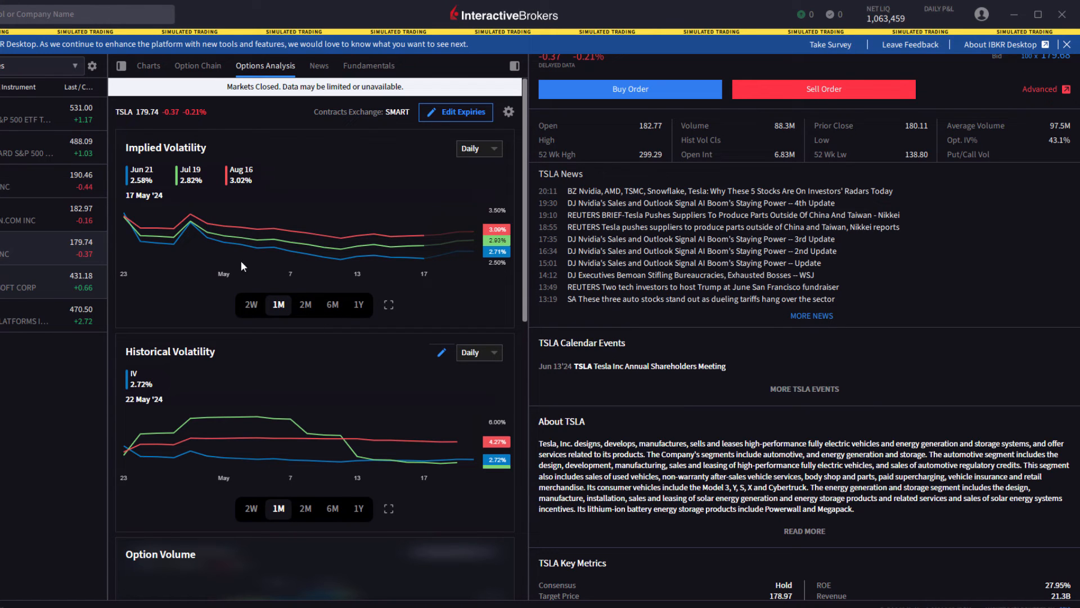
mouse_move(234, 252)
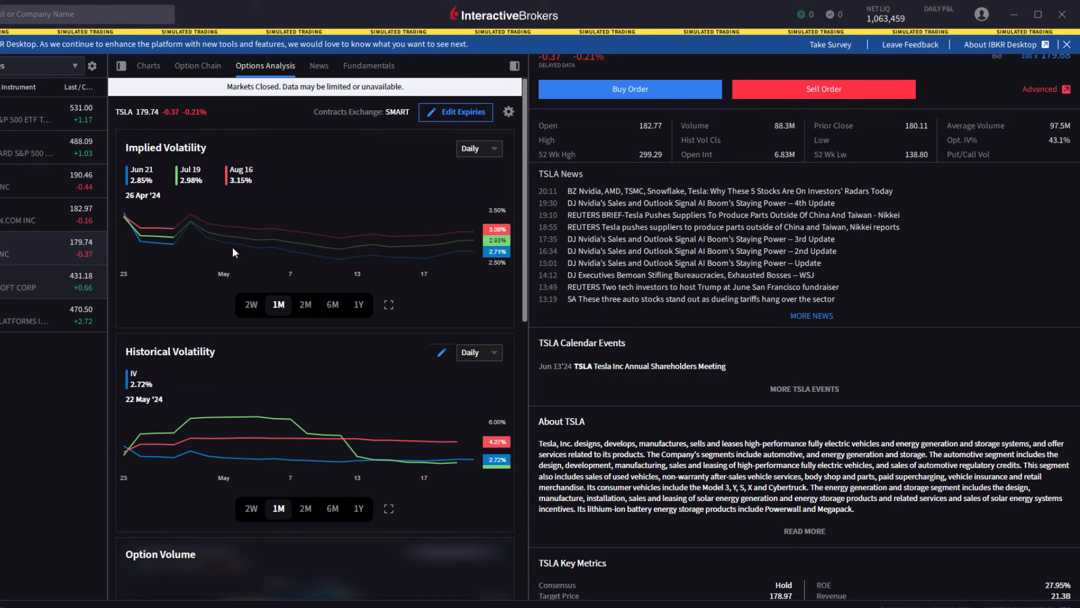
mouse_move(196, 186)
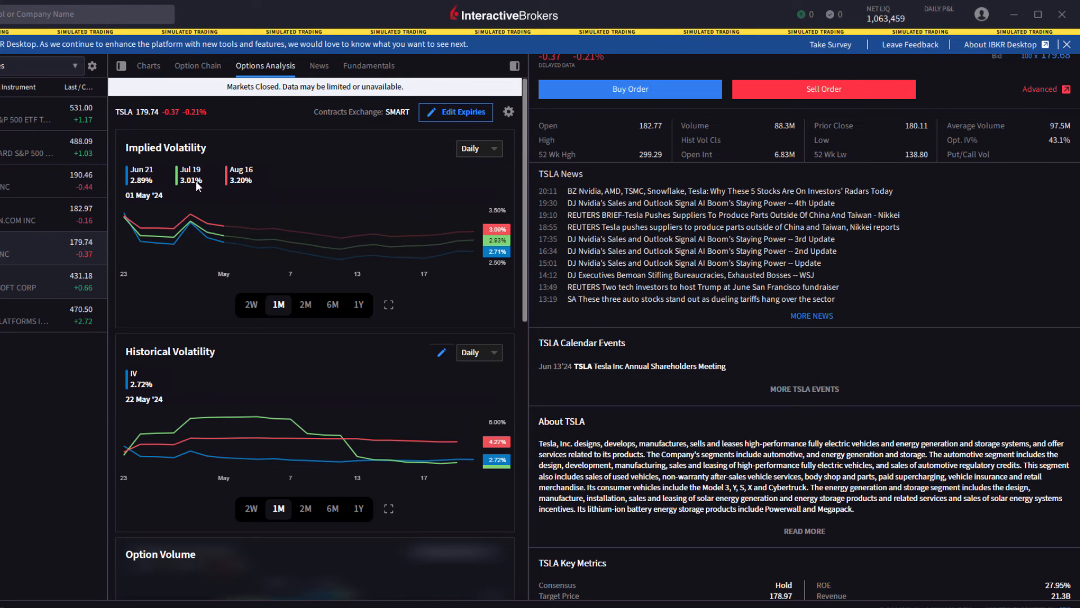
mouse_move(371, 298)
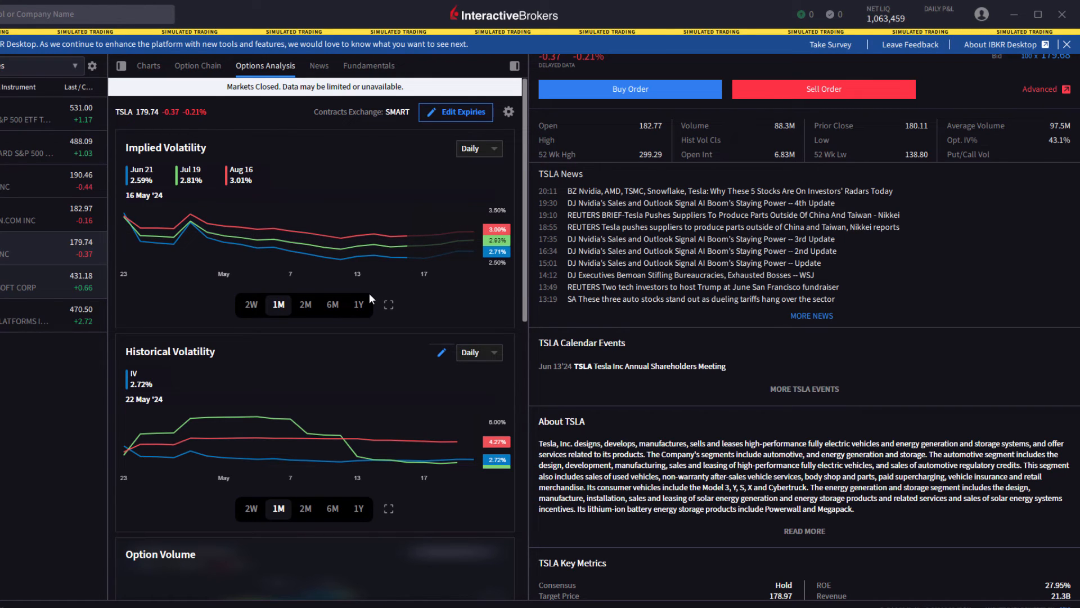
mouse_move(239, 209)
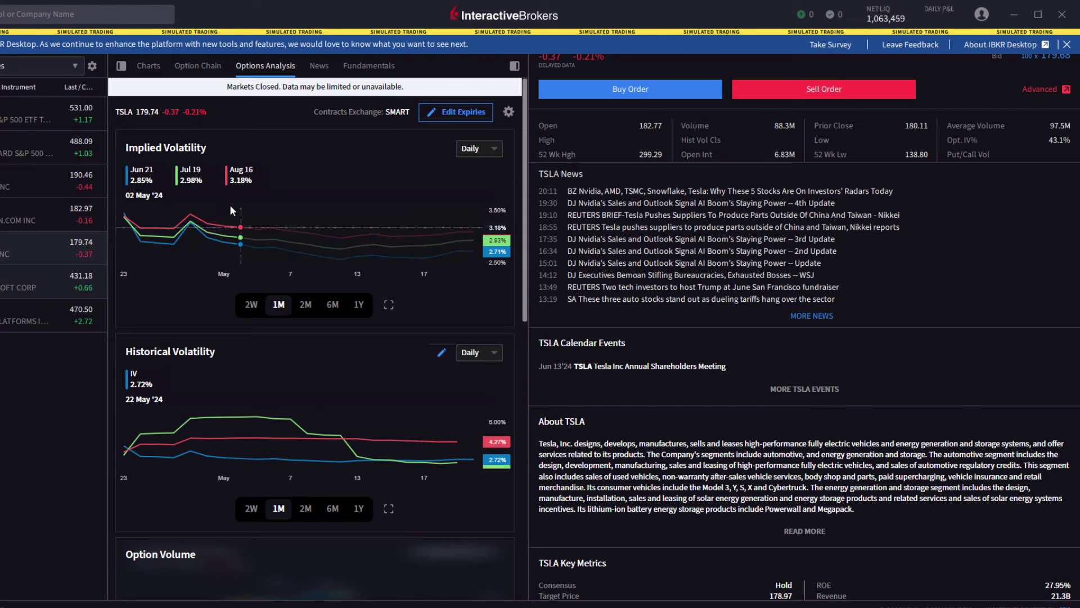
mouse_move(217, 199)
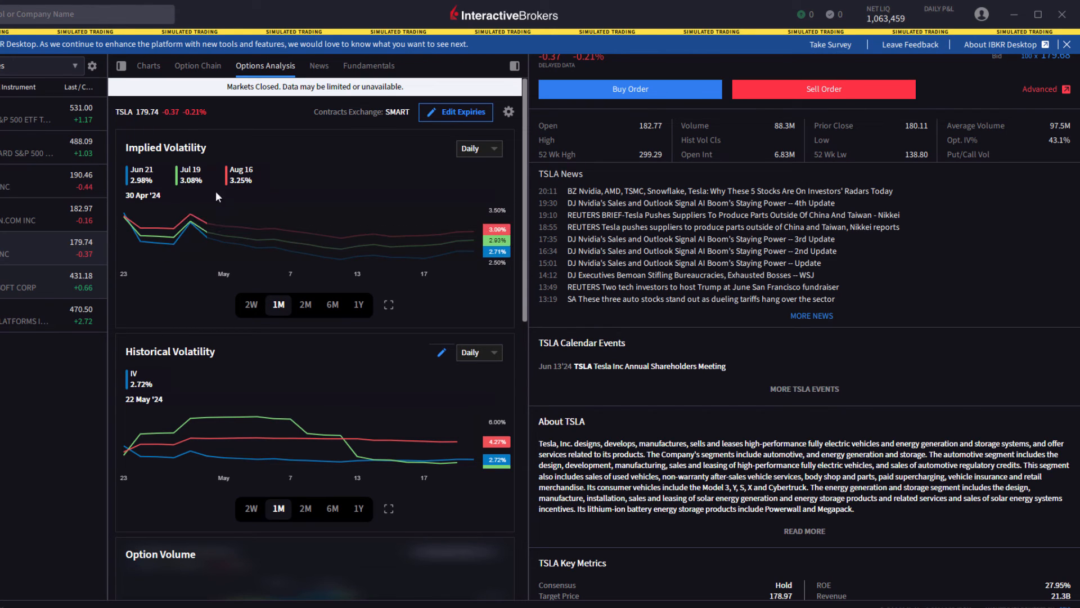
mouse_move(425, 262)
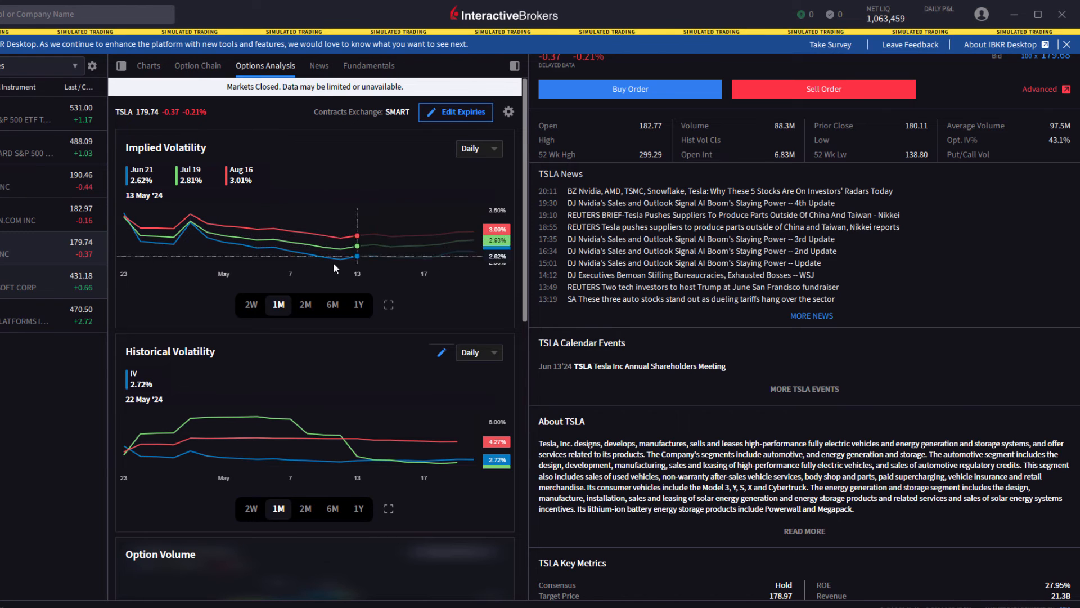
mouse_move(324, 242)
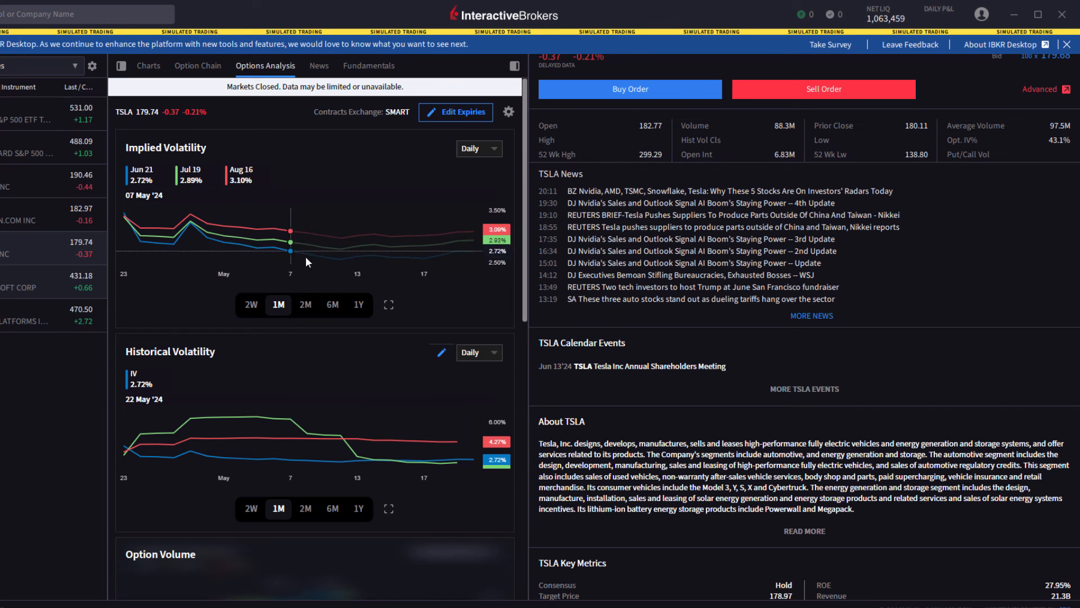
mouse_move(396, 256)
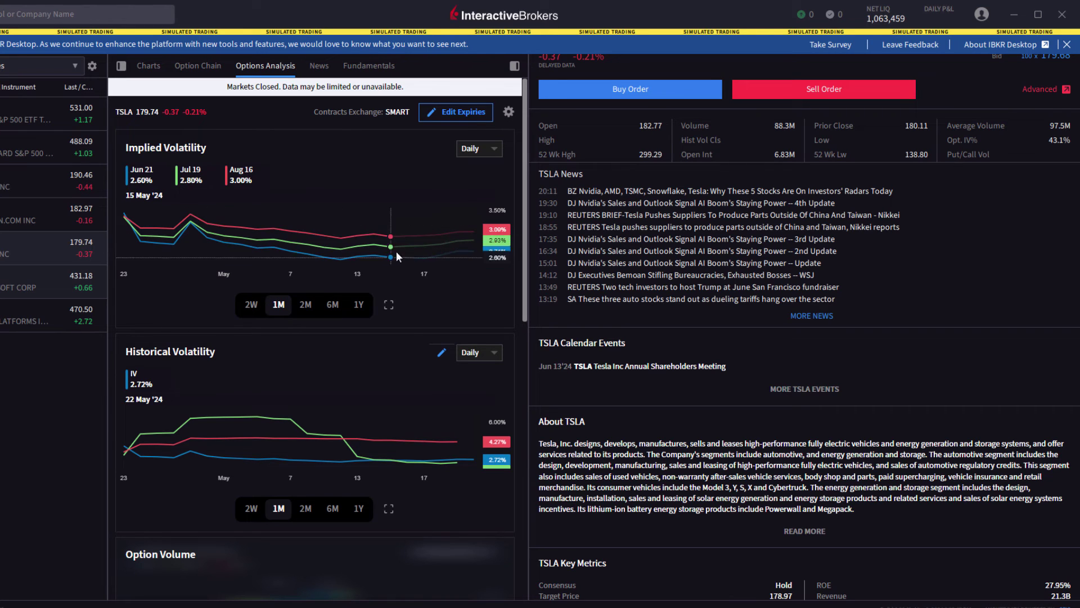
mouse_move(368, 298)
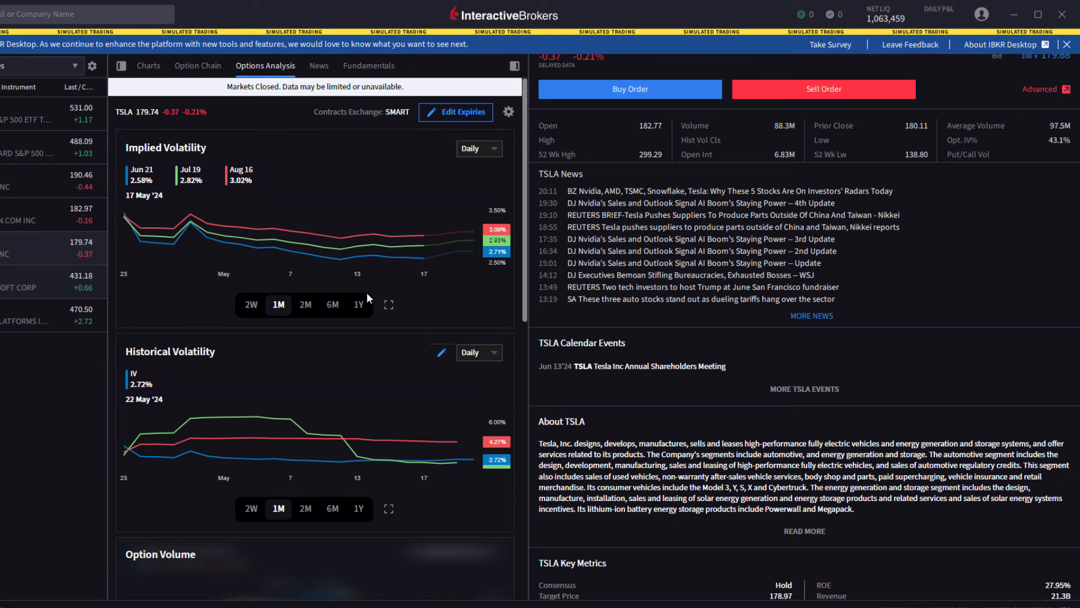
mouse_move(510, 298)
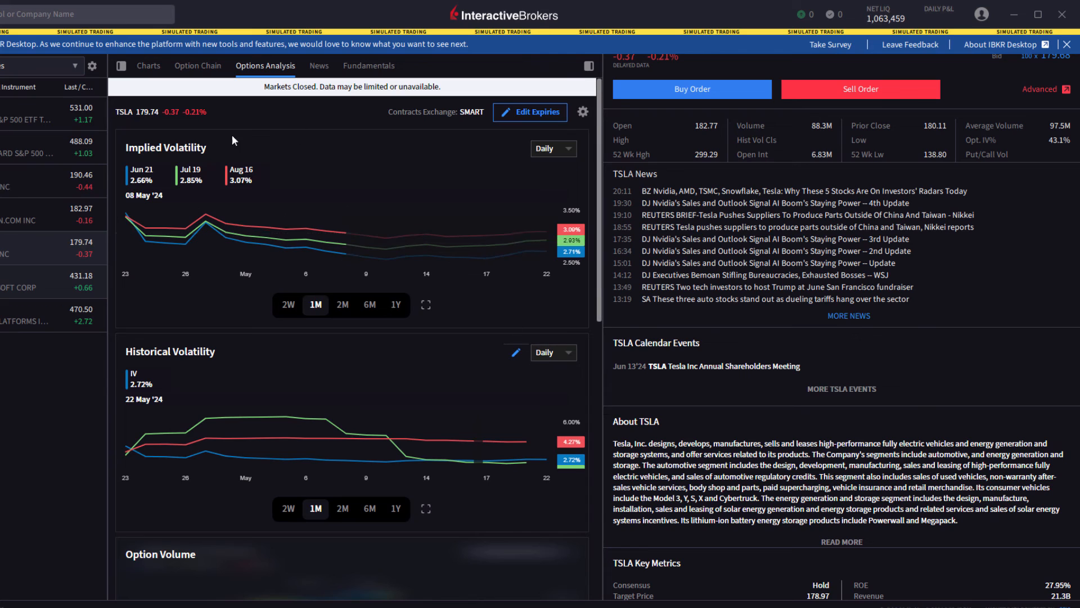
mouse_move(364, 288)
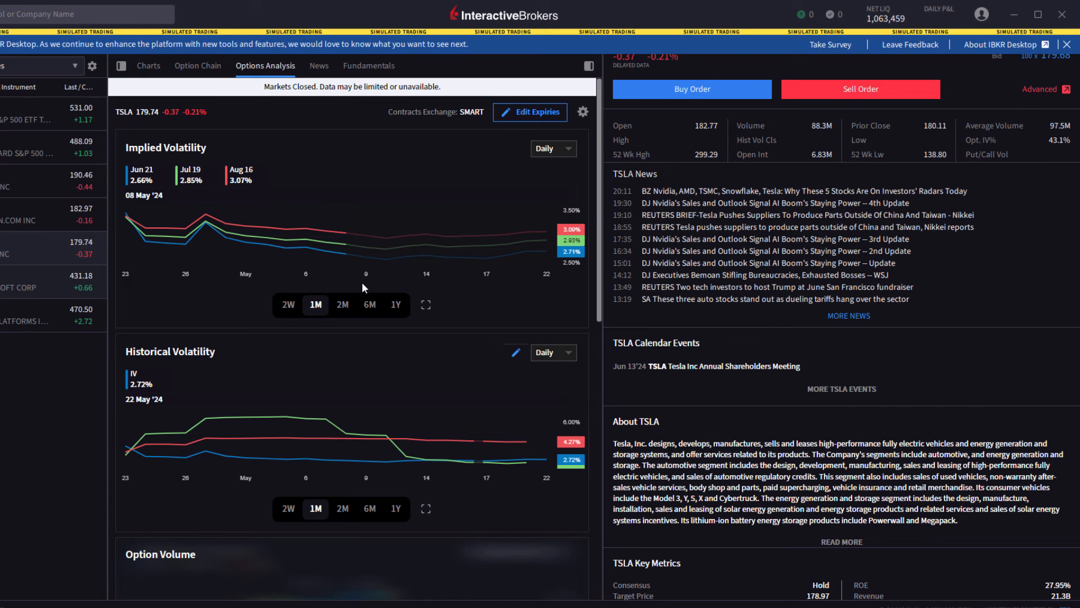
mouse_move(201, 104)
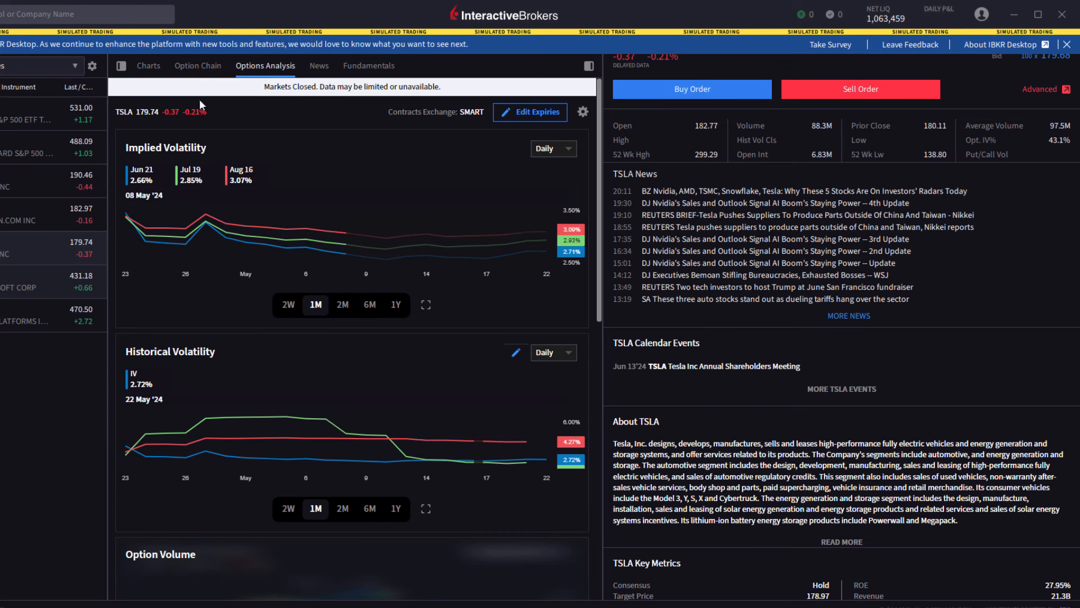
mouse_move(198, 65)
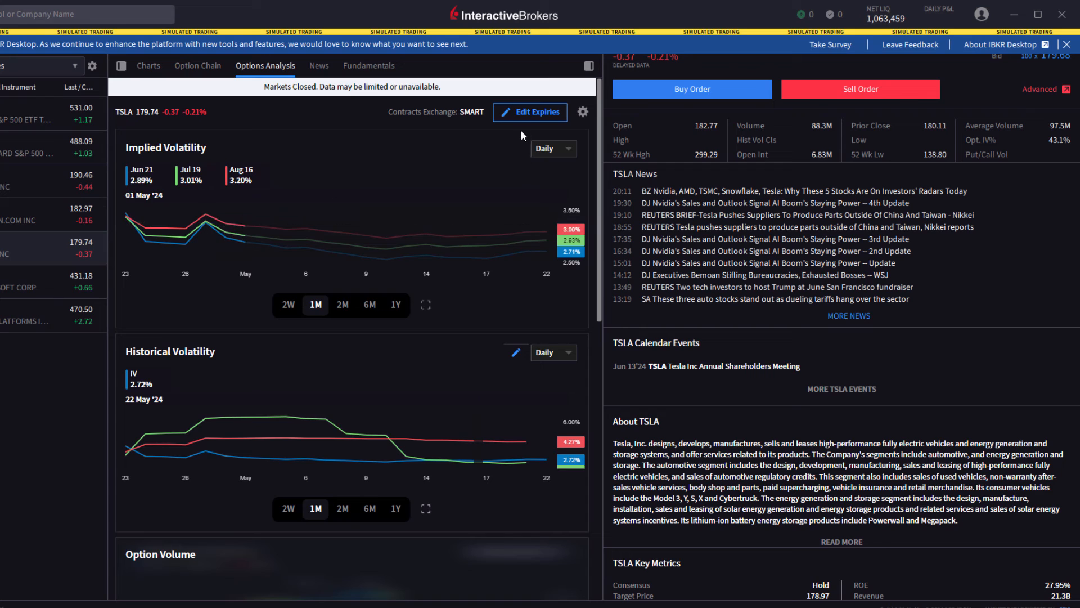
mouse_move(312, 150)
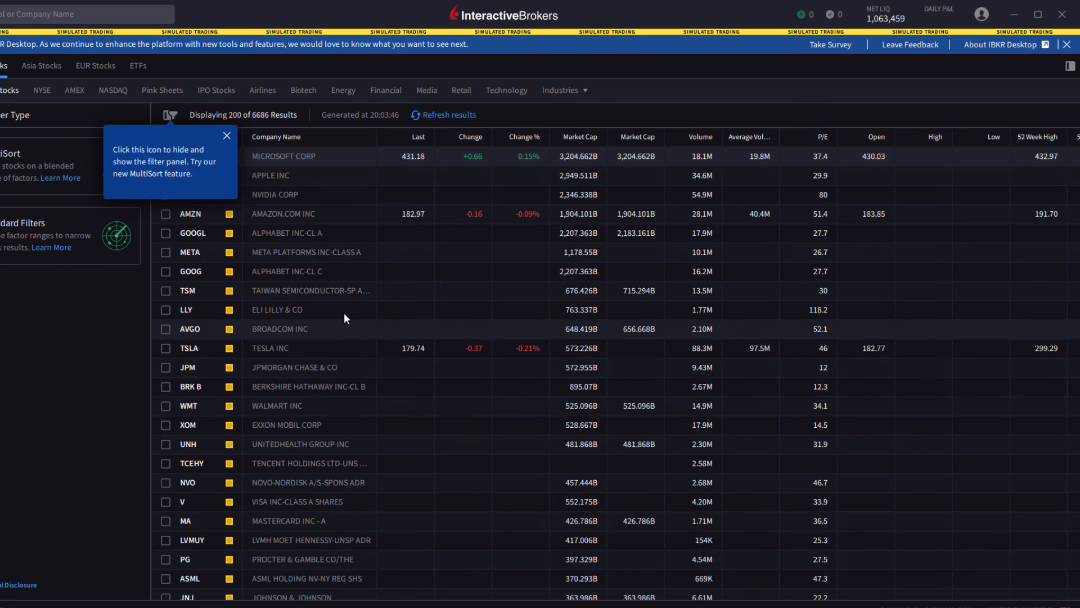
Tick AMZN in the screener results, dismiss the filter hint, and return to the Favorites watchlist
click(165, 214)
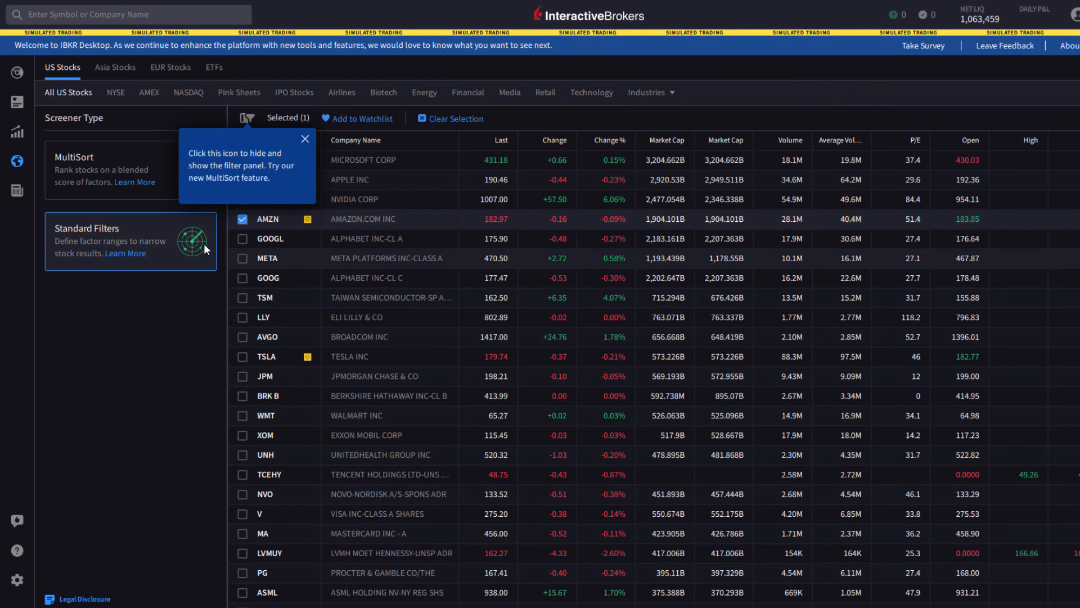
mouse_move(195, 244)
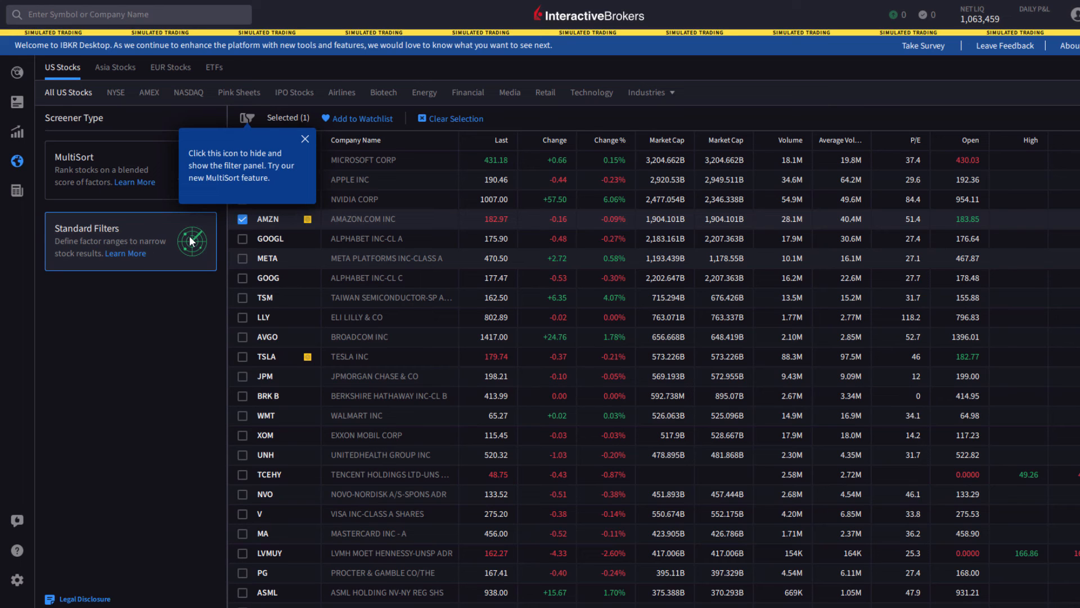
click(305, 138)
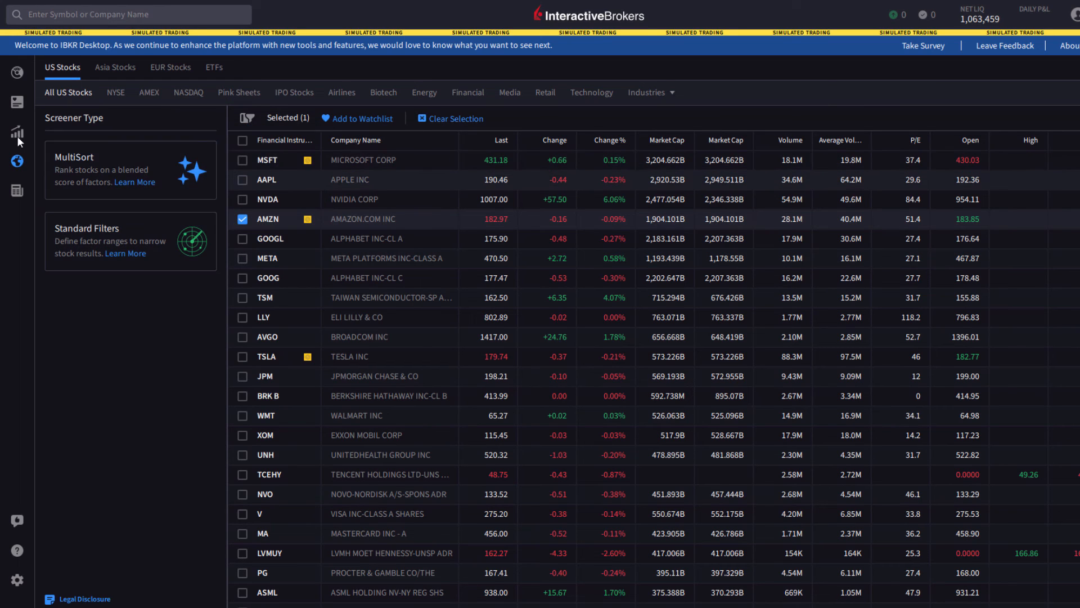
click(16, 101)
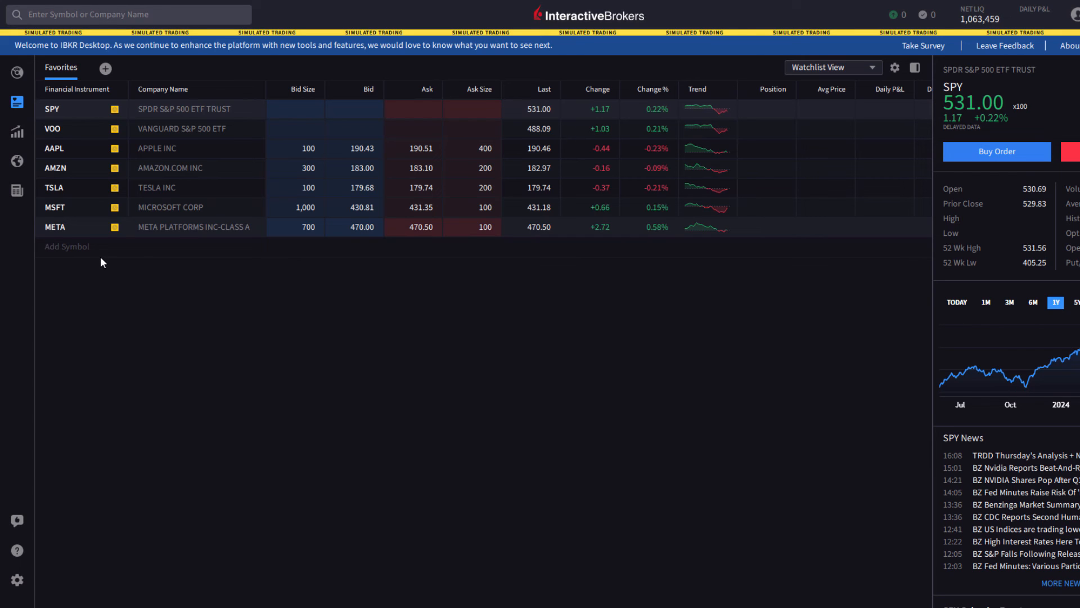
Add the symbol EA (Electronic Arts) to the Favorites watchlist
click(66, 245)
text(EA)
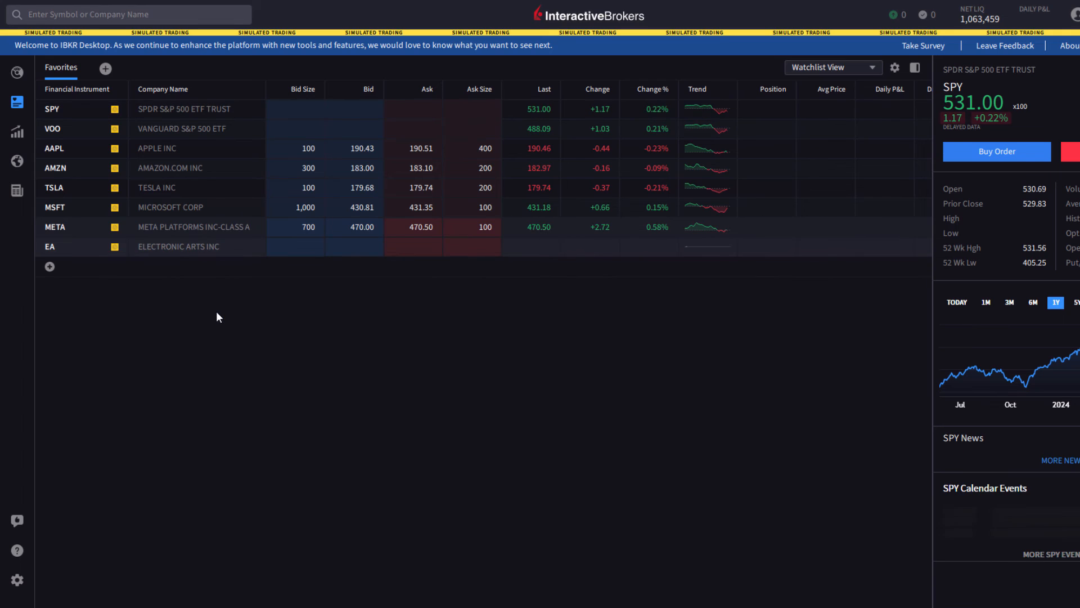
mouse_move(423, 248)
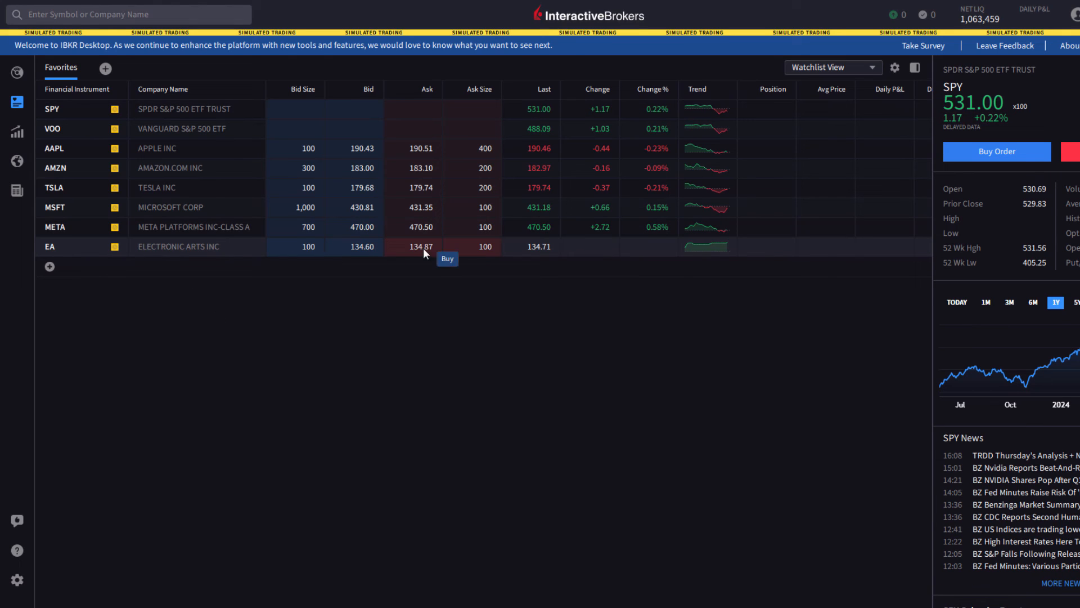
mouse_move(404, 334)
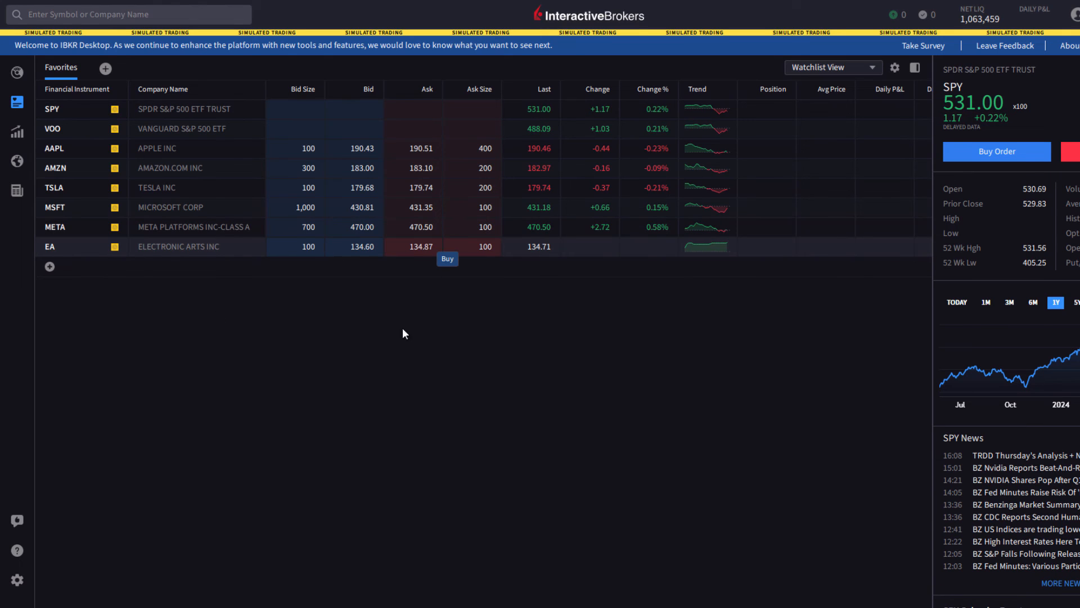
mouse_move(316, 393)
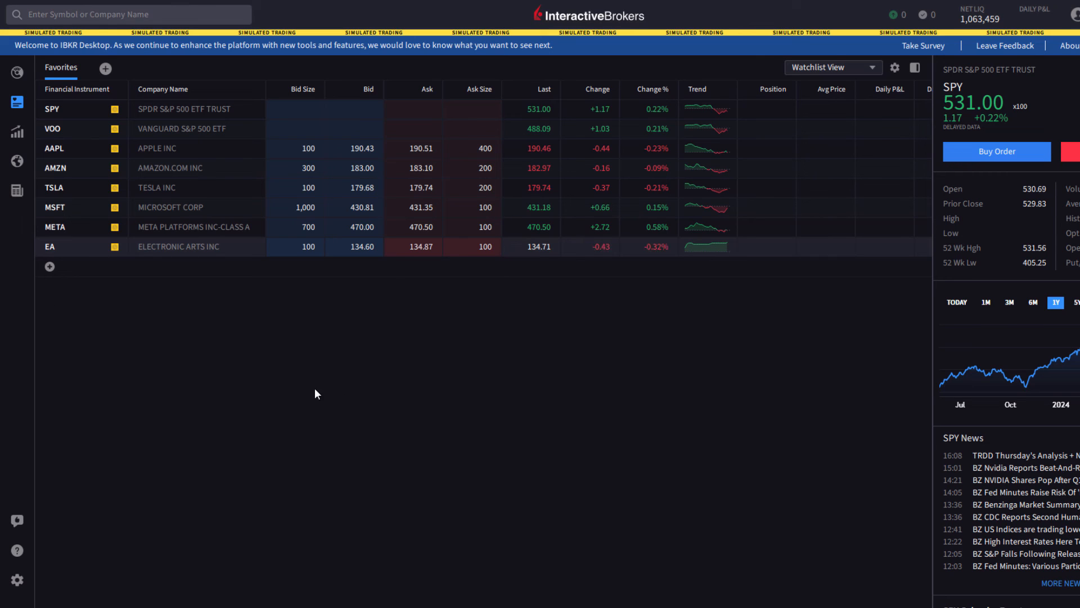
mouse_move(17, 160)
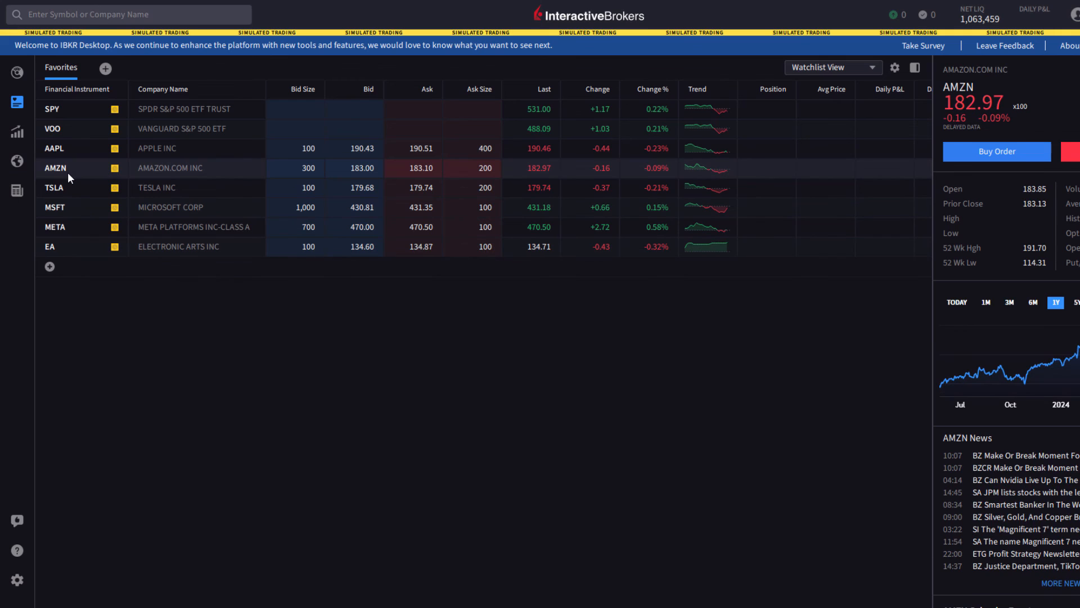
Open Quote Details for the AMZN watchlist row to show its weekly, daily and five-minute charts
right_click(68, 167)
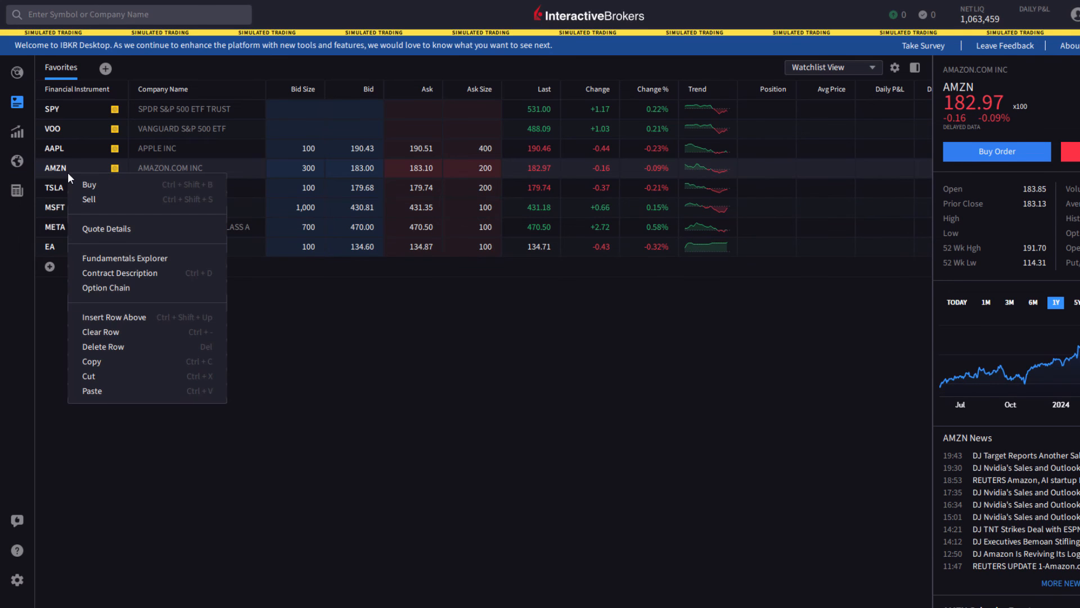
mouse_move(117, 391)
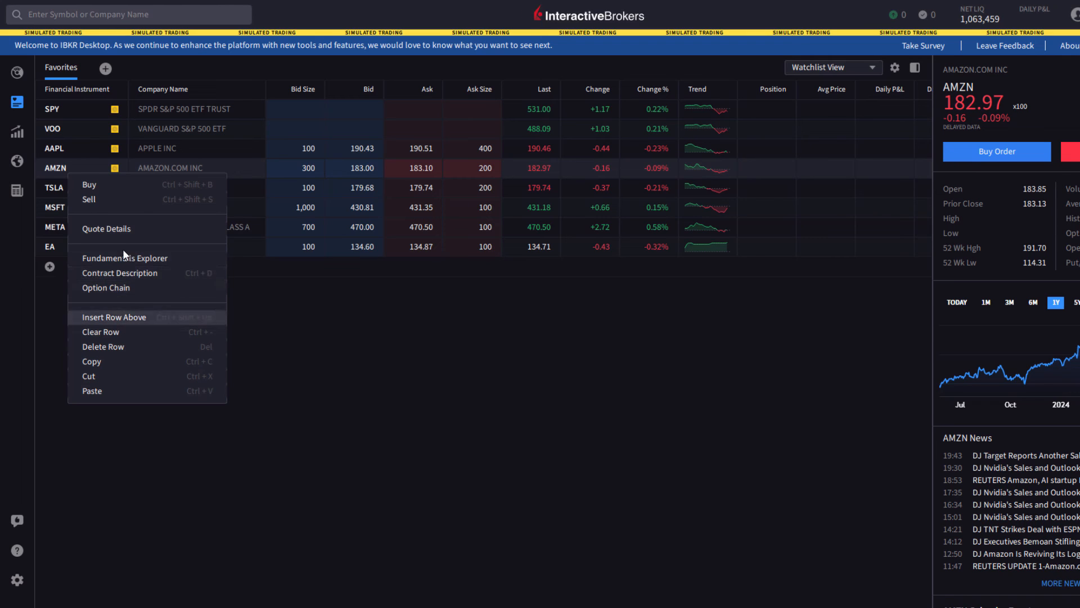
mouse_move(121, 249)
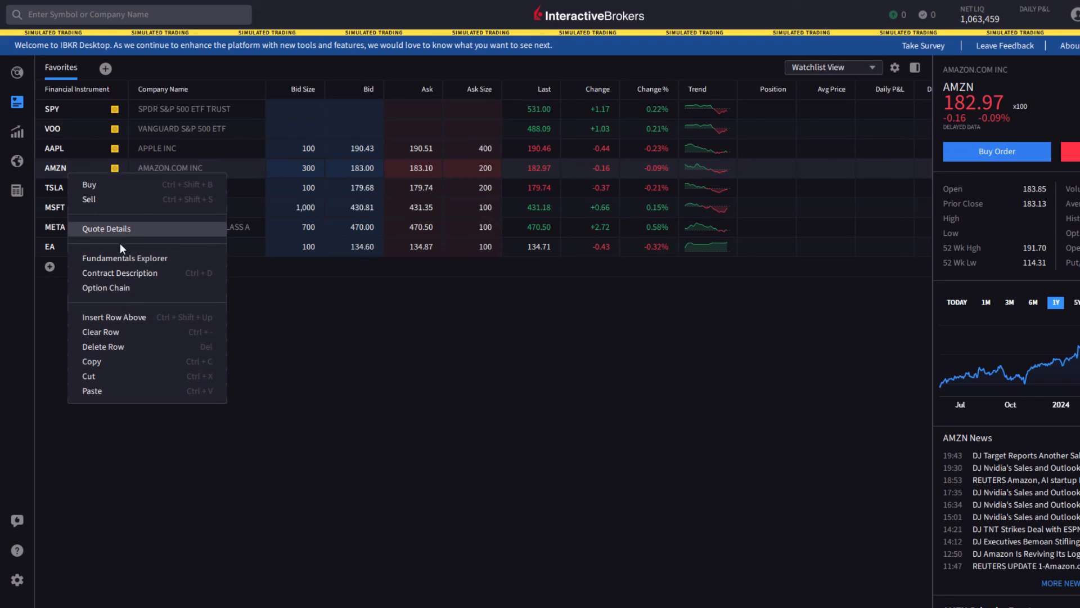
mouse_move(117, 234)
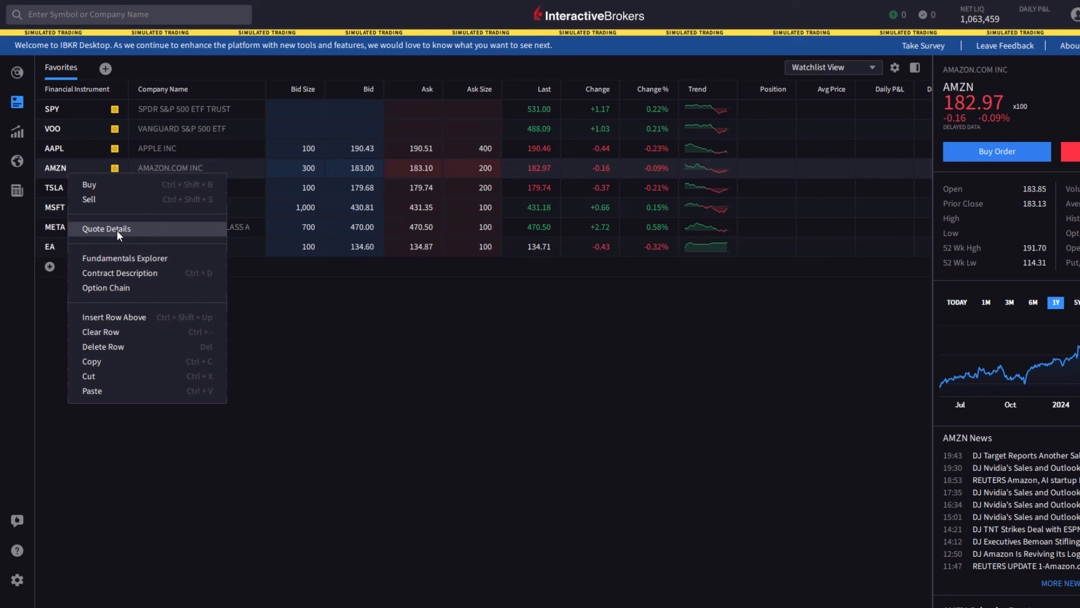
click(107, 228)
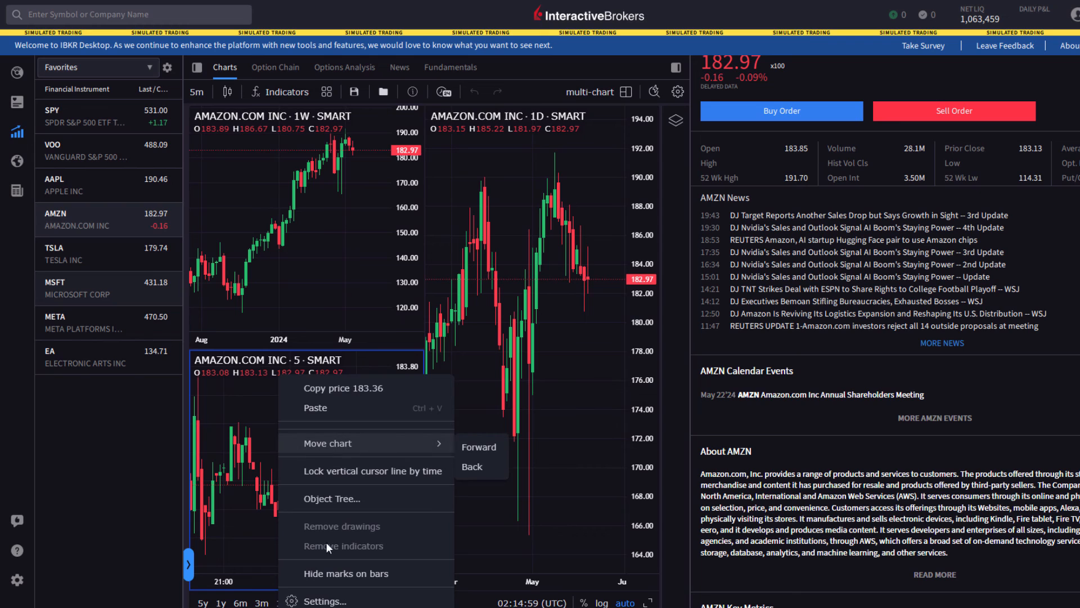
mouse_move(363, 444)
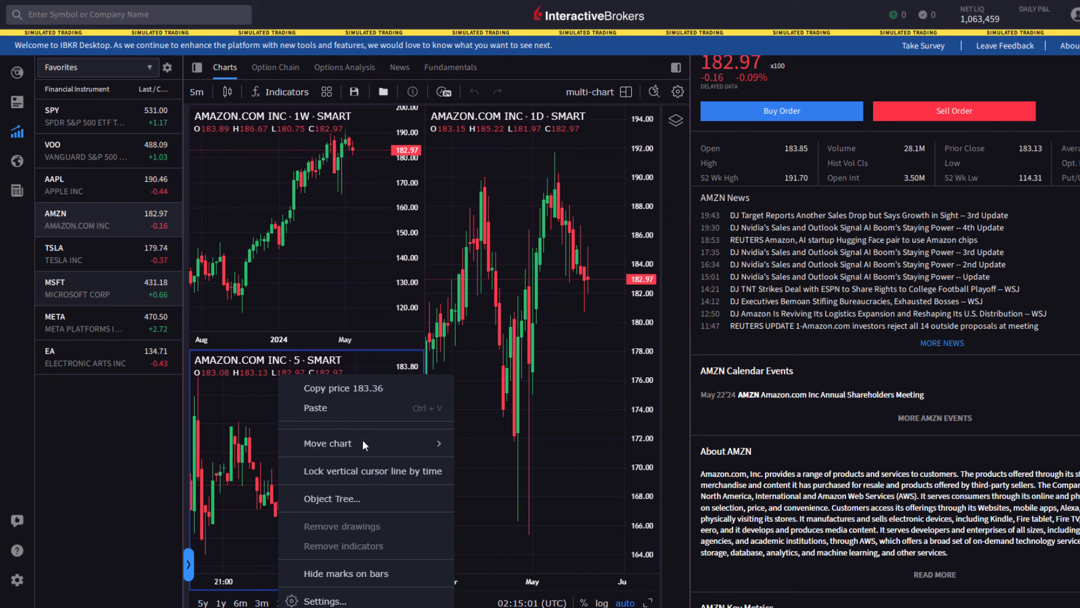
mouse_move(433, 463)
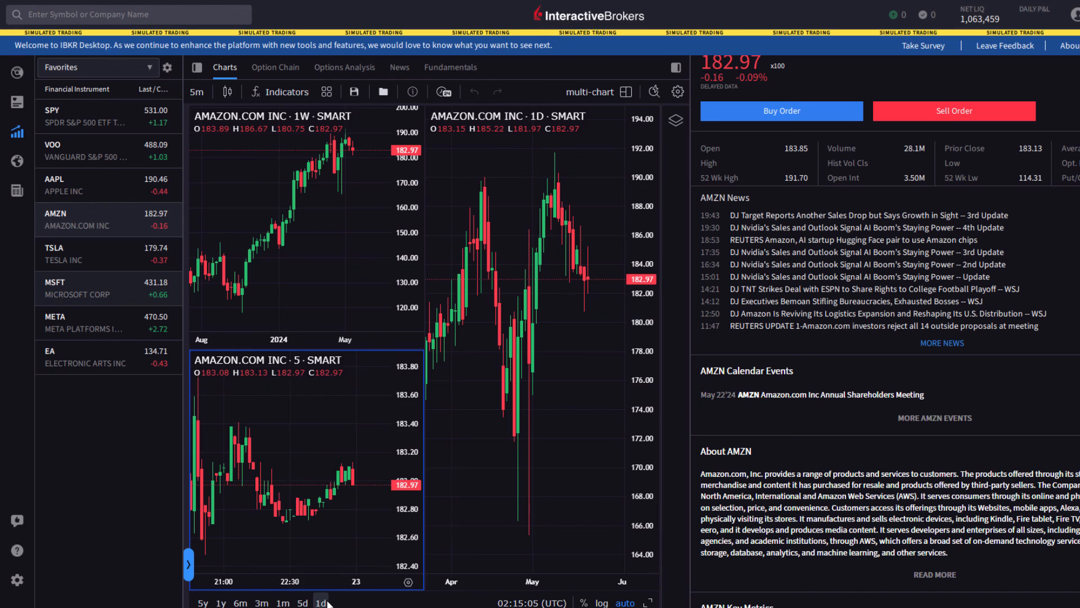
click(677, 91)
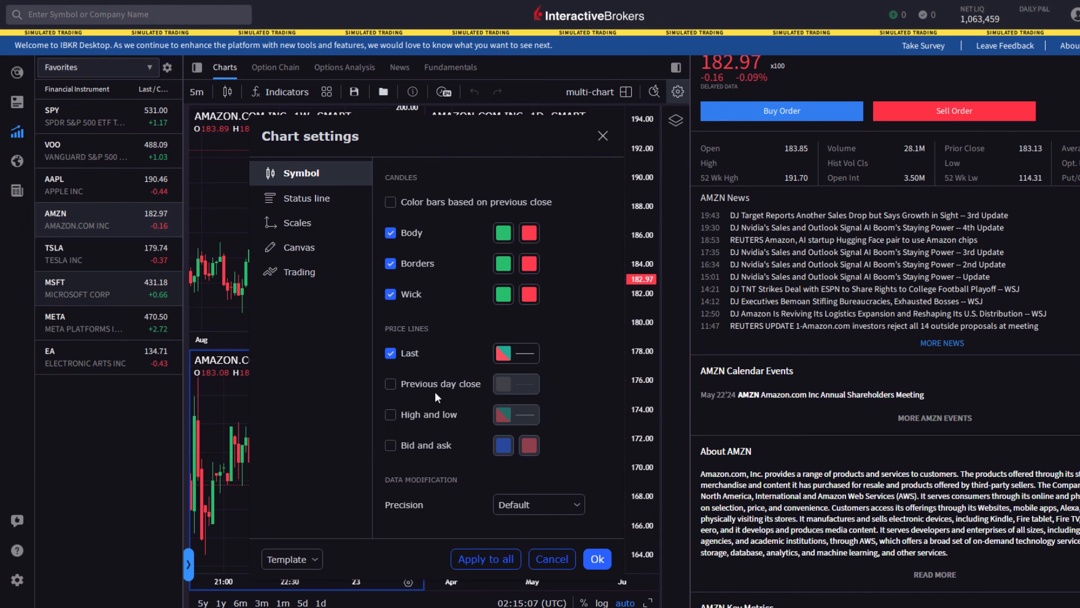
mouse_move(501, 232)
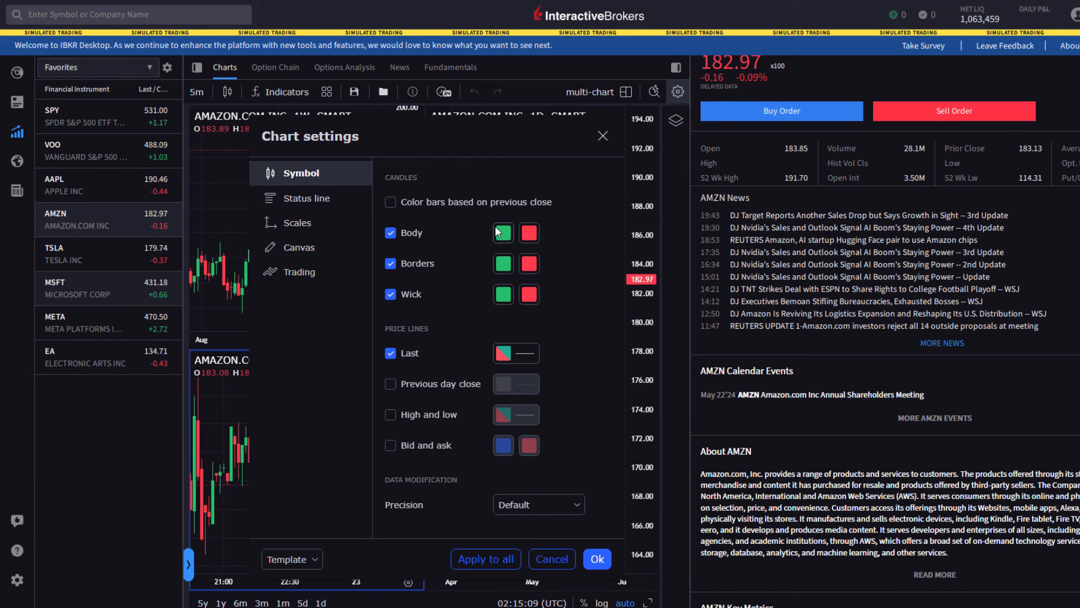
mouse_move(476, 361)
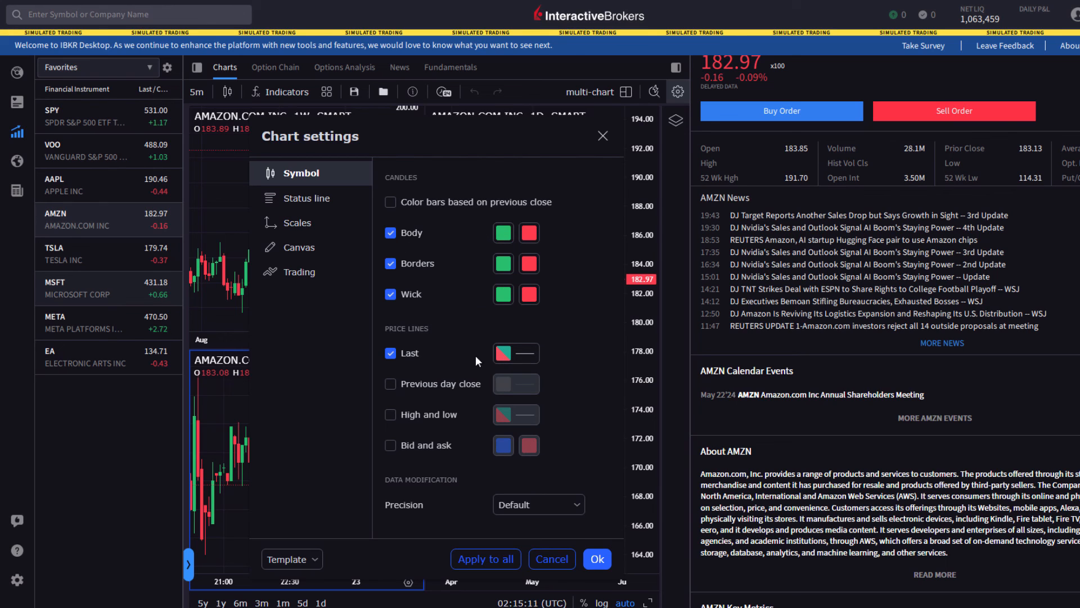
mouse_move(442, 351)
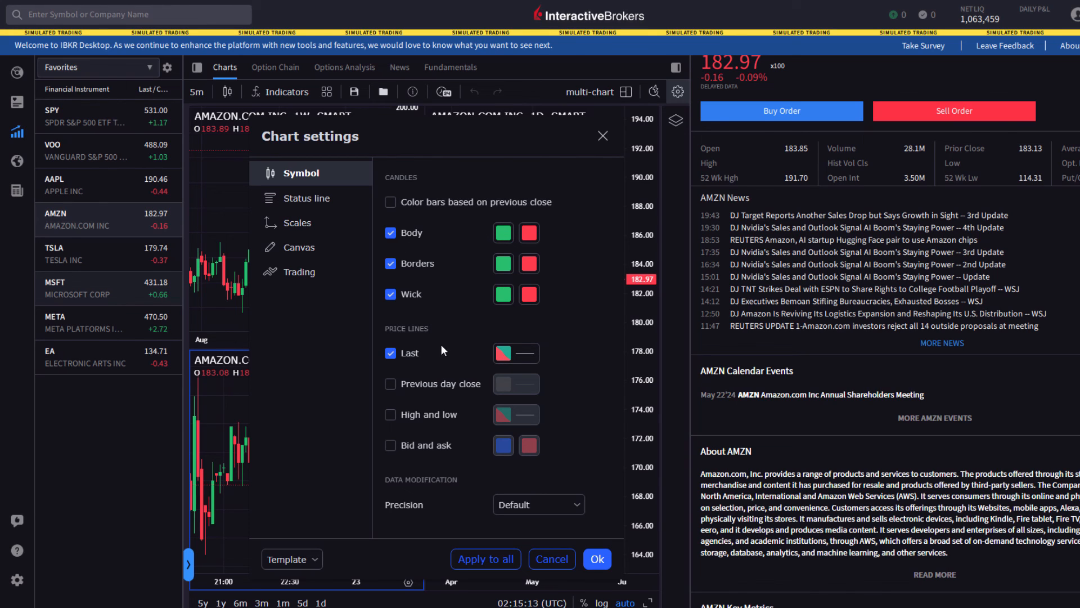
mouse_move(695, 204)
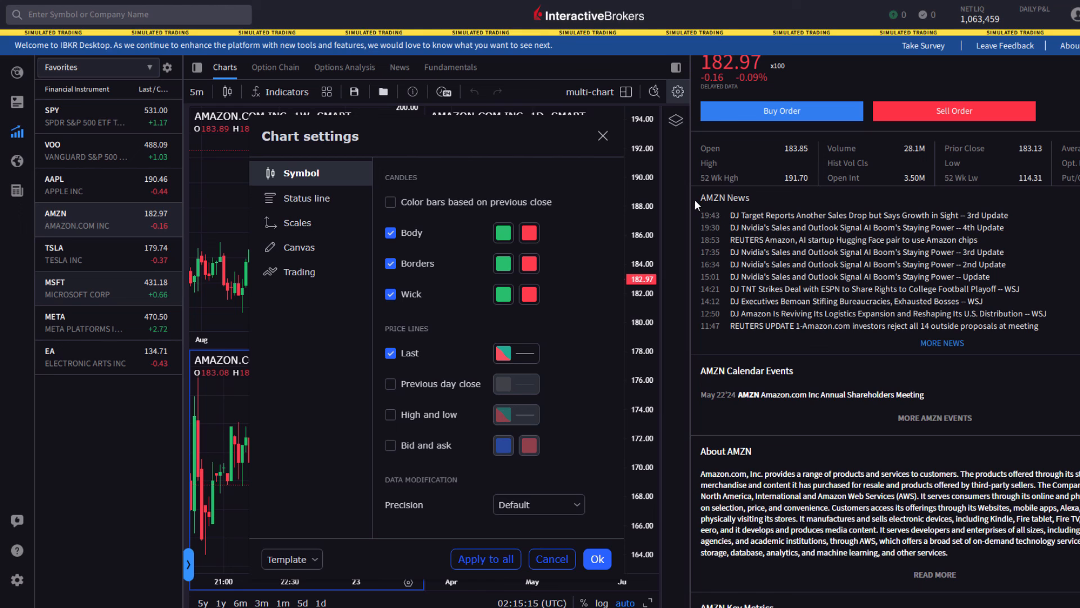
click(596, 559)
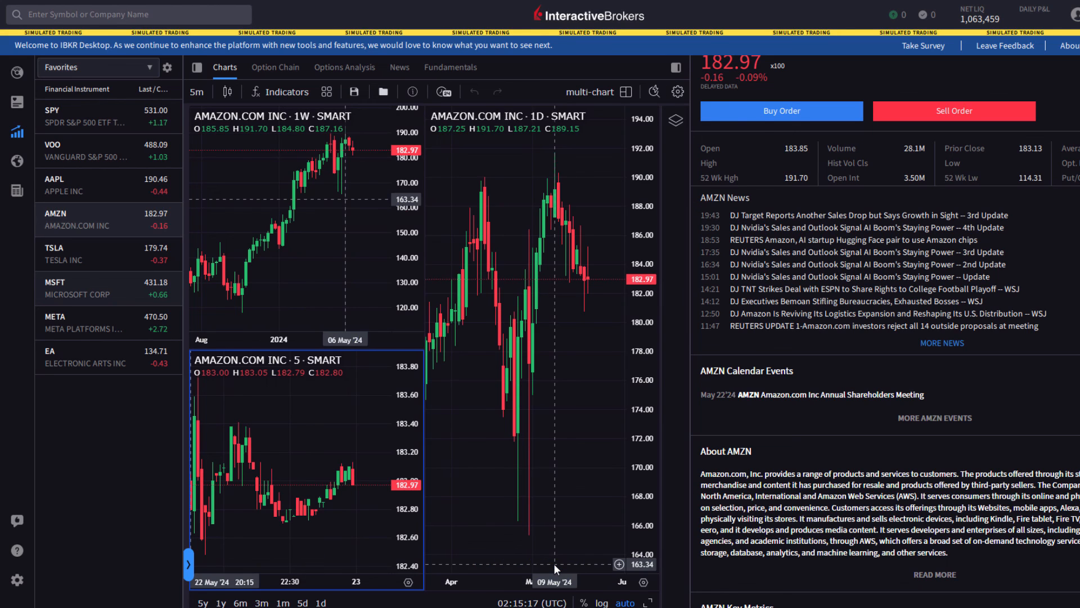
mouse_move(482, 283)
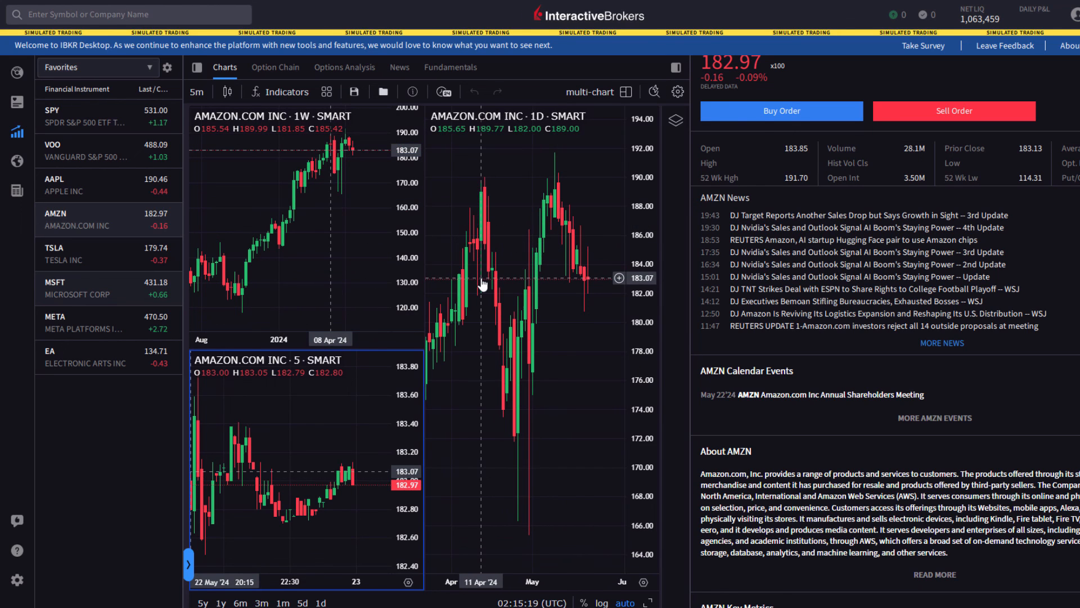